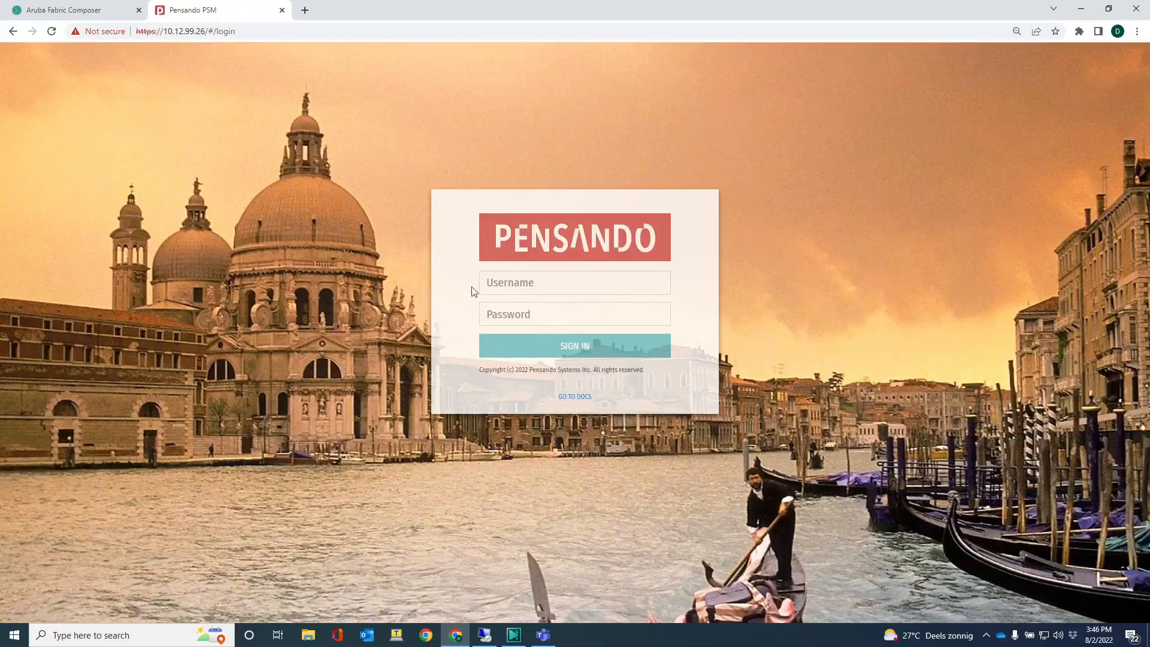
Sign in to PSM with username admin and its password
left_click(575, 282)
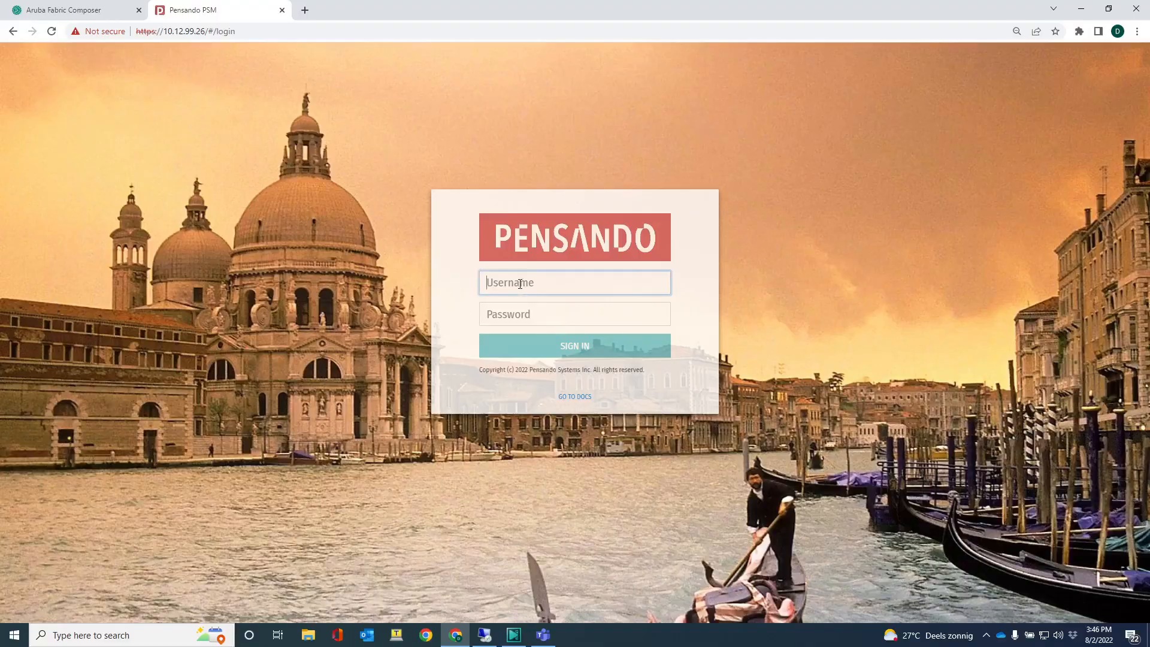
type("admin")
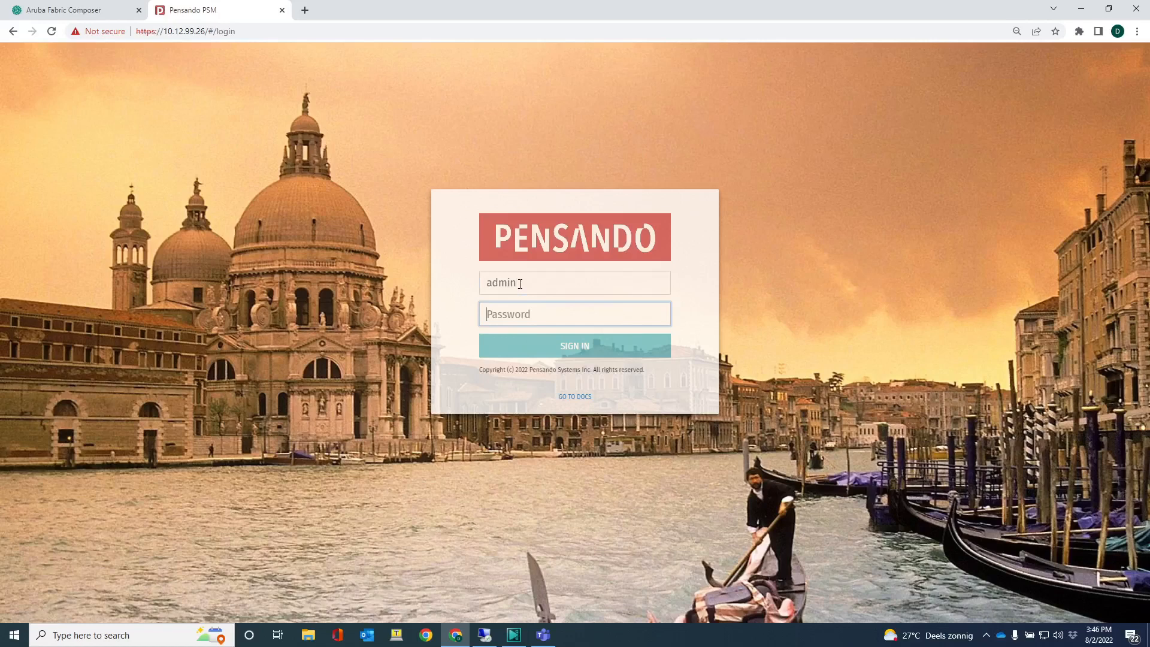
type("password")
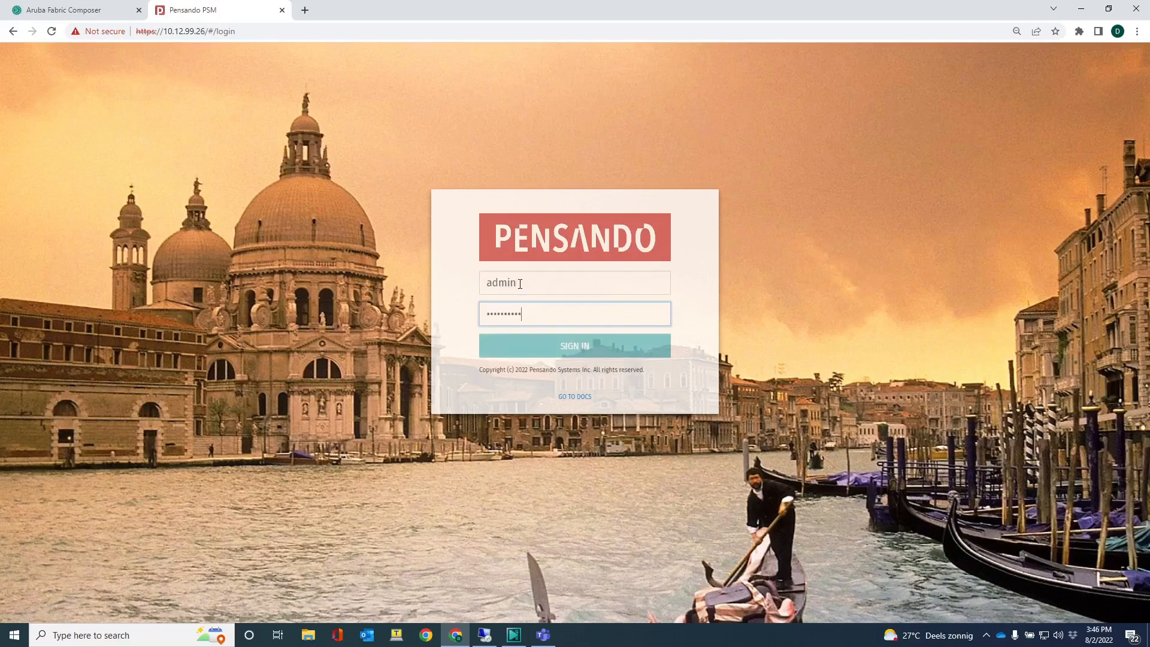
left_click(574, 345)
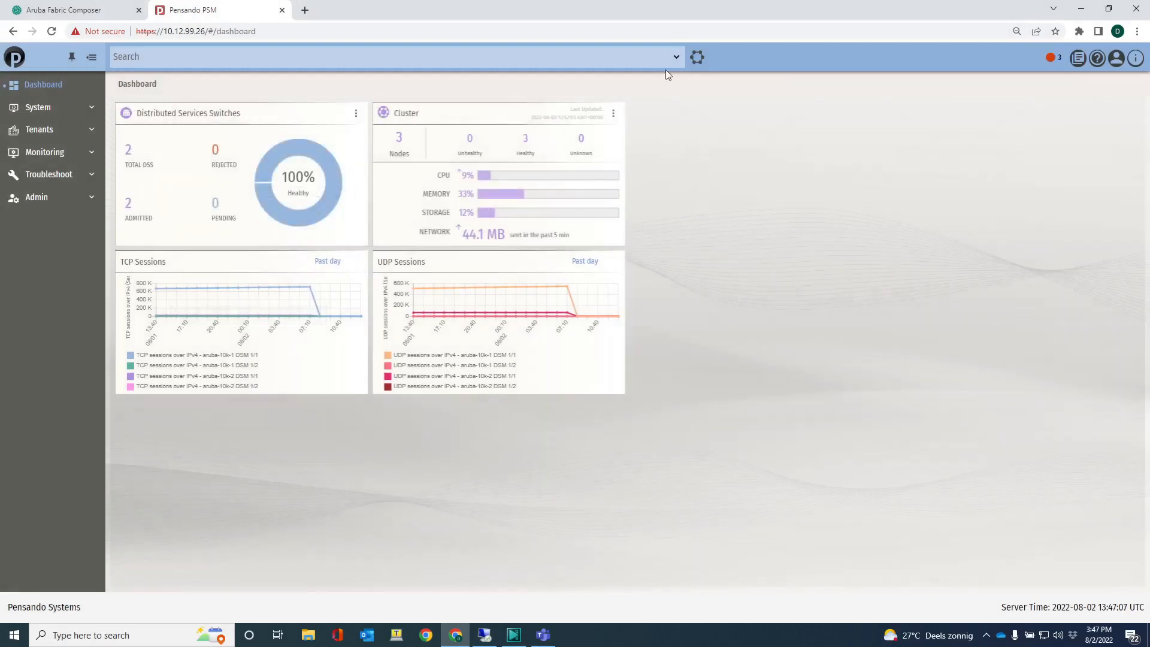
mouse_move(163, 117)
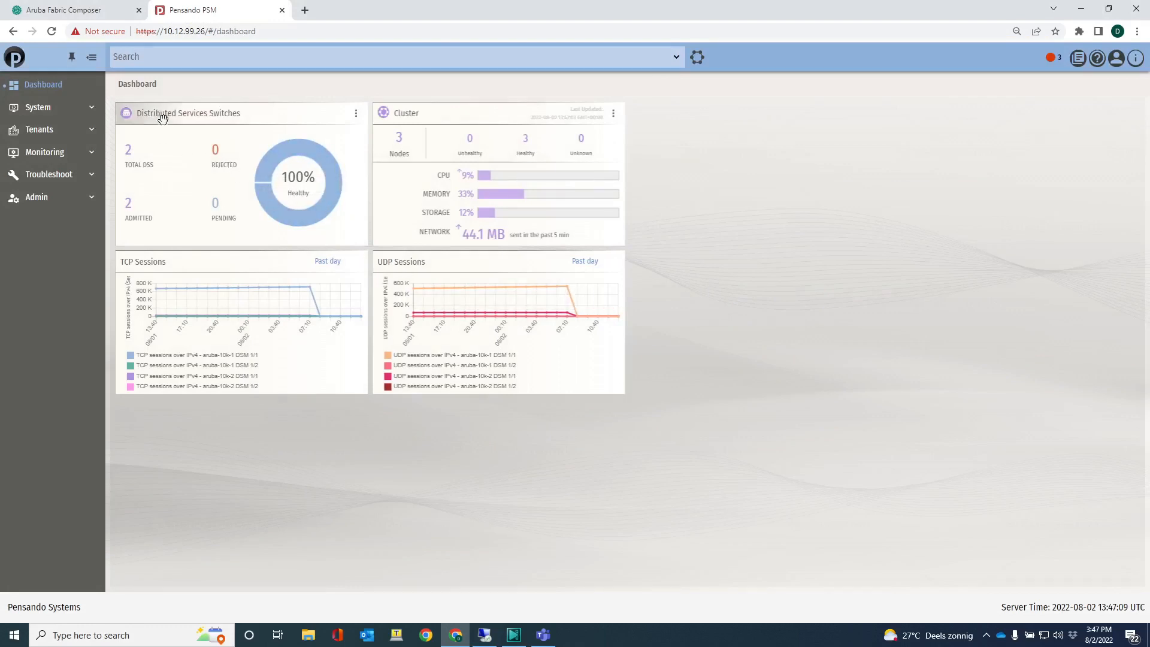
mouse_move(248, 137)
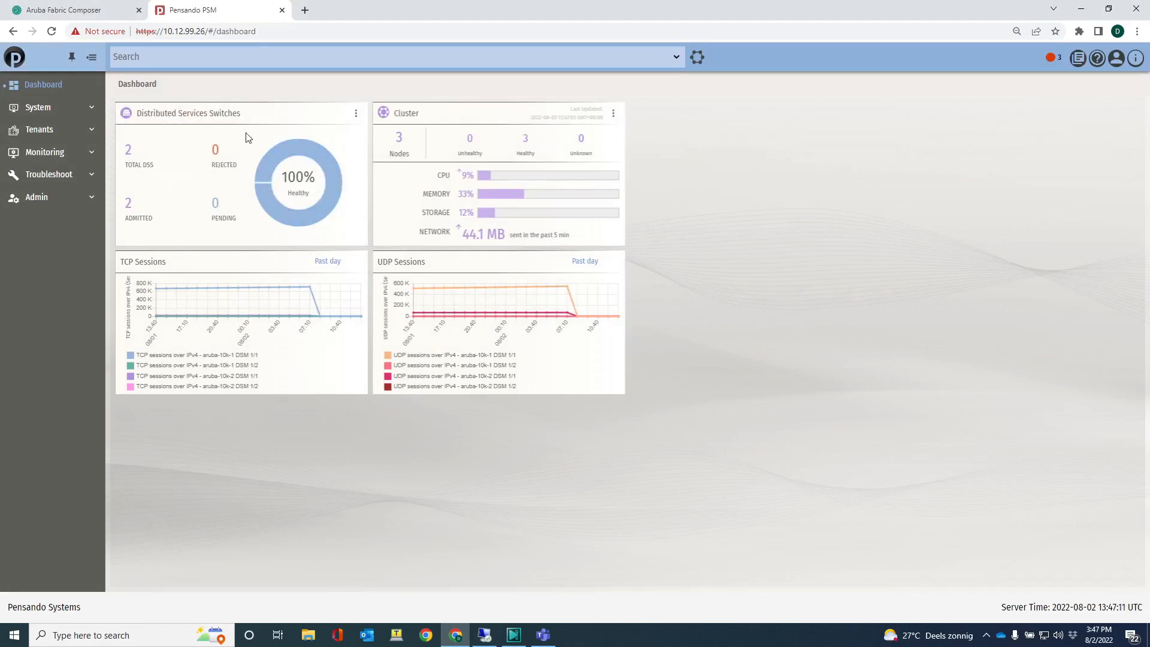
mouse_move(201, 139)
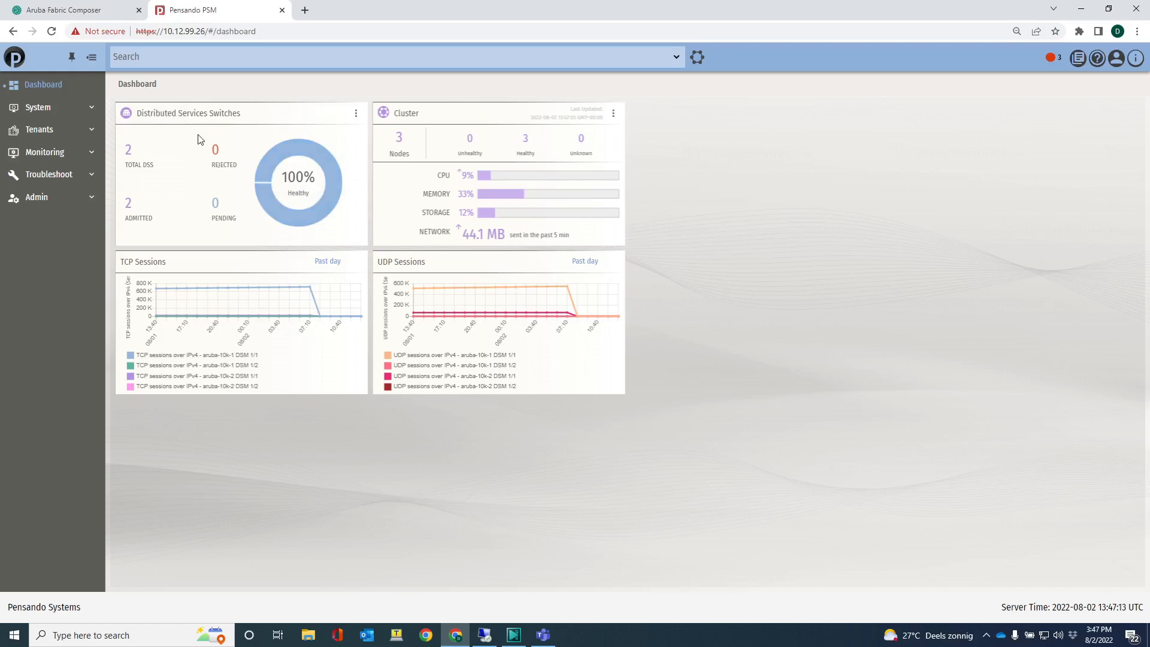
mouse_move(203, 153)
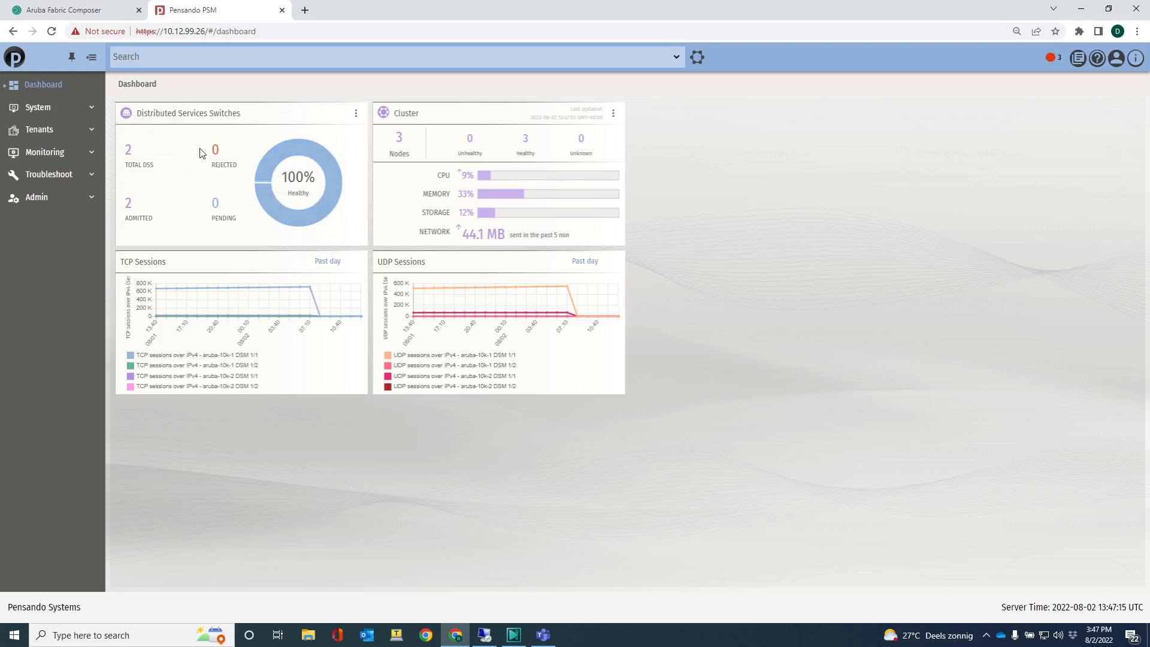
mouse_move(127, 168)
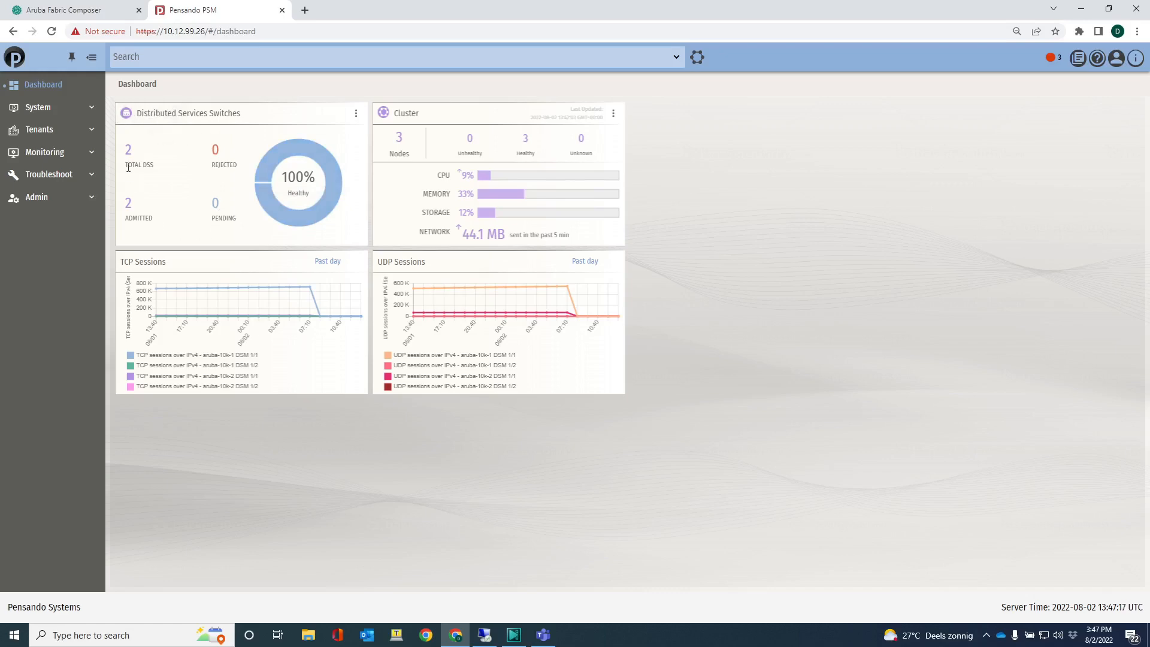
mouse_move(141, 190)
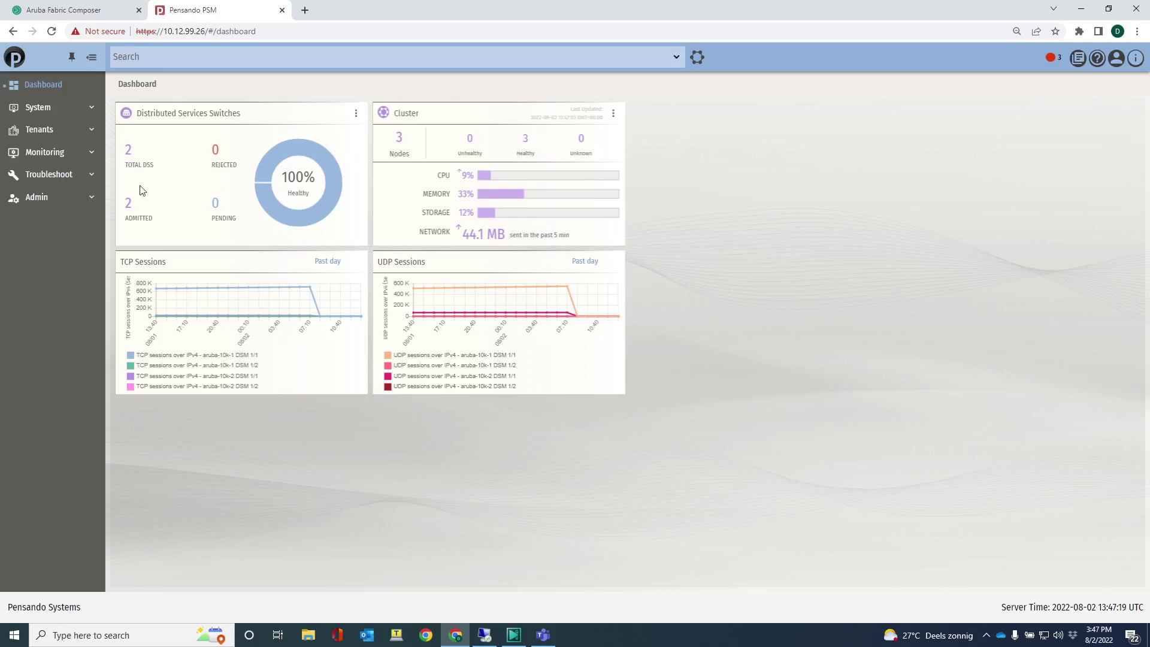
mouse_move(171, 239)
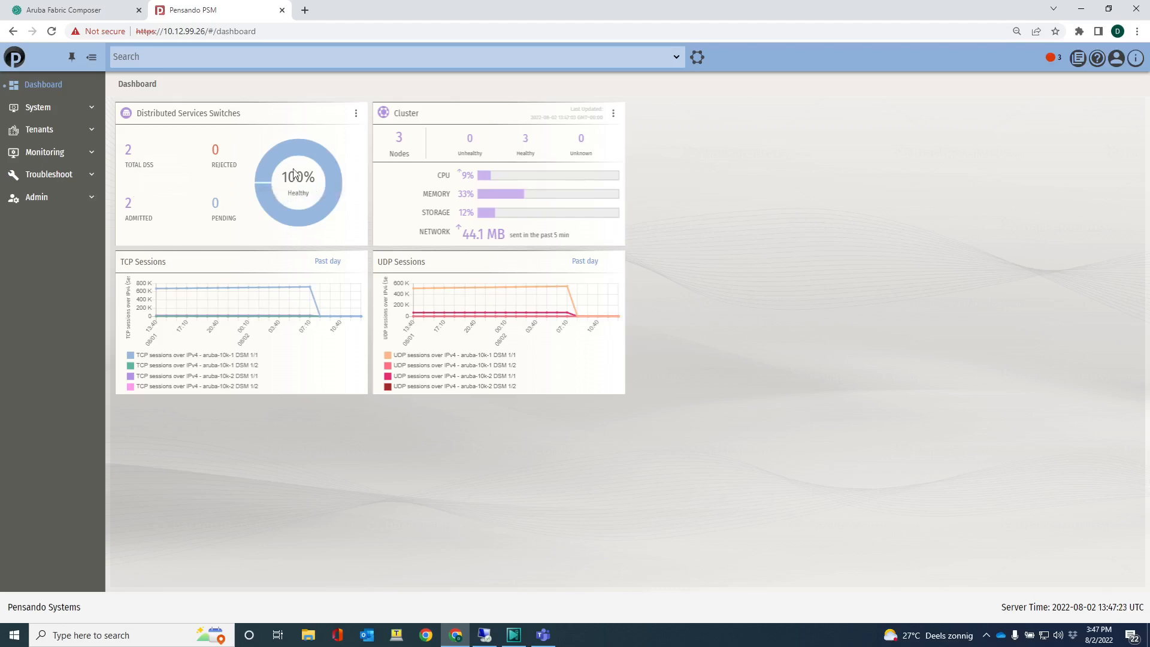
mouse_move(323, 254)
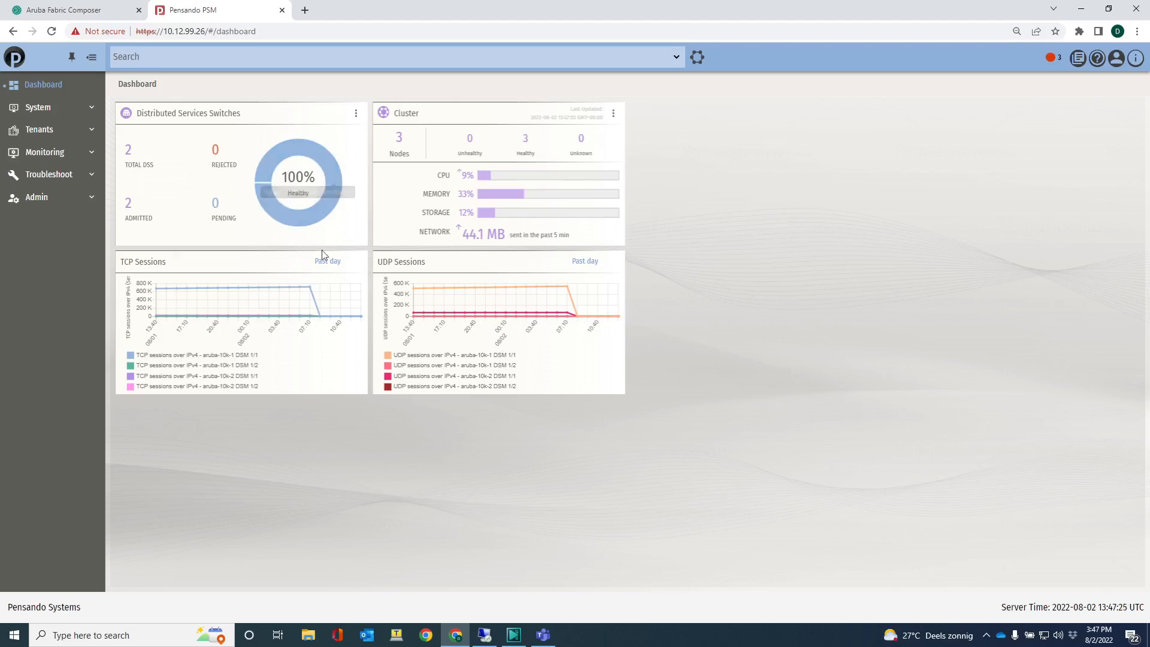
mouse_move(588, 209)
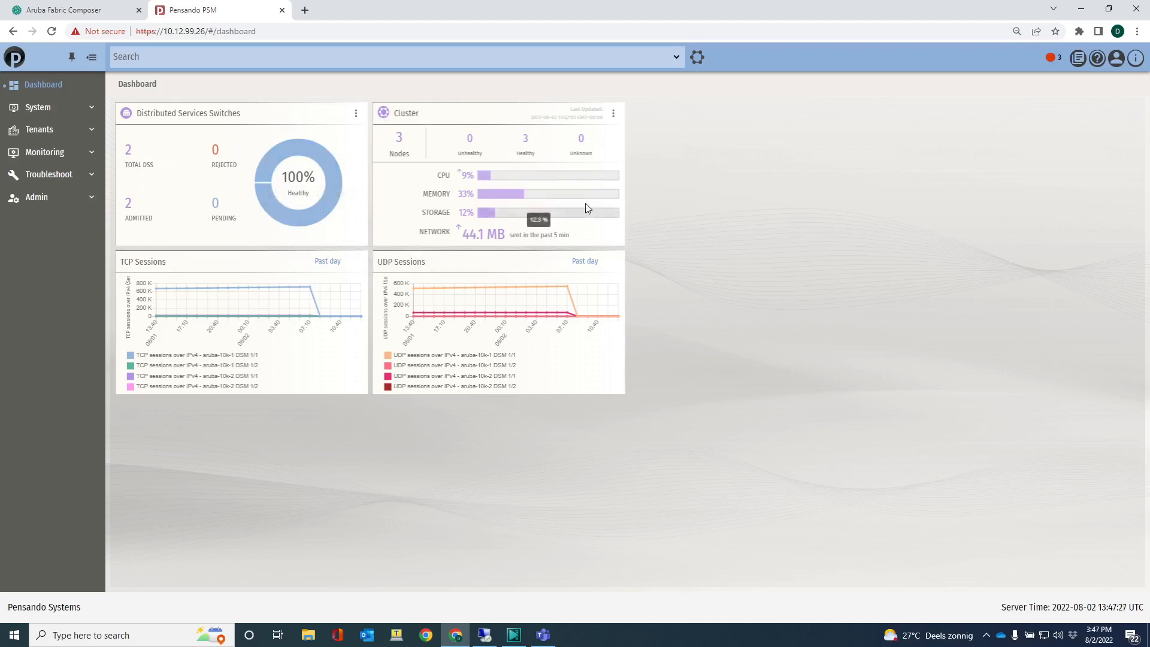
mouse_move(615, 120)
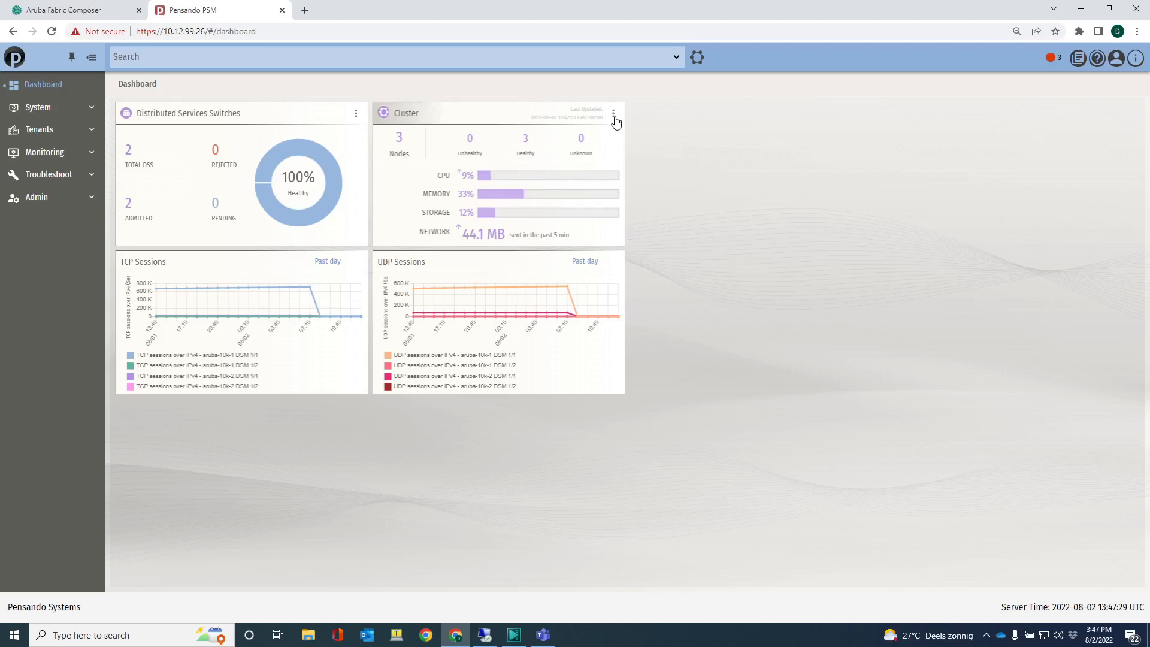
Show the flip, export and navigate options on the Cluster card
left_click(613, 114)
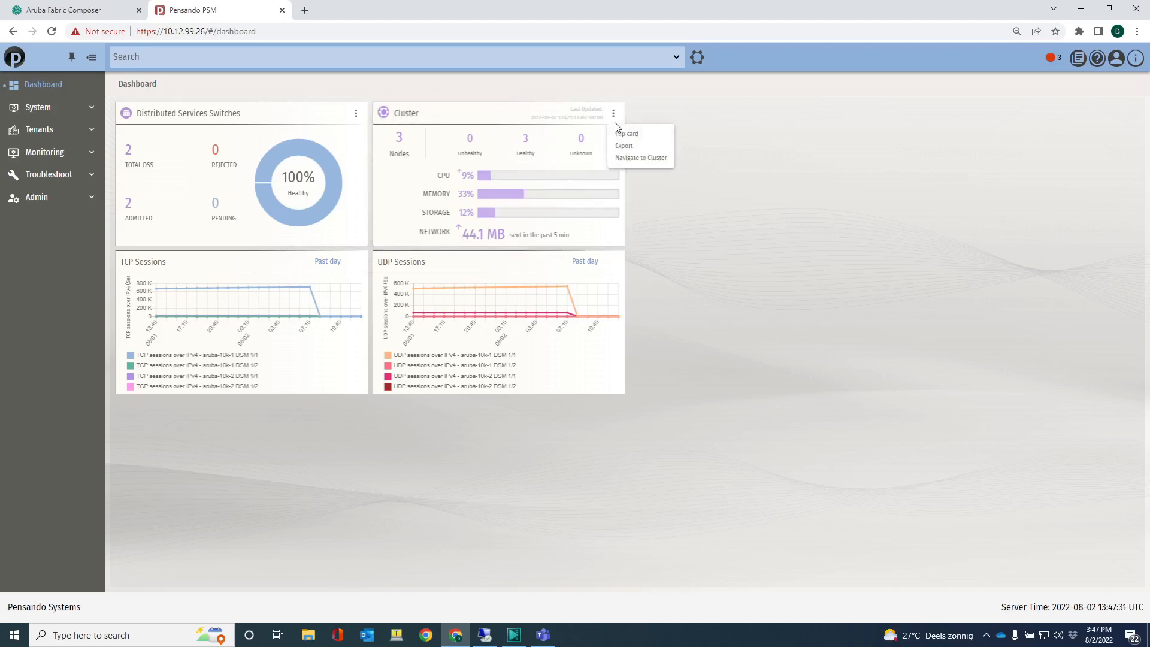
left_click(641, 157)
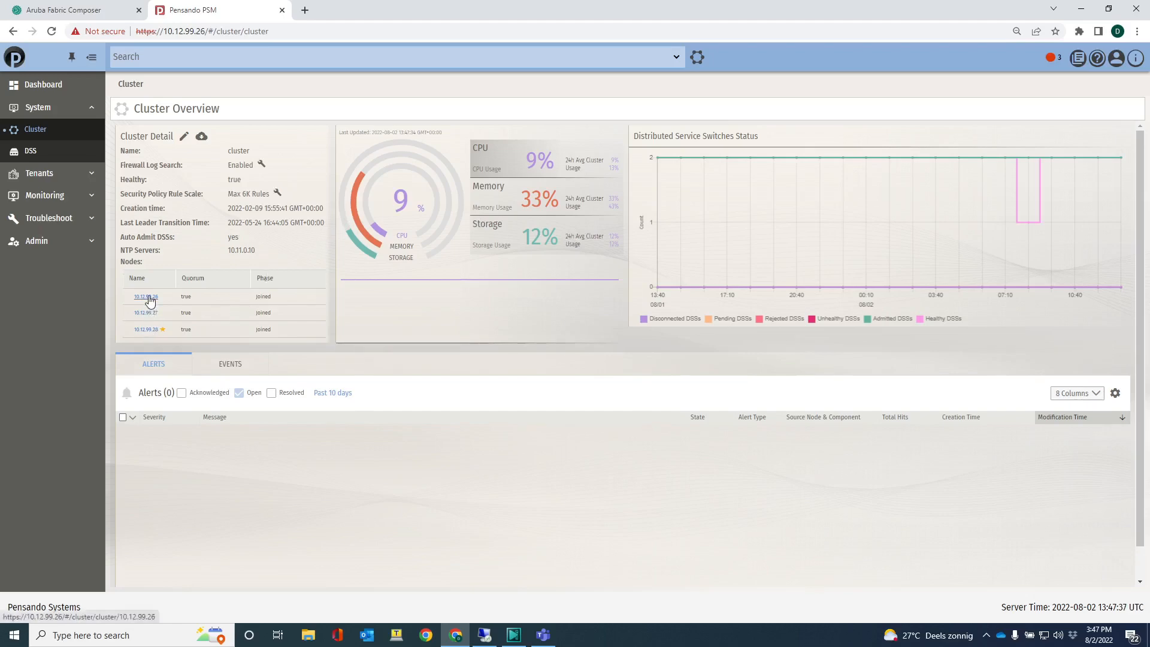
mouse_move(149, 334)
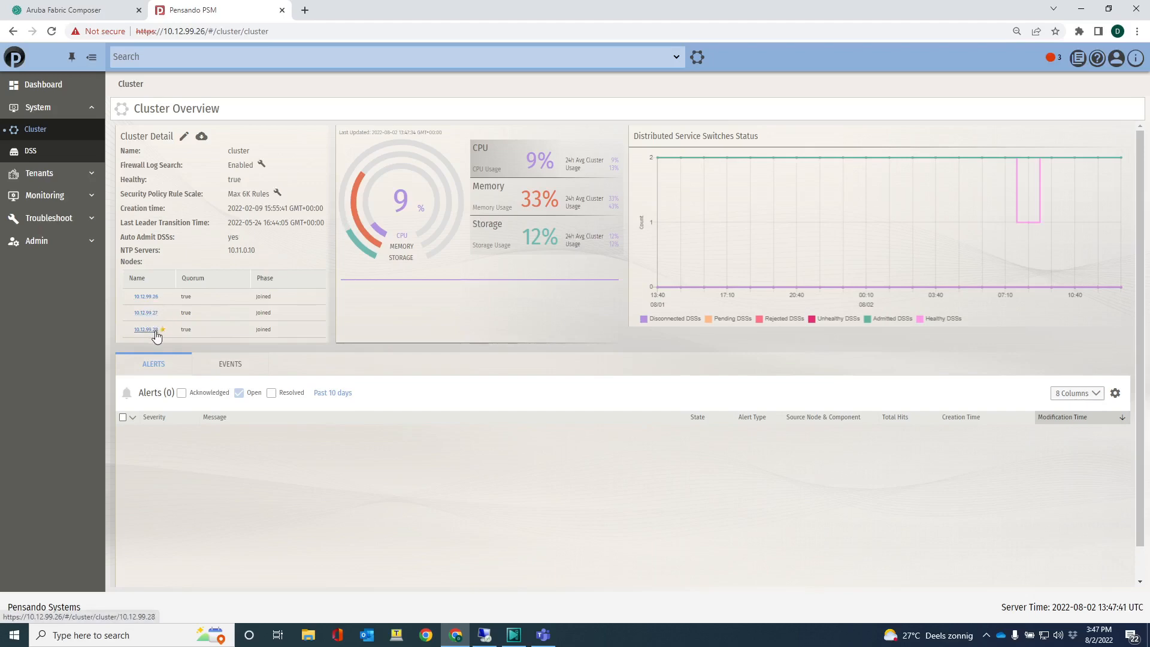
mouse_move(485, 210)
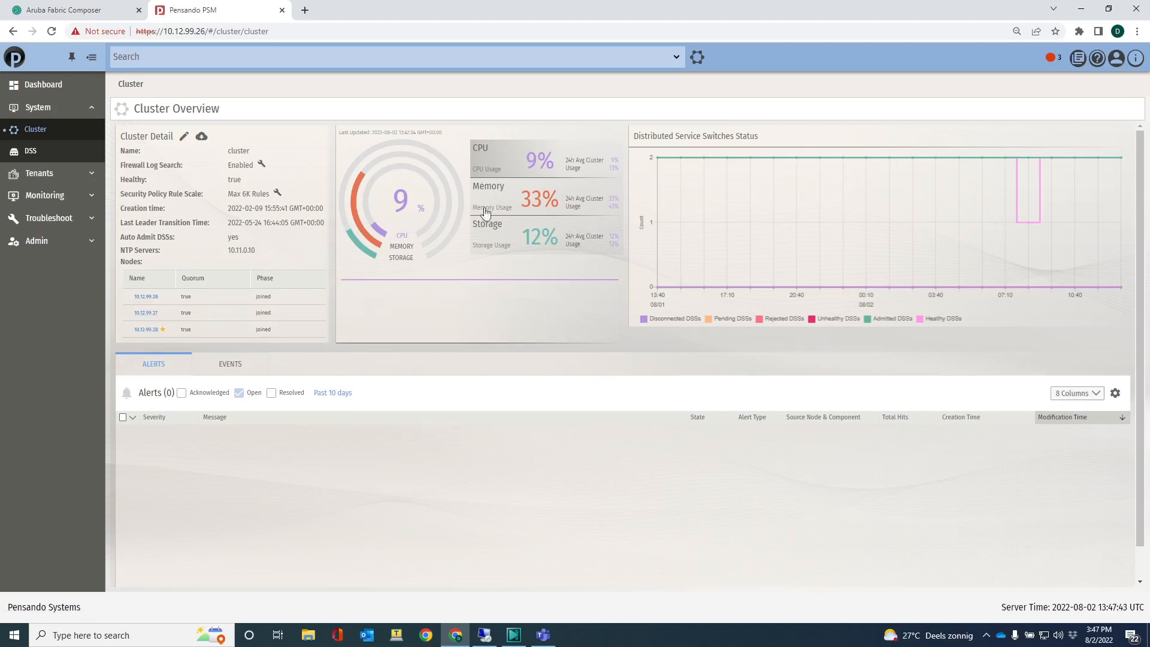
mouse_move(535, 217)
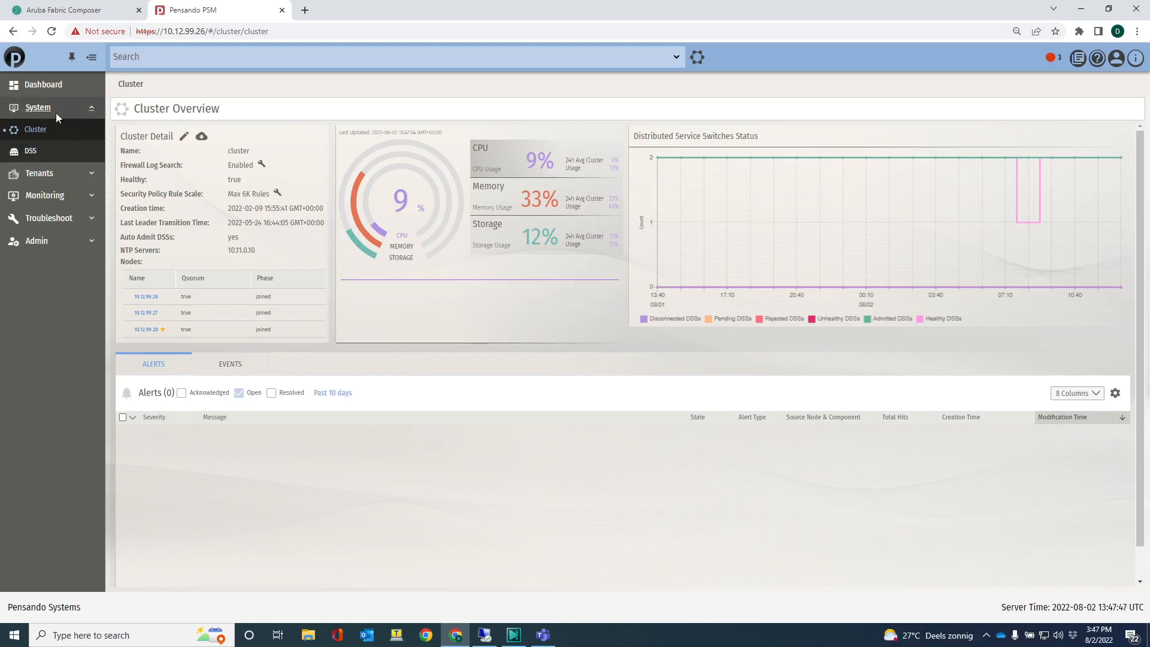
left_click(43, 84)
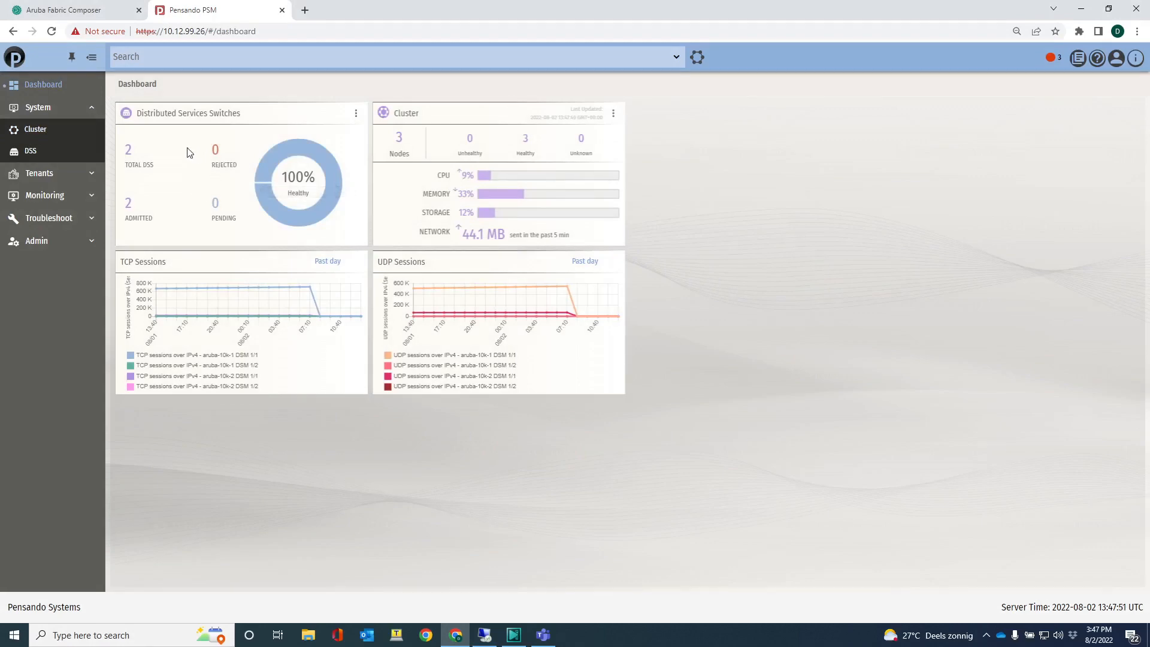
Navigate from the switches card to the DSS list showing aruba-10k-1 and aruba-10k-2
left_click(356, 113)
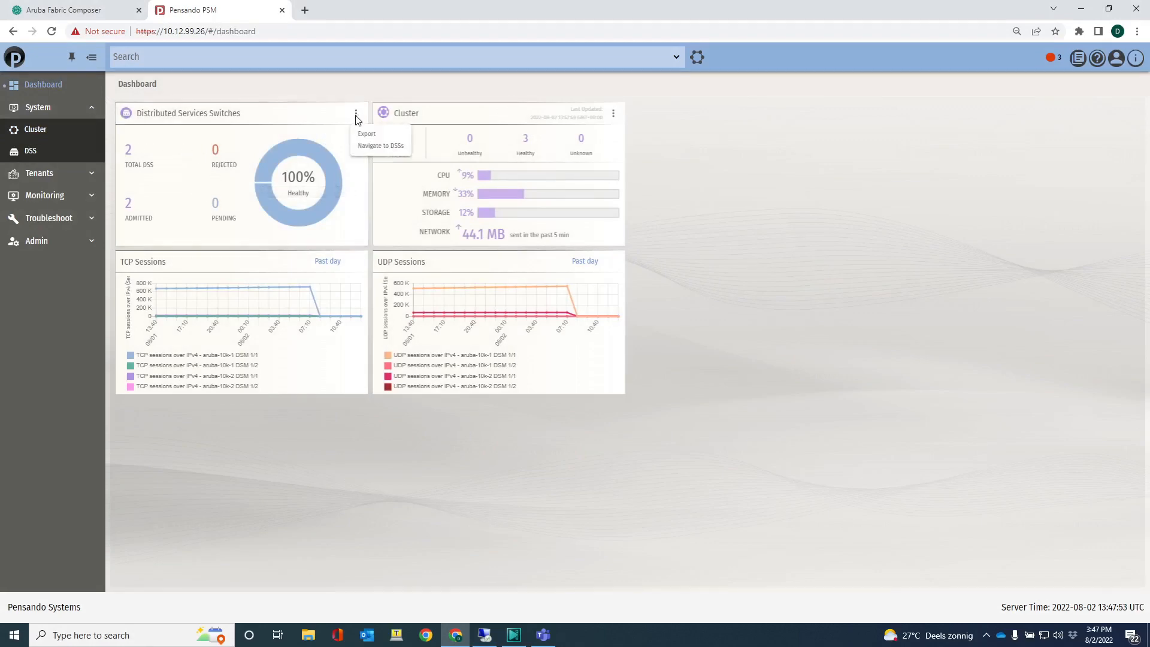
left_click(376, 146)
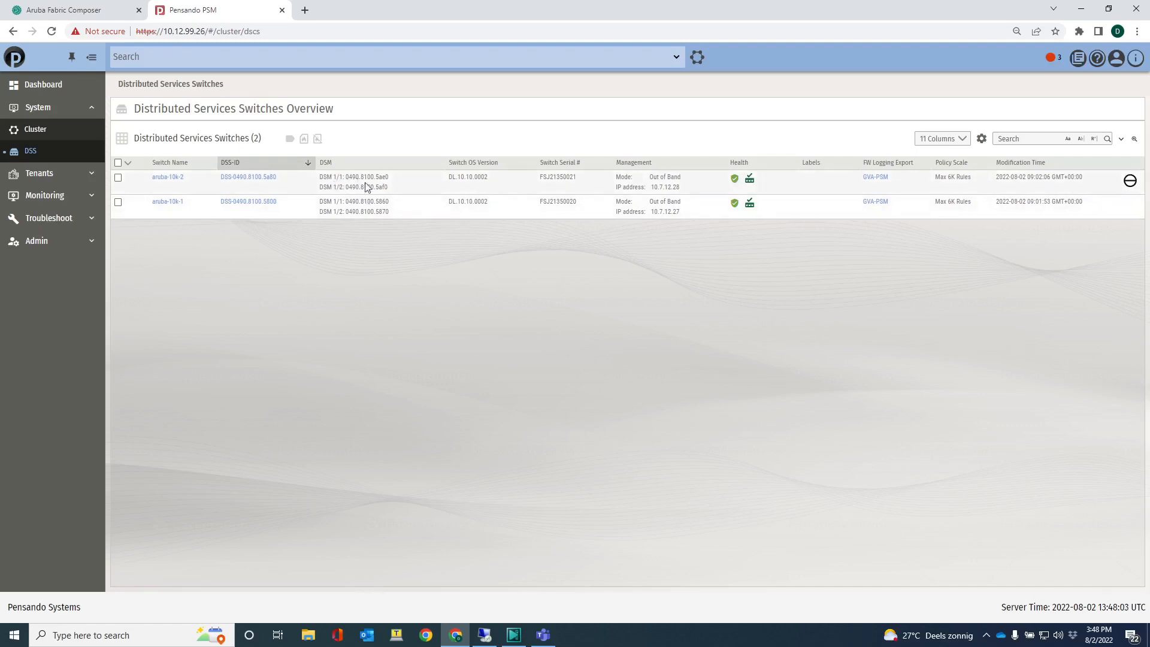
mouse_move(328, 188)
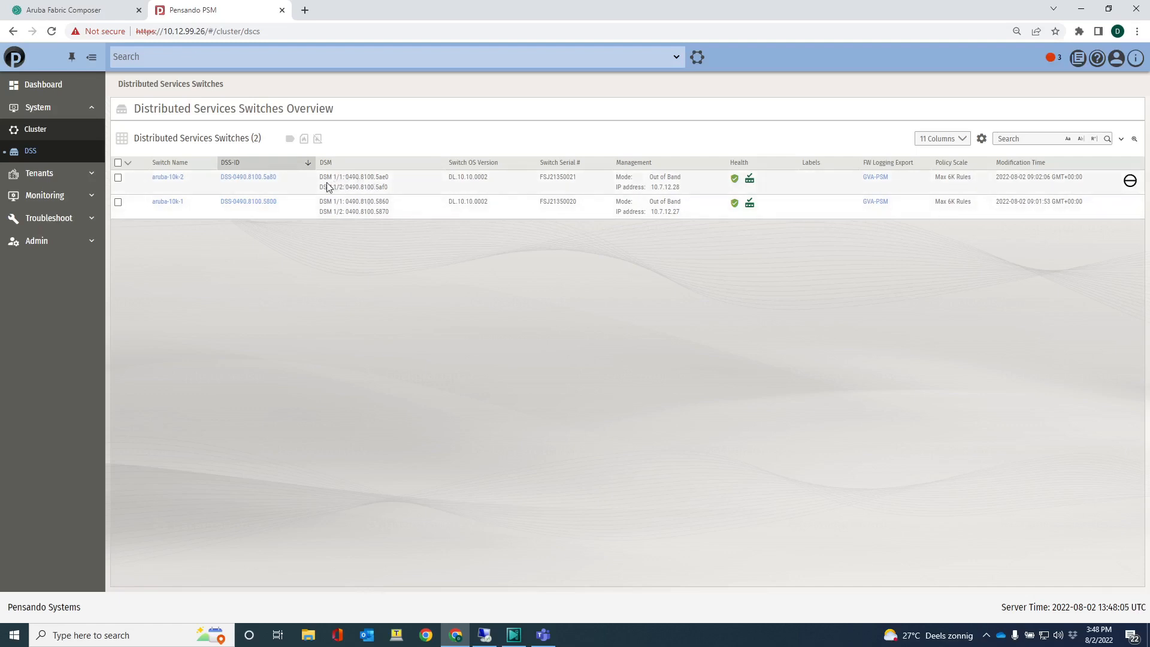
mouse_move(338, 188)
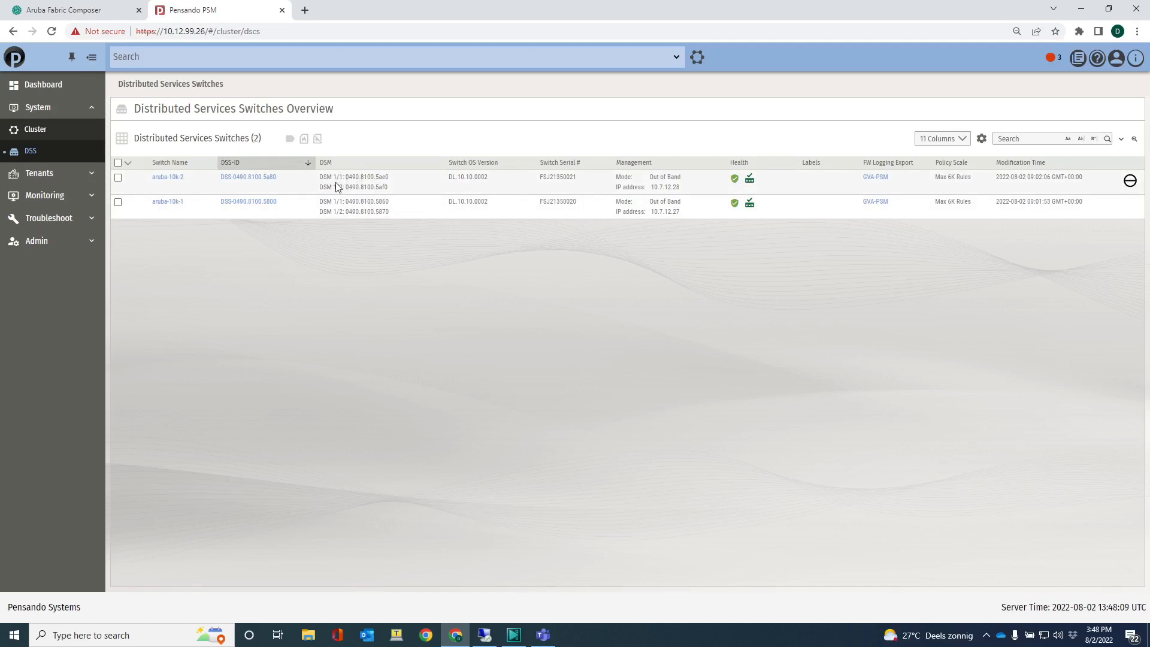
mouse_move(332, 190)
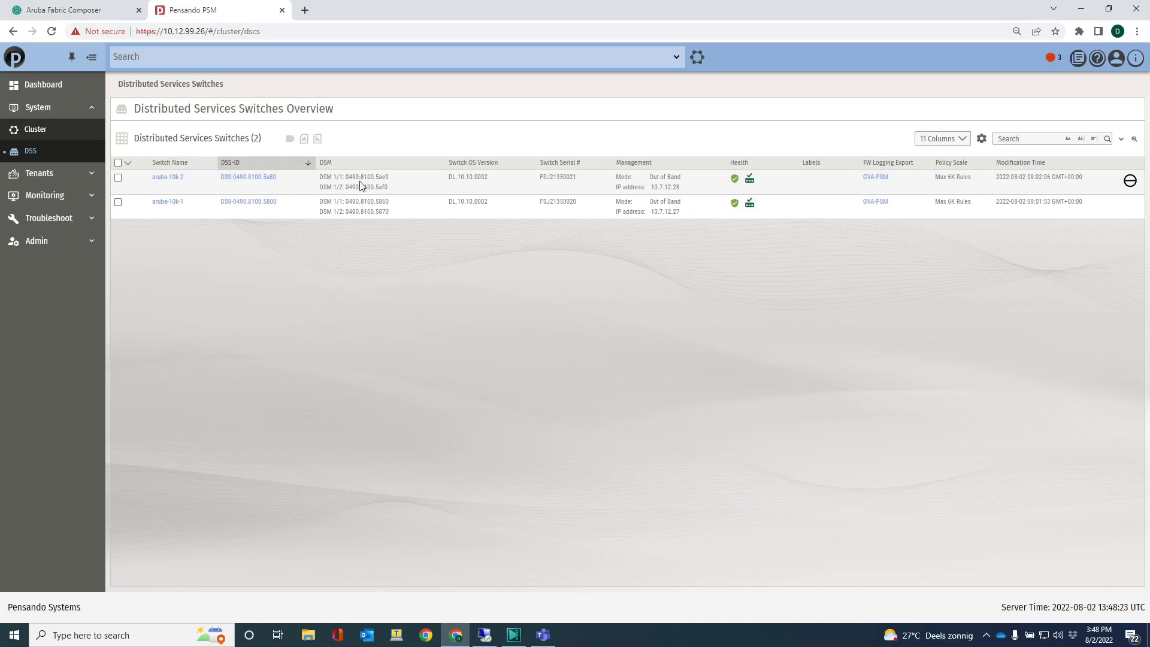
mouse_move(285, 294)
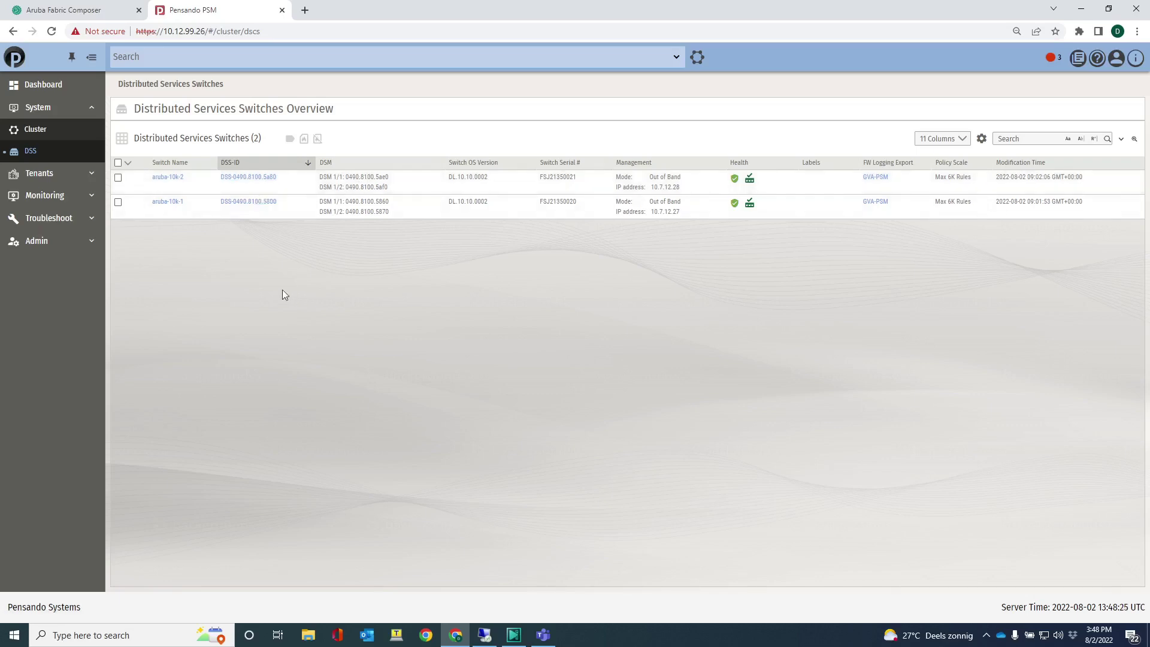
mouse_move(248, 178)
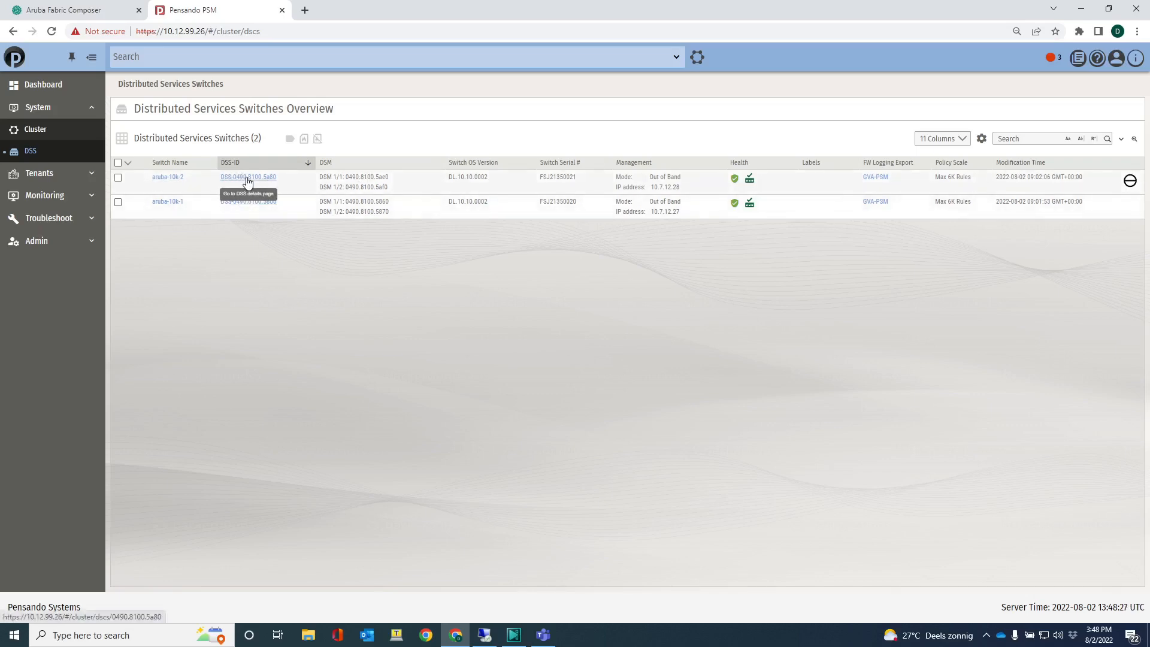
Open switch aruba-10k-2's details and show its ASIC power charts
left_click(247, 177)
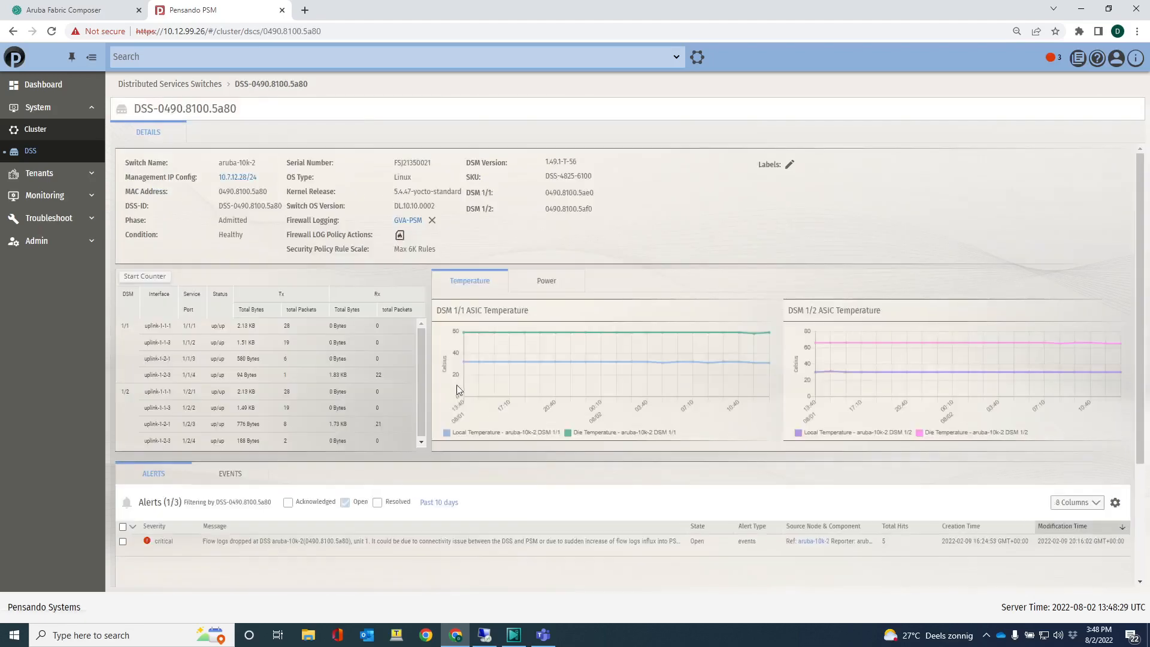
mouse_move(561, 405)
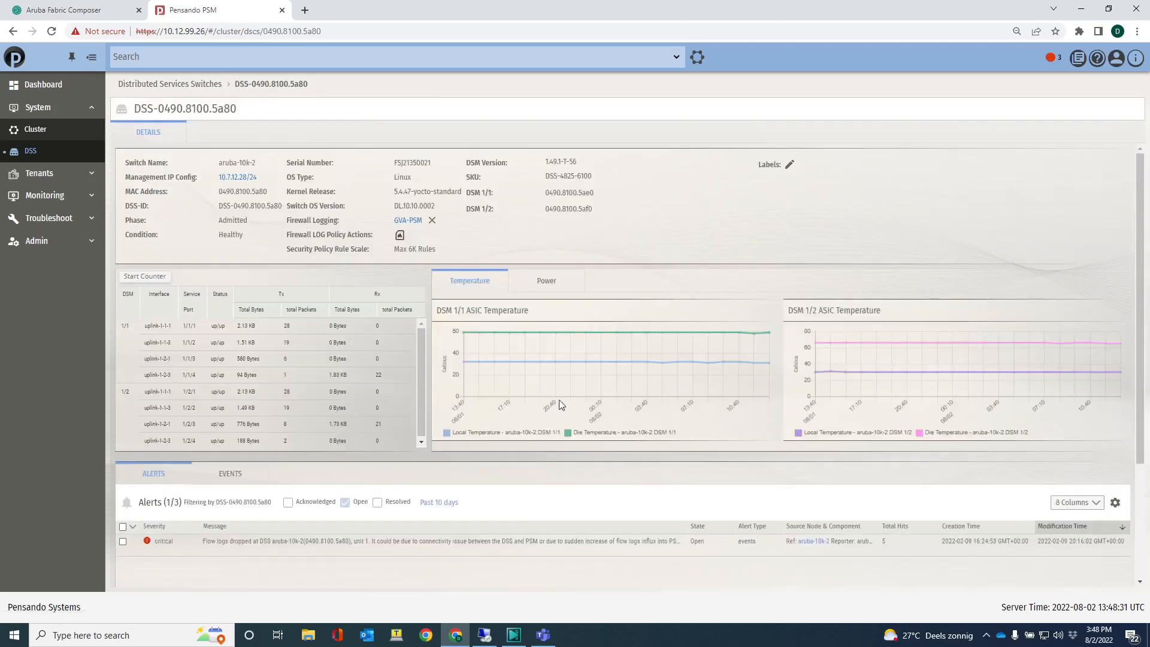
mouse_move(537, 304)
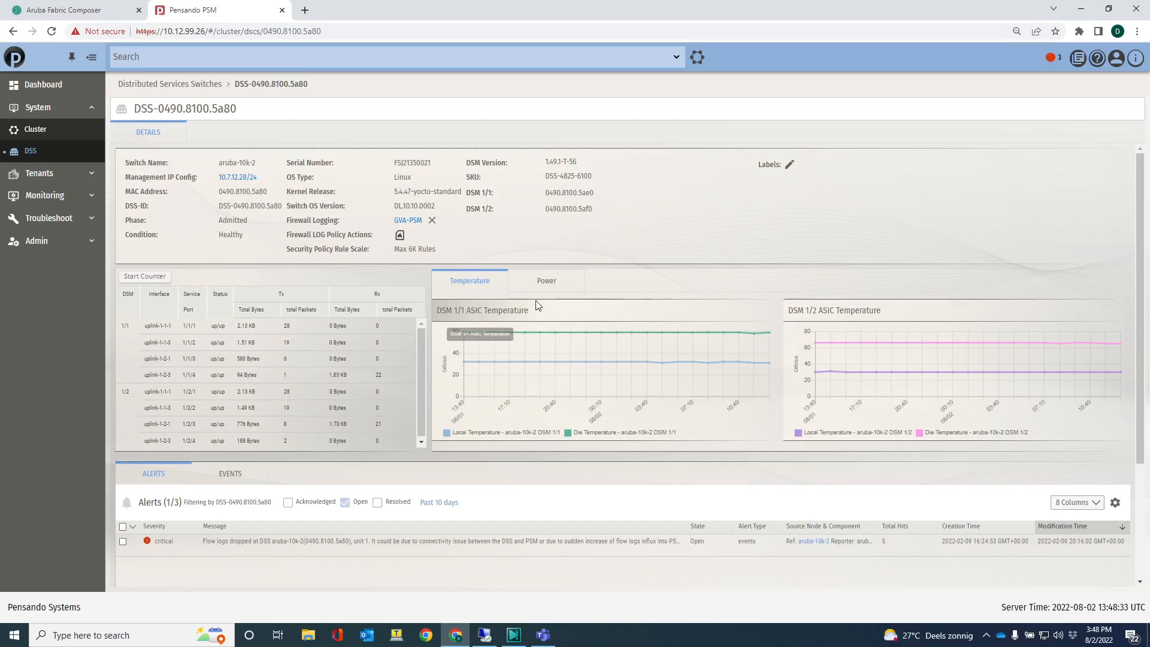
left_click(546, 281)
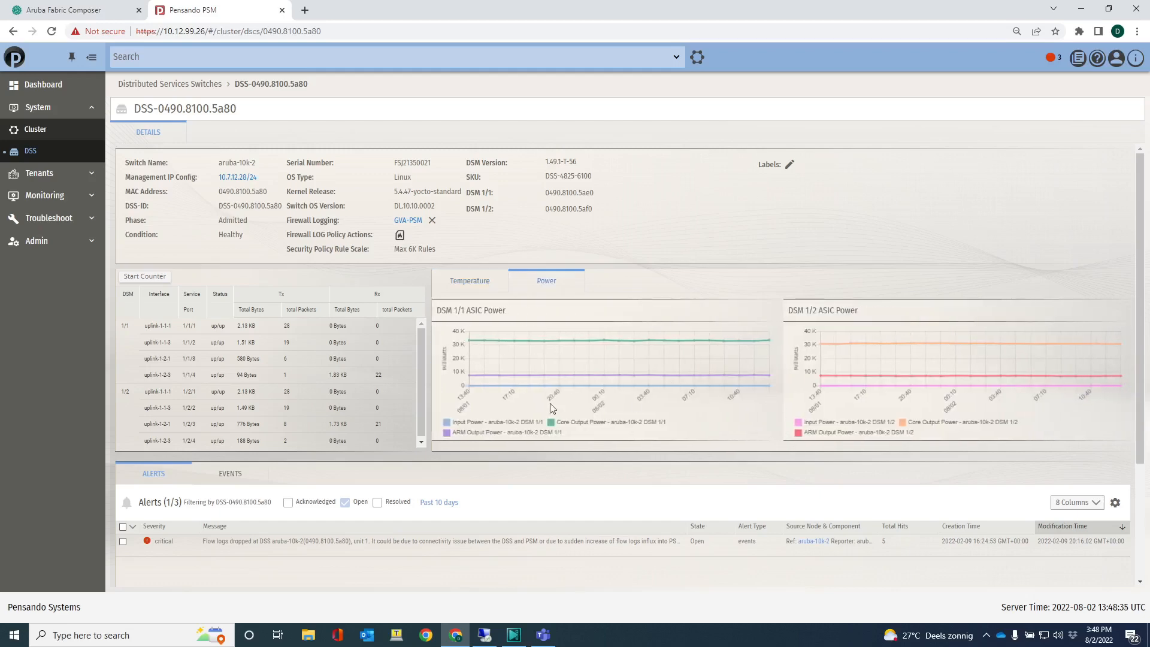
mouse_move(654, 374)
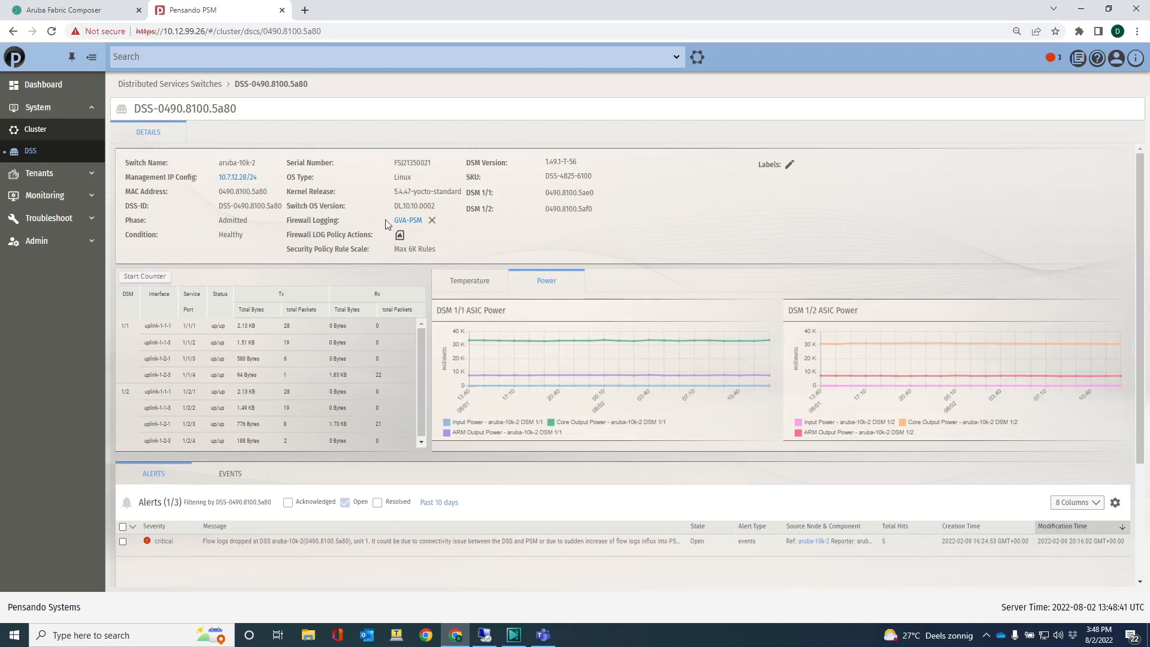
mouse_move(399, 235)
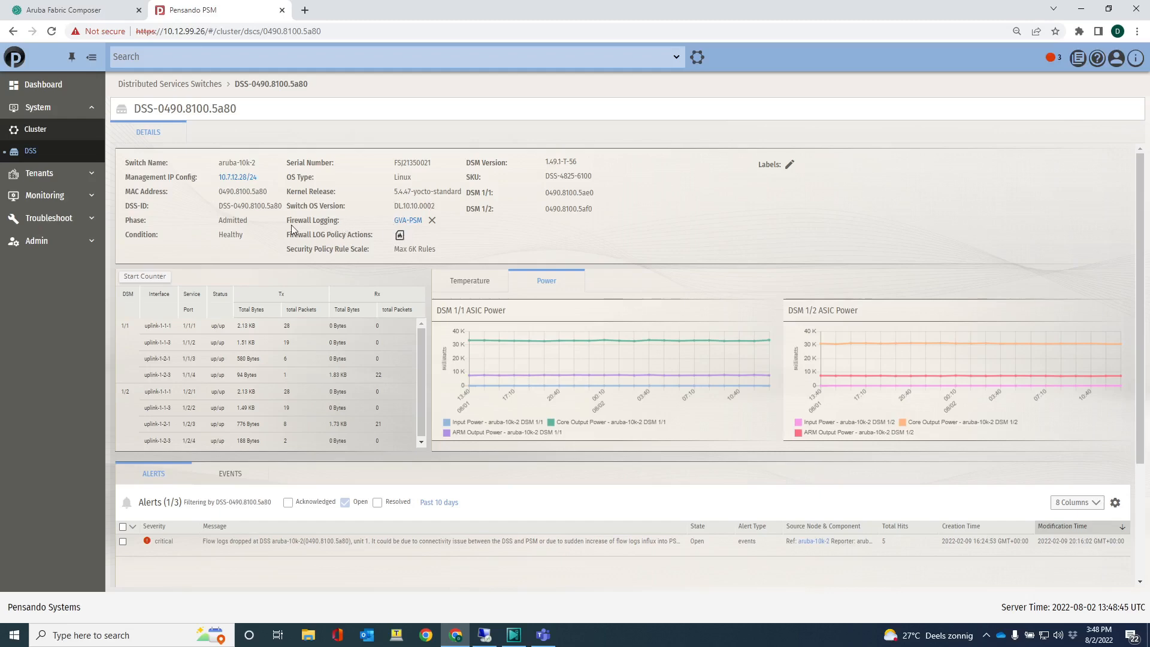
mouse_move(399, 233)
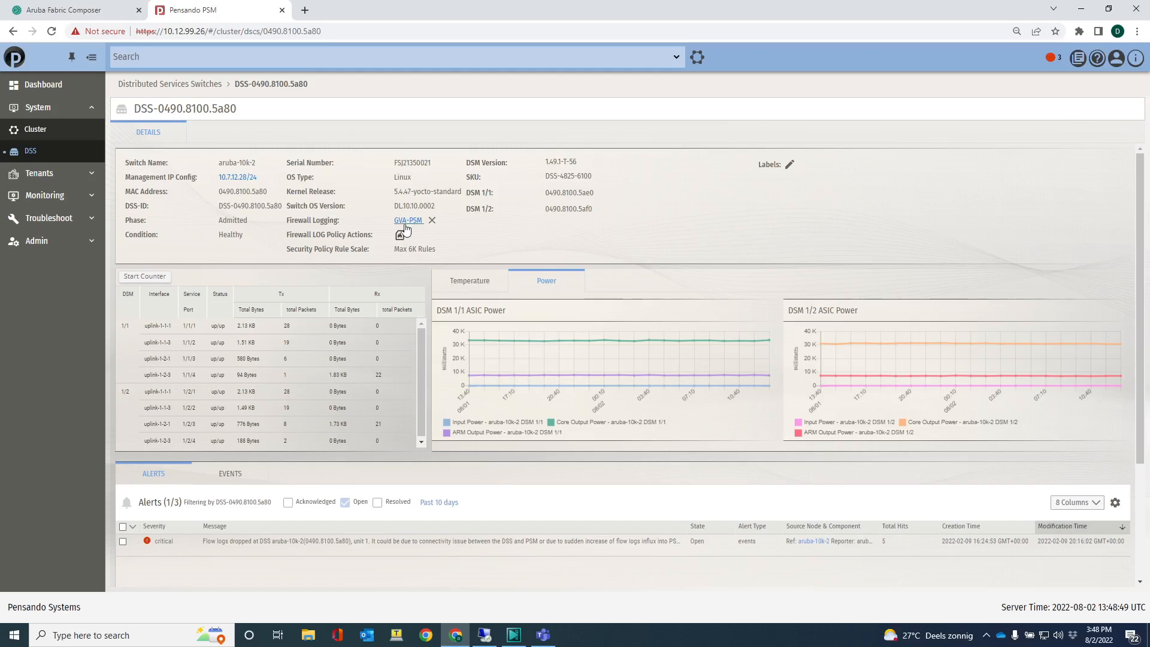
View the GVA-PSM firewall log export policy, then return to the dashboard
left_click(408, 220)
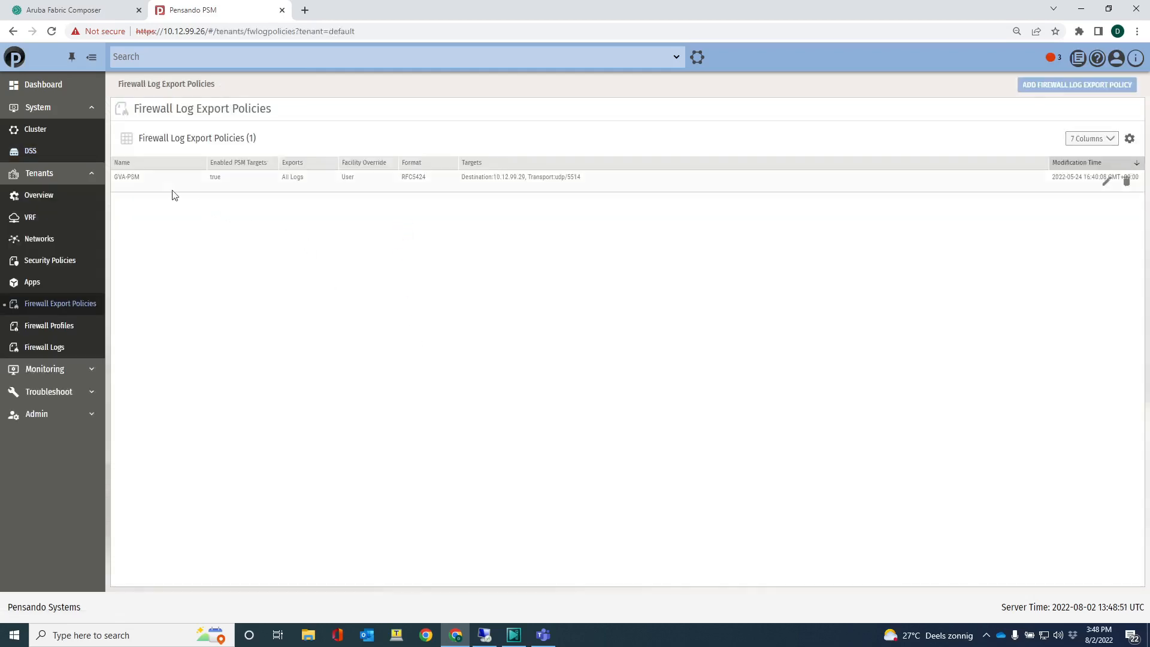
mouse_move(424, 193)
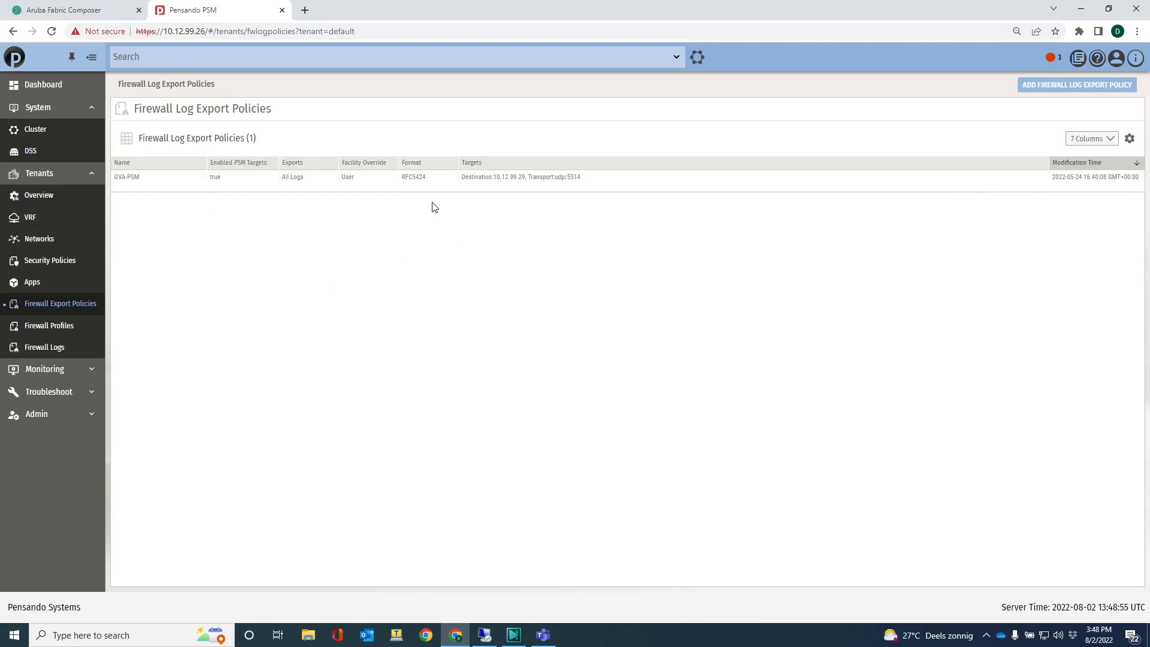
mouse_move(445, 272)
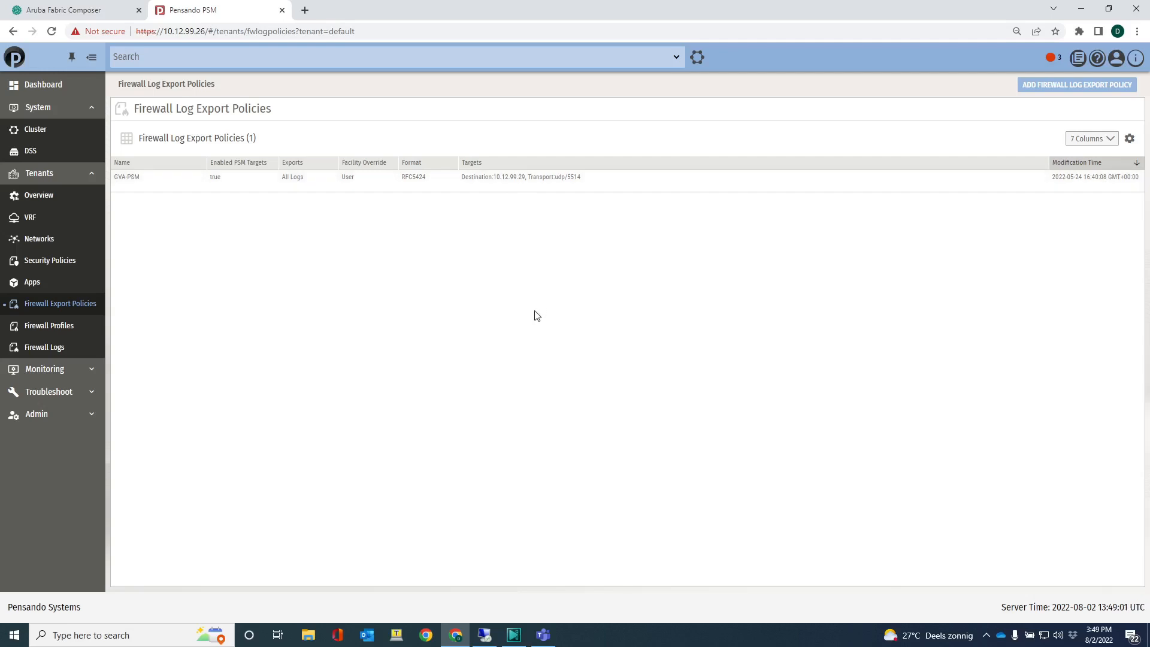
mouse_move(530, 299)
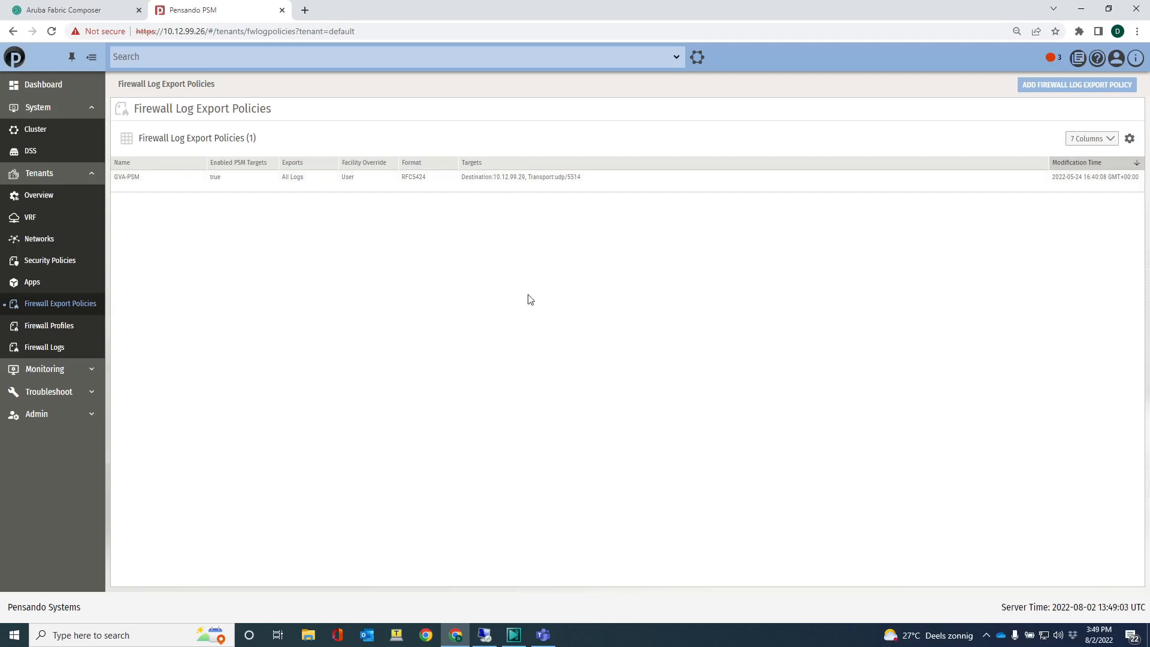
mouse_move(520, 305)
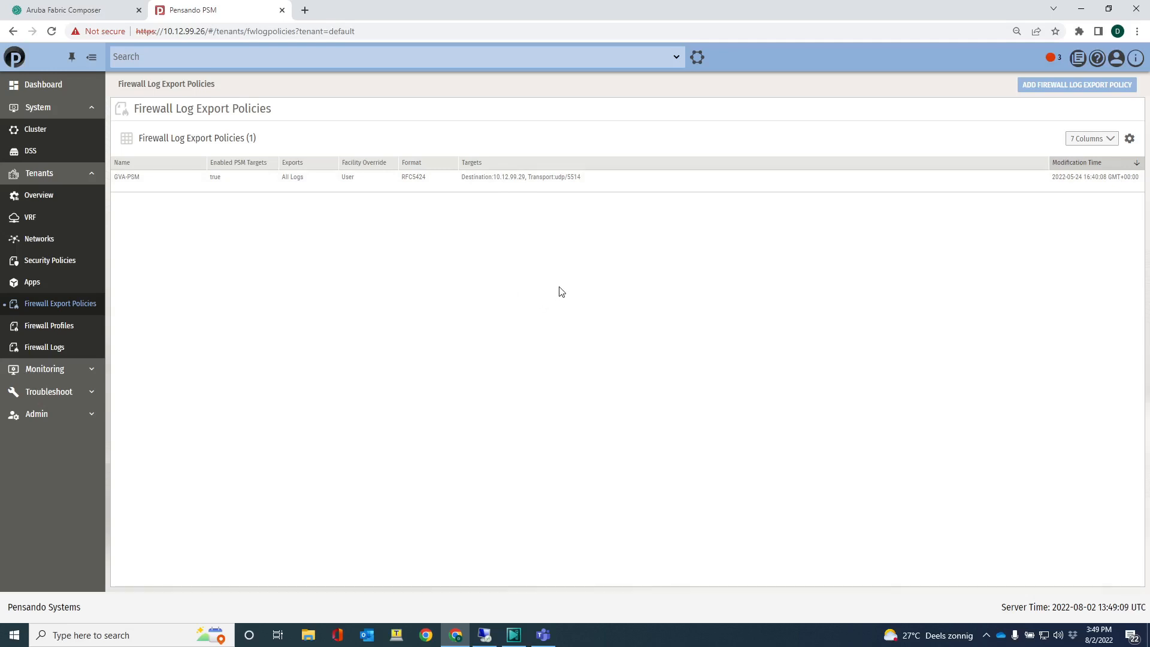
mouse_move(442, 312)
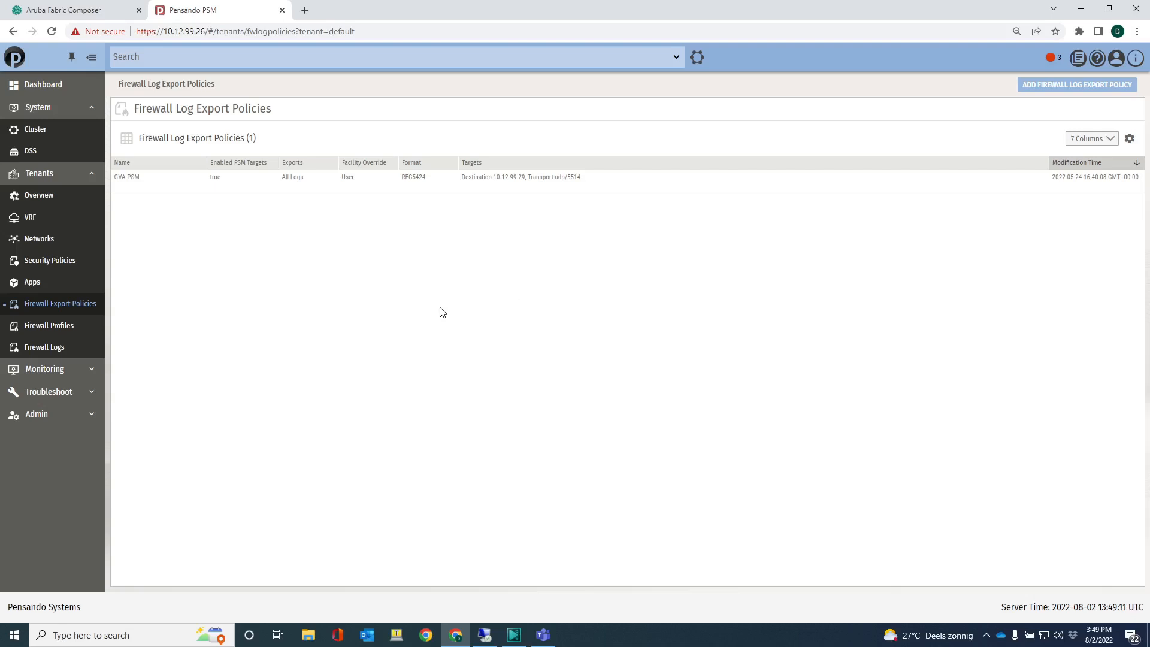
mouse_move(395, 271)
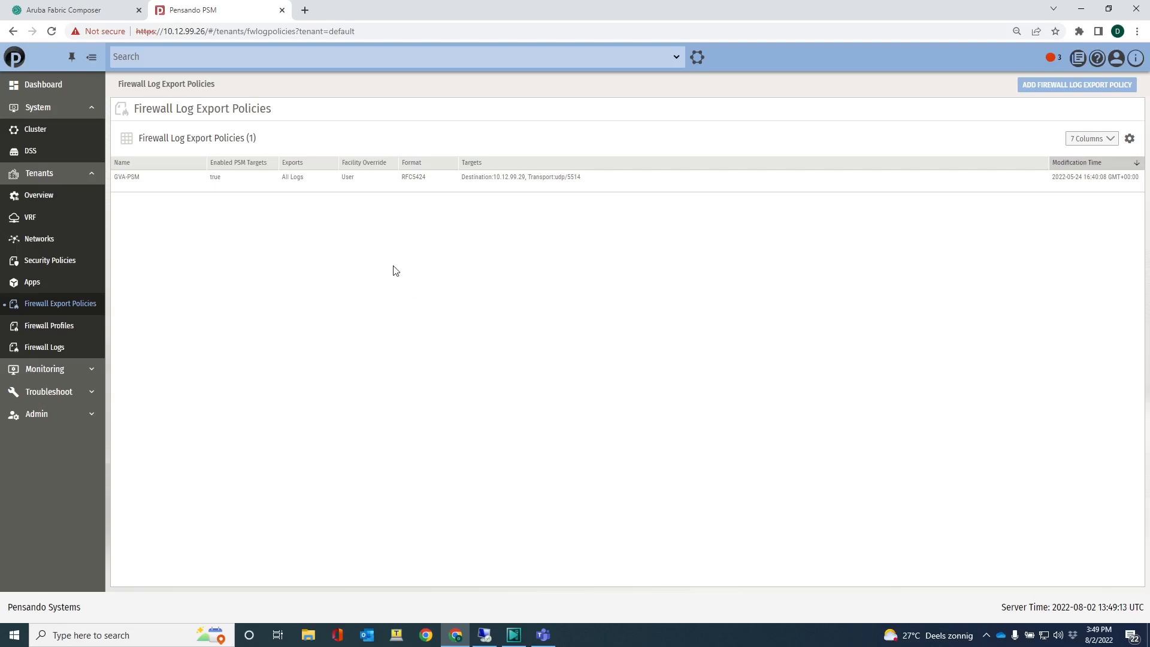
mouse_move(422, 314)
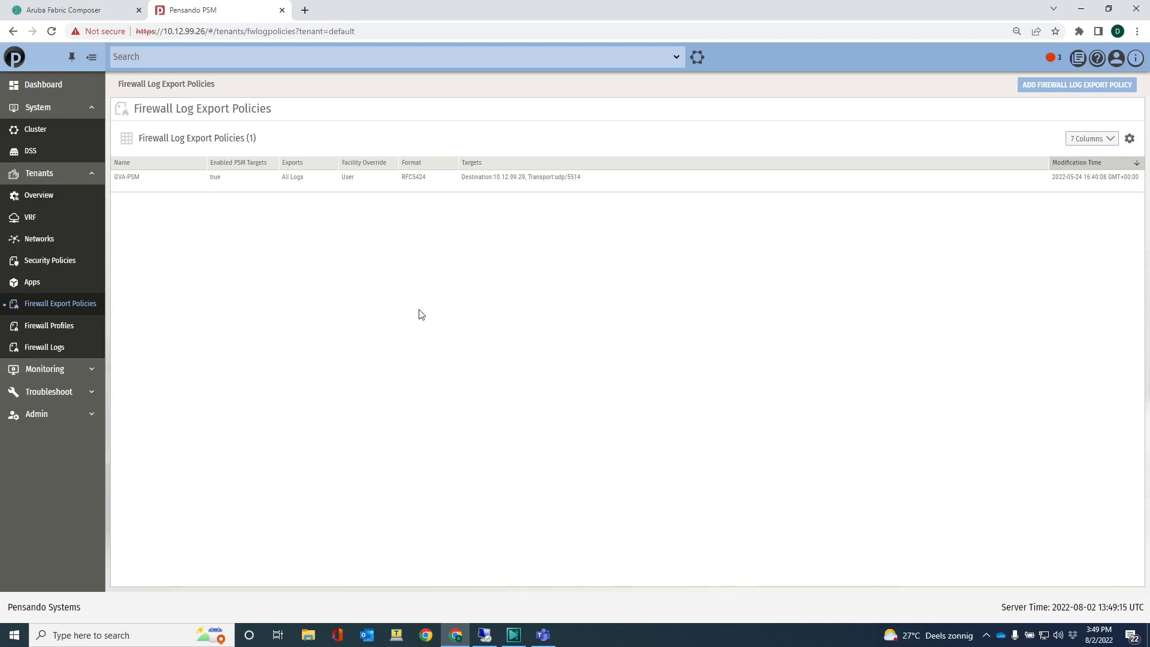
mouse_move(420, 301)
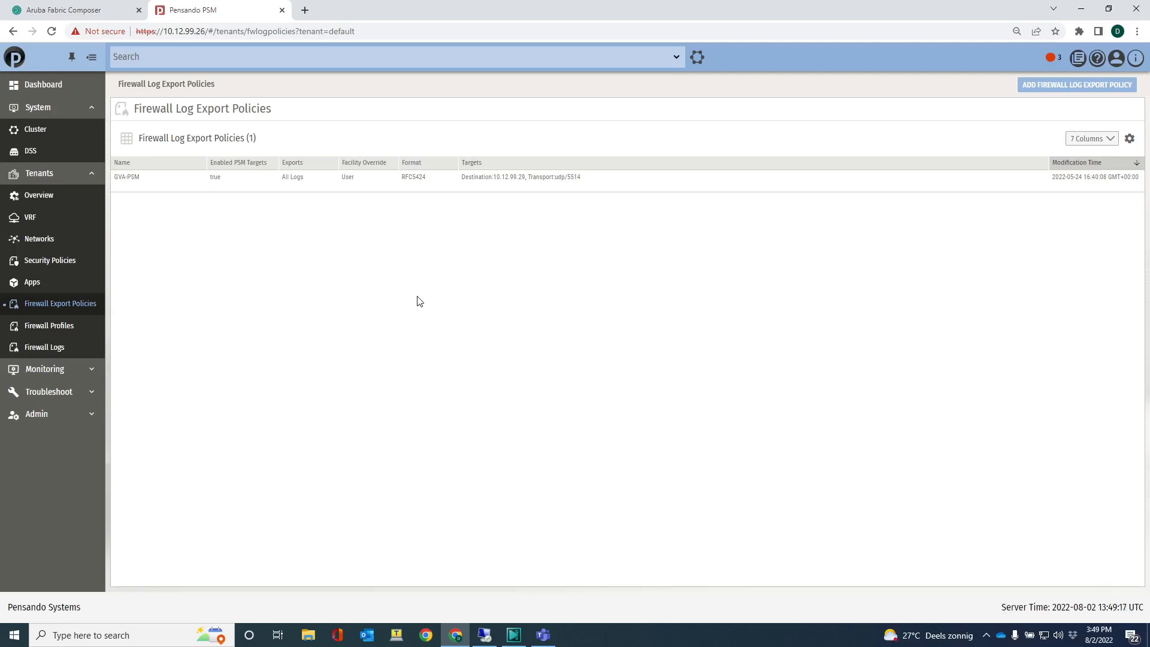
mouse_move(497, 219)
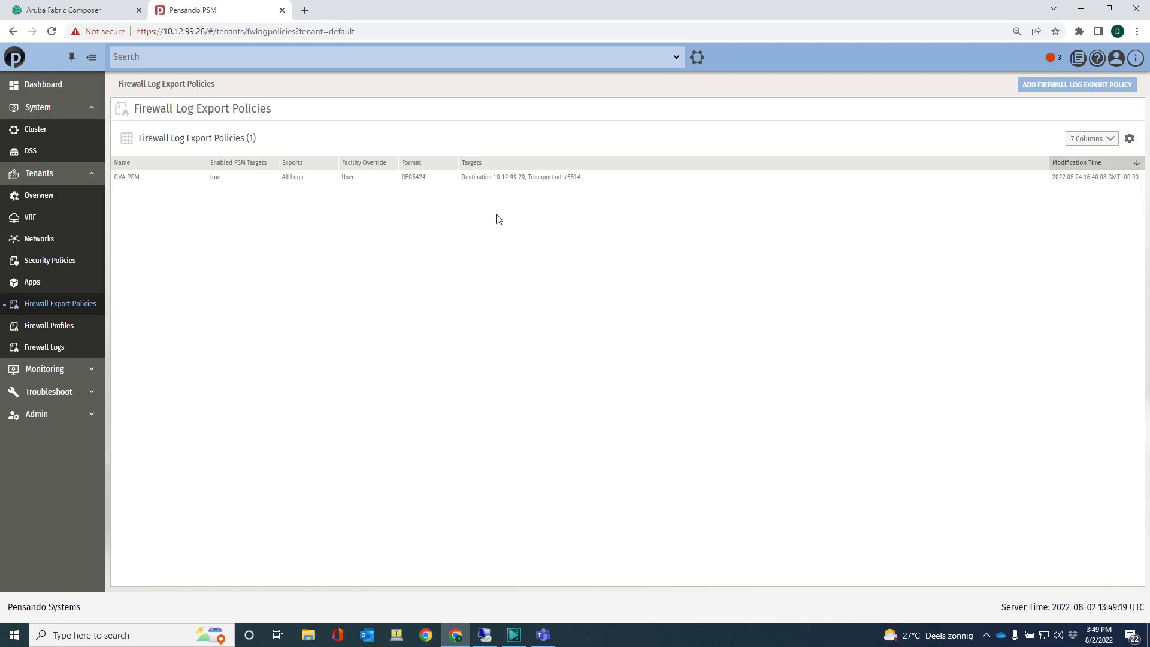
mouse_move(503, 241)
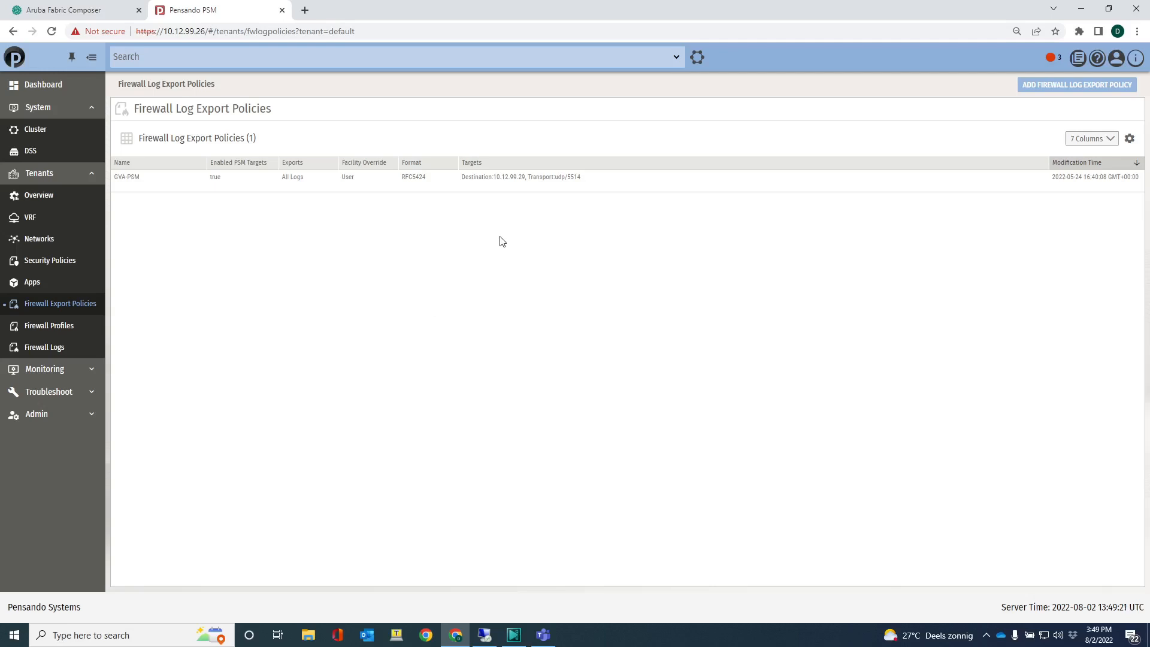
mouse_move(502, 252)
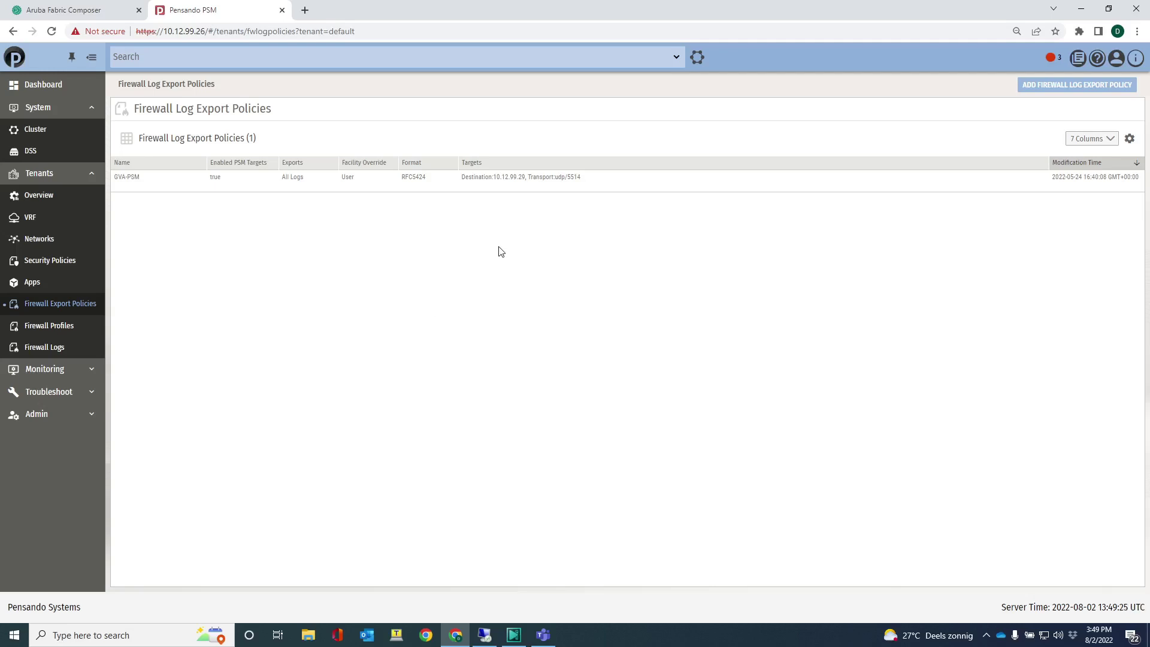
mouse_move(499, 271)
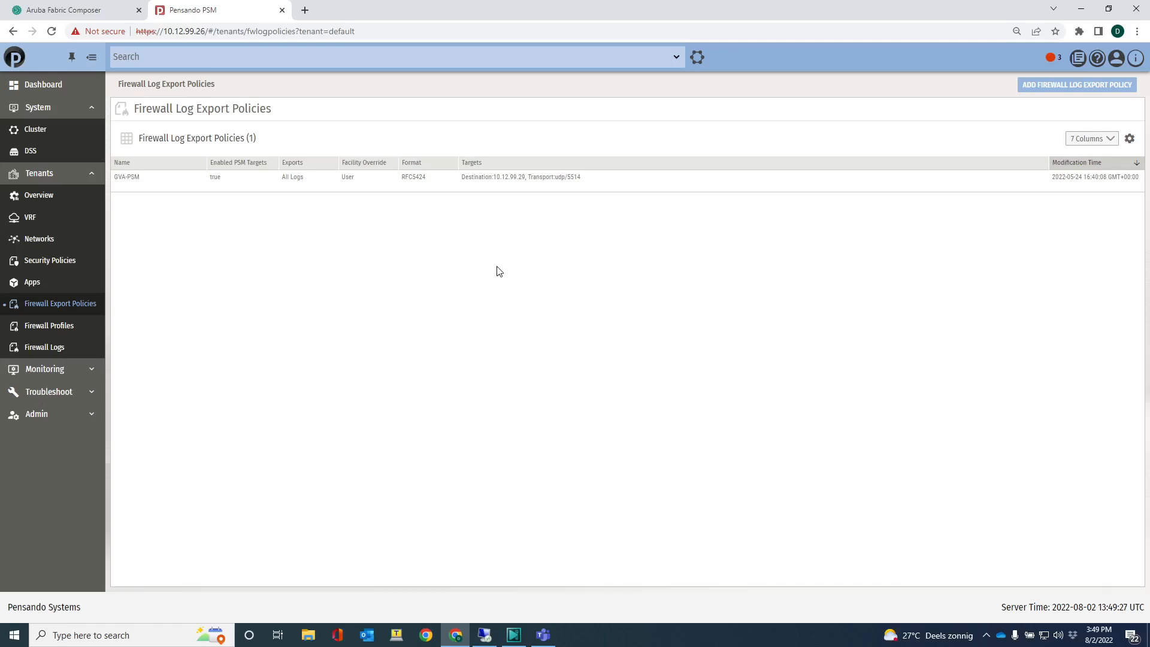
mouse_move(502, 273)
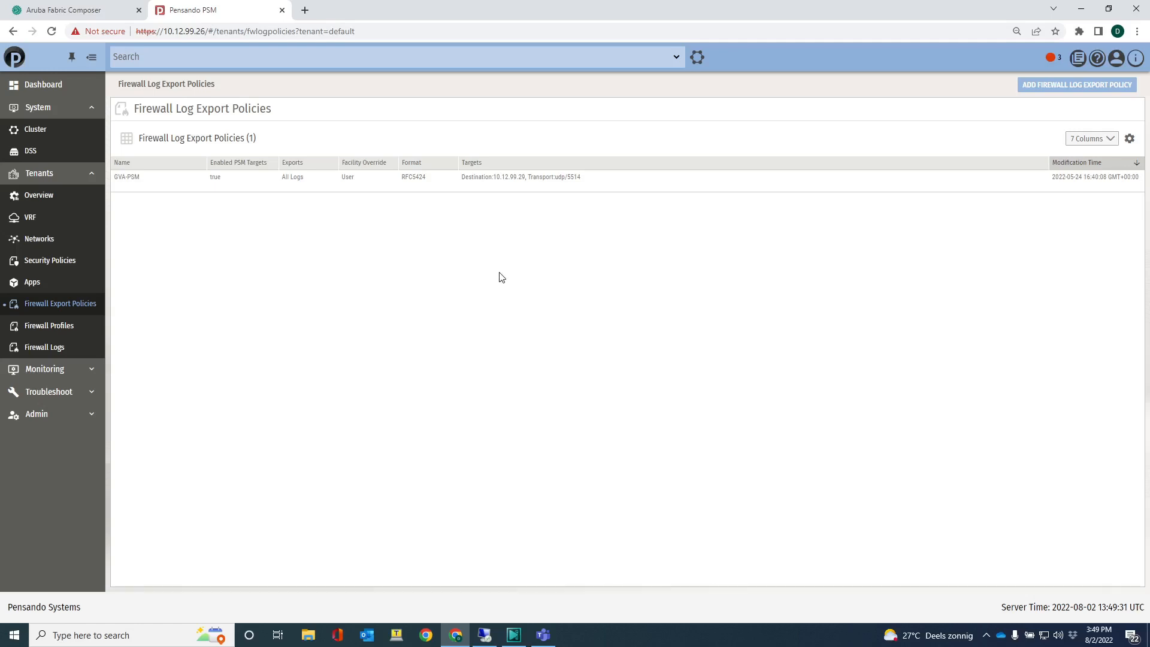
mouse_move(479, 248)
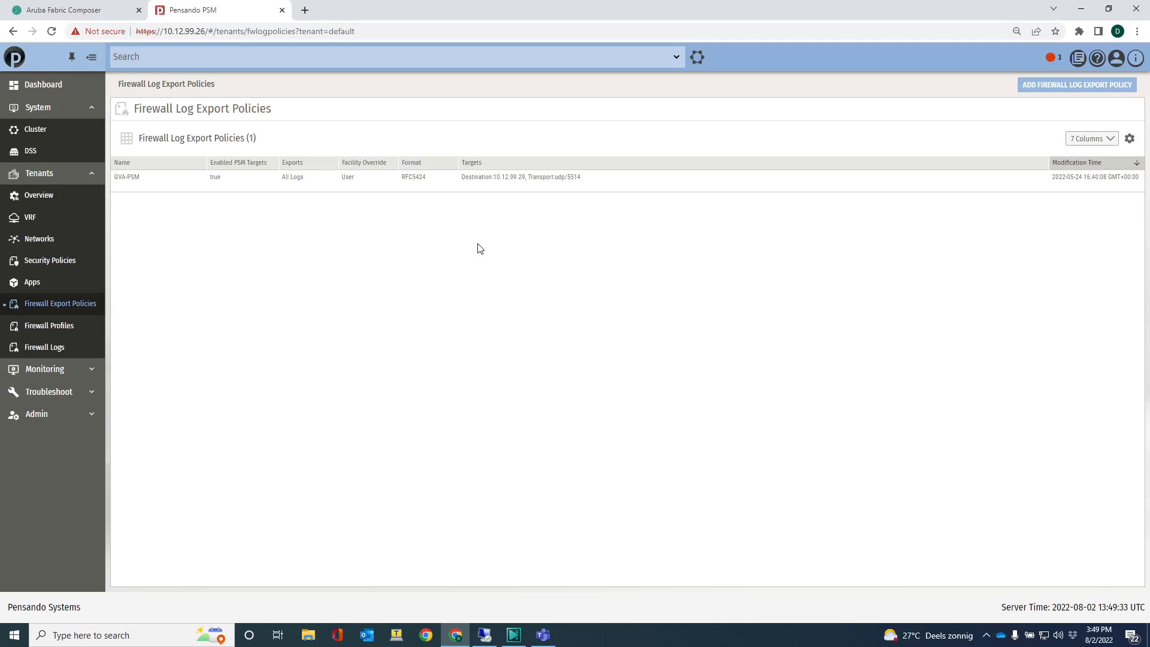
mouse_move(443, 255)
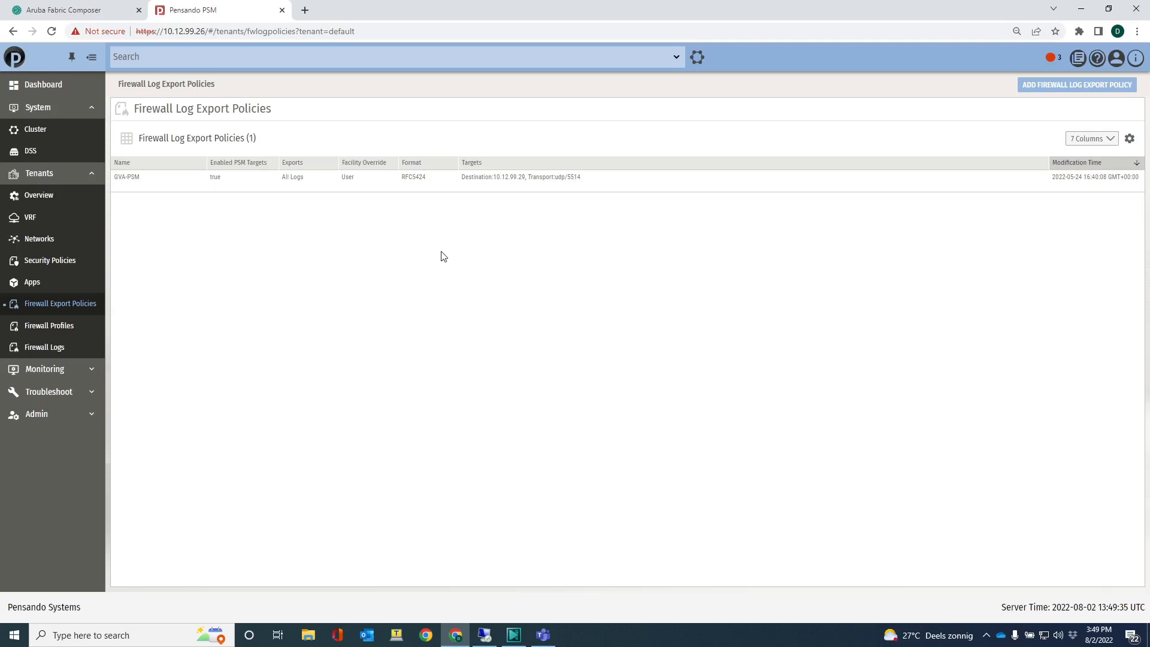
mouse_move(364, 377)
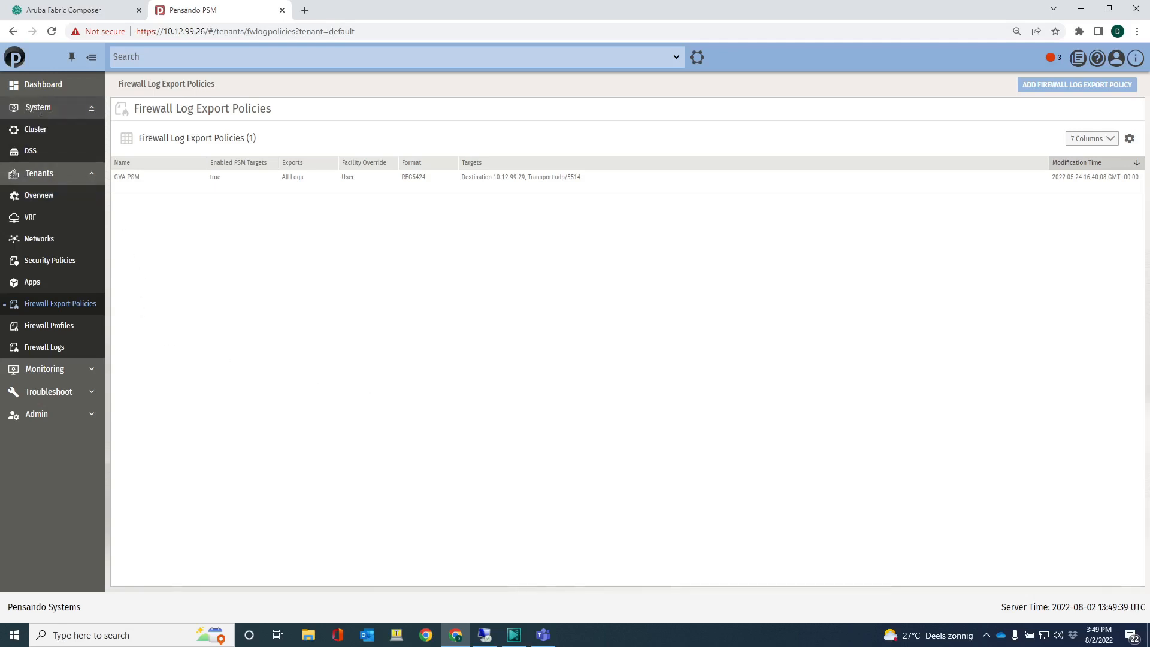
left_click(43, 83)
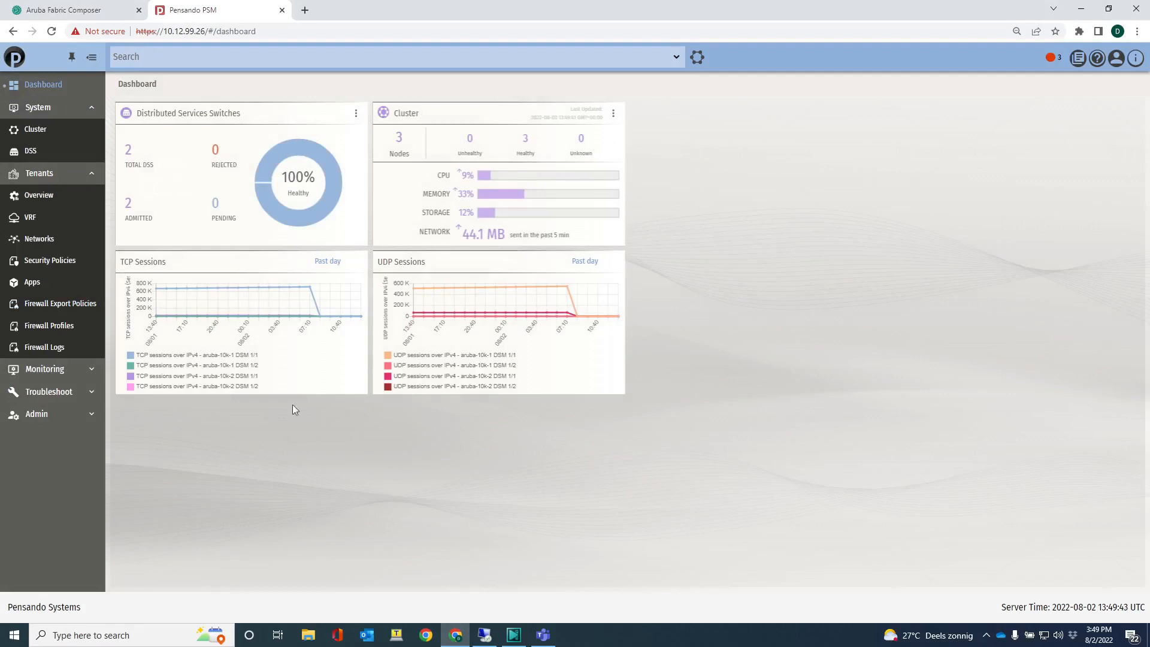
mouse_move(459, 423)
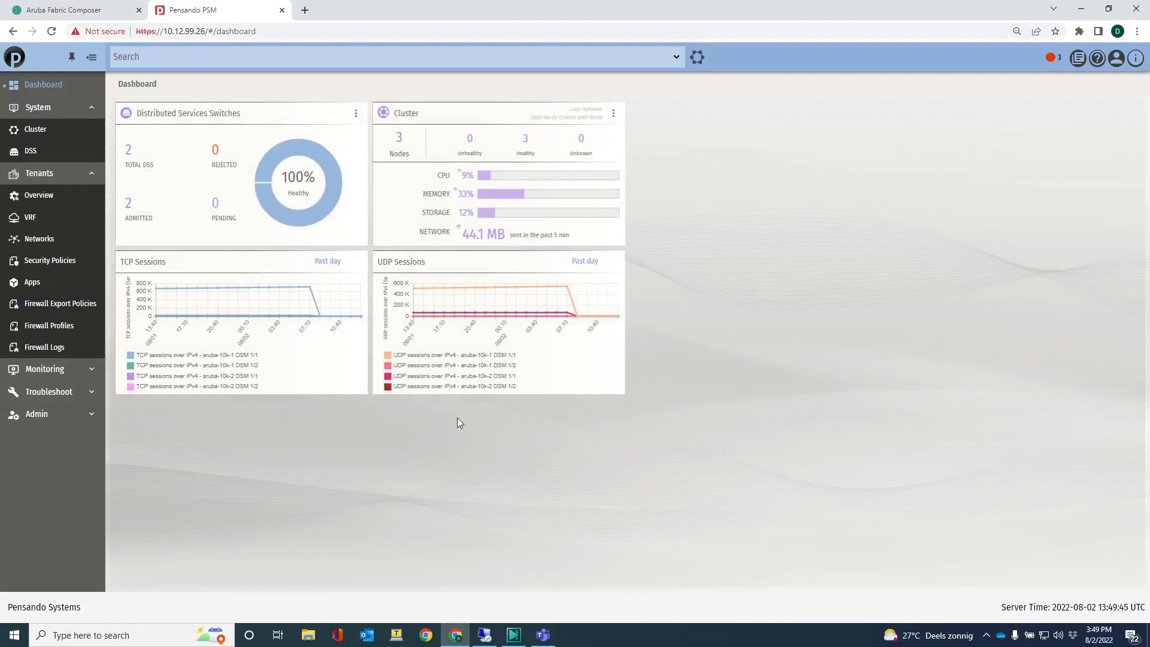
mouse_move(445, 485)
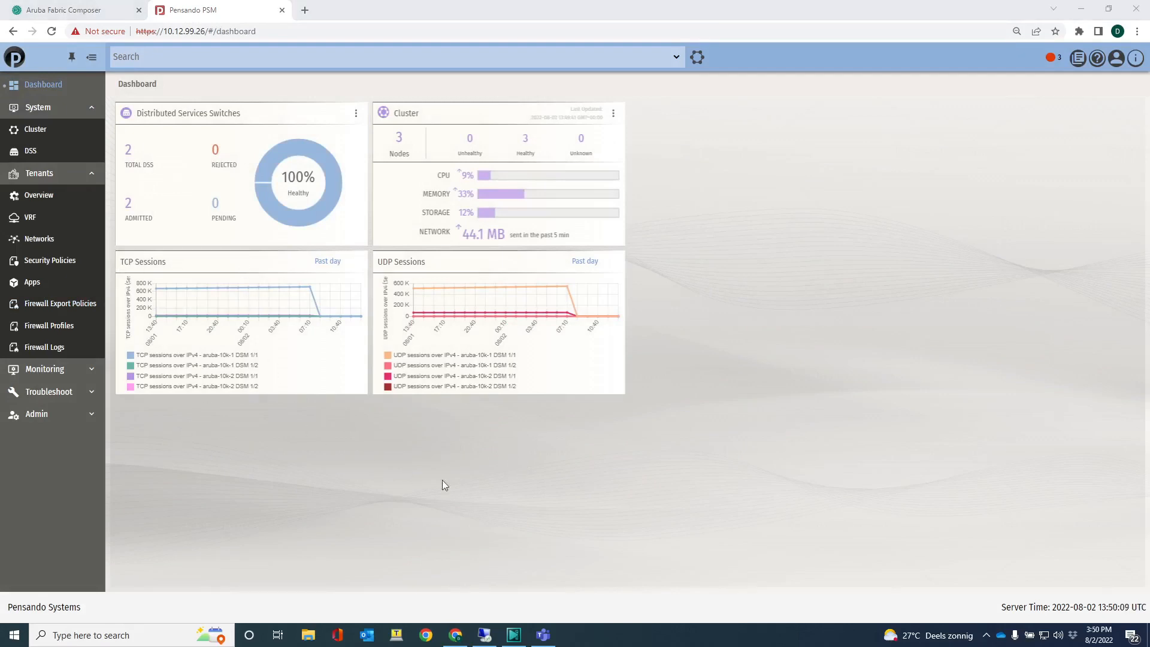
mouse_move(44, 347)
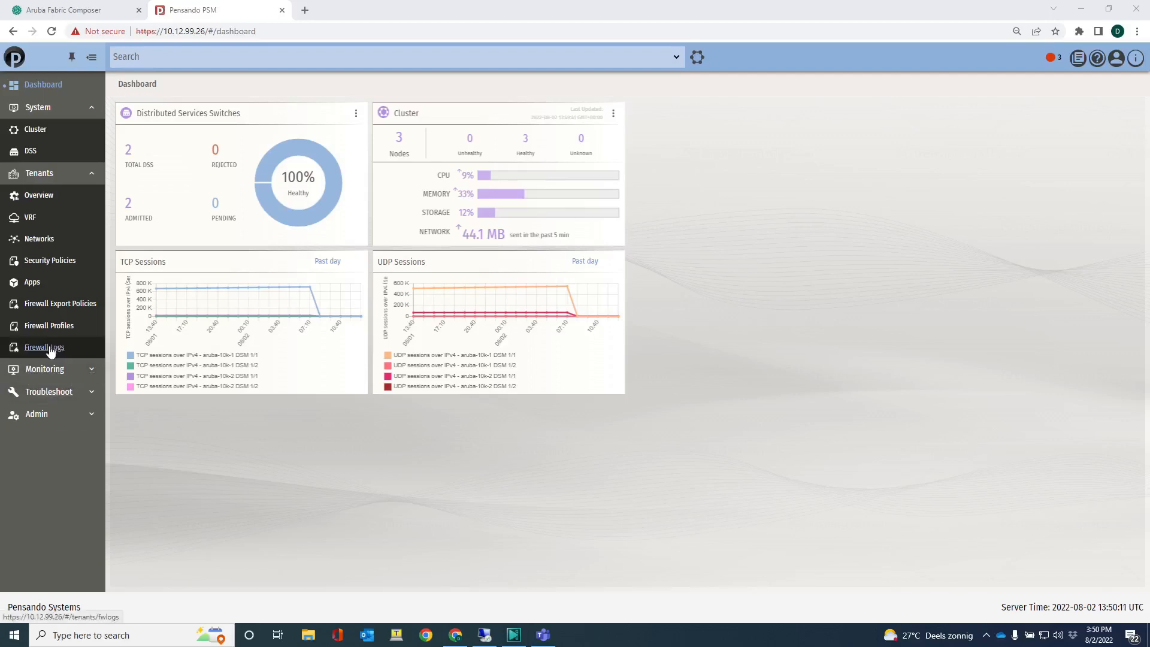
Show the Firewall Logs page from Tenants, listing zero entries
left_click(45, 347)
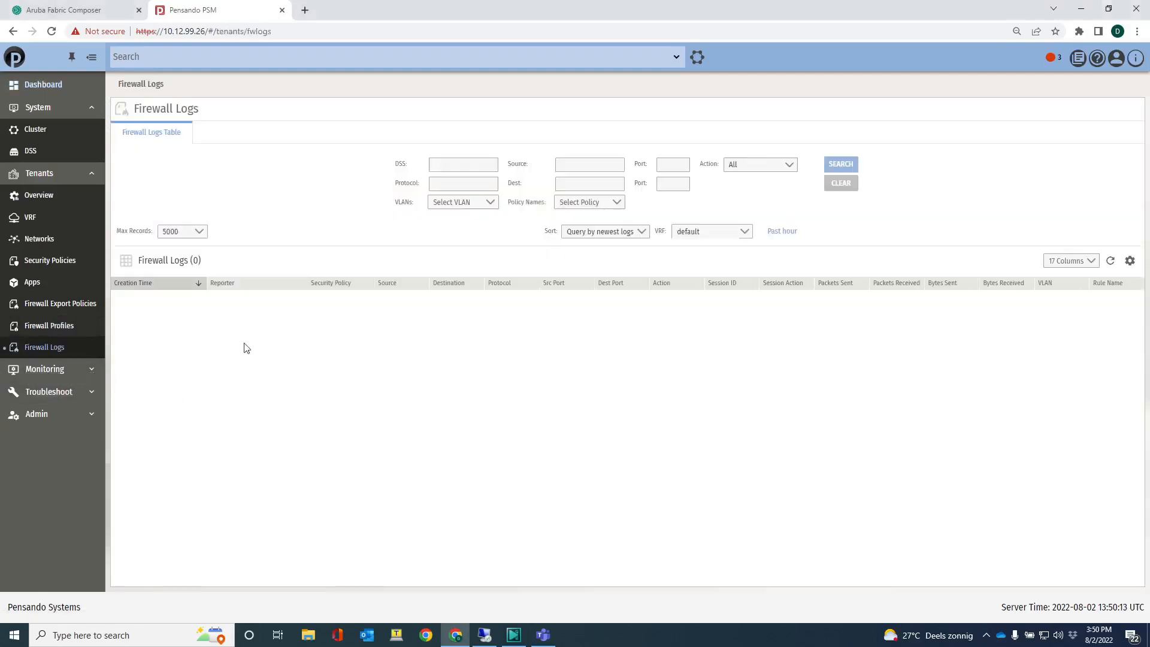
mouse_move(494, 207)
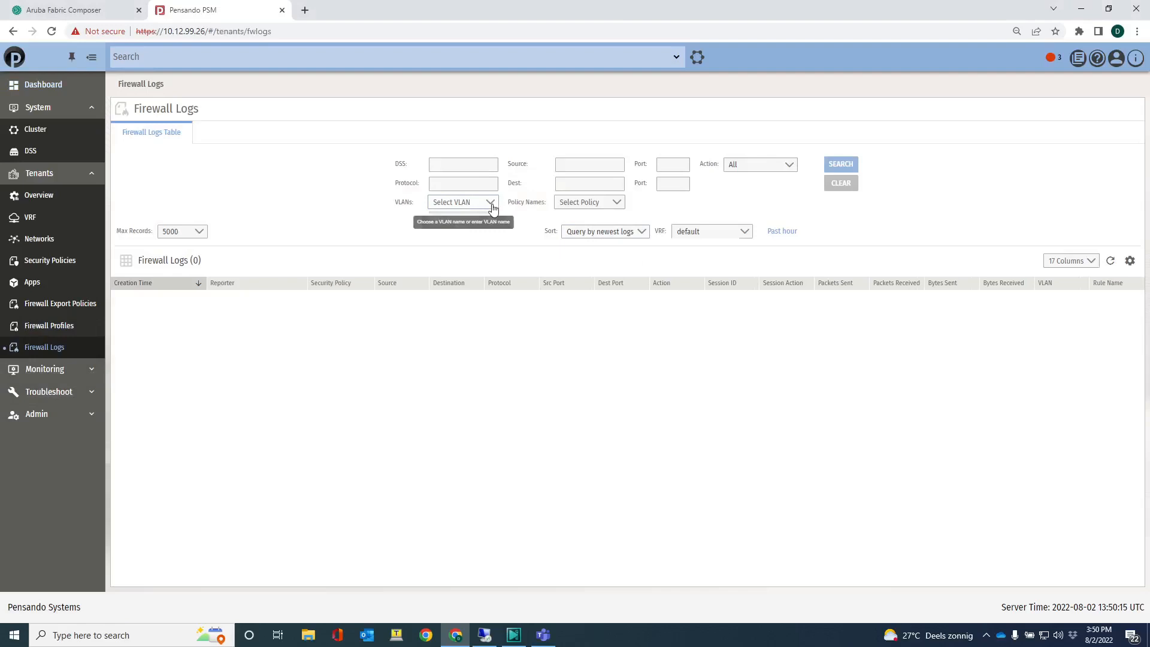
mouse_move(585, 396)
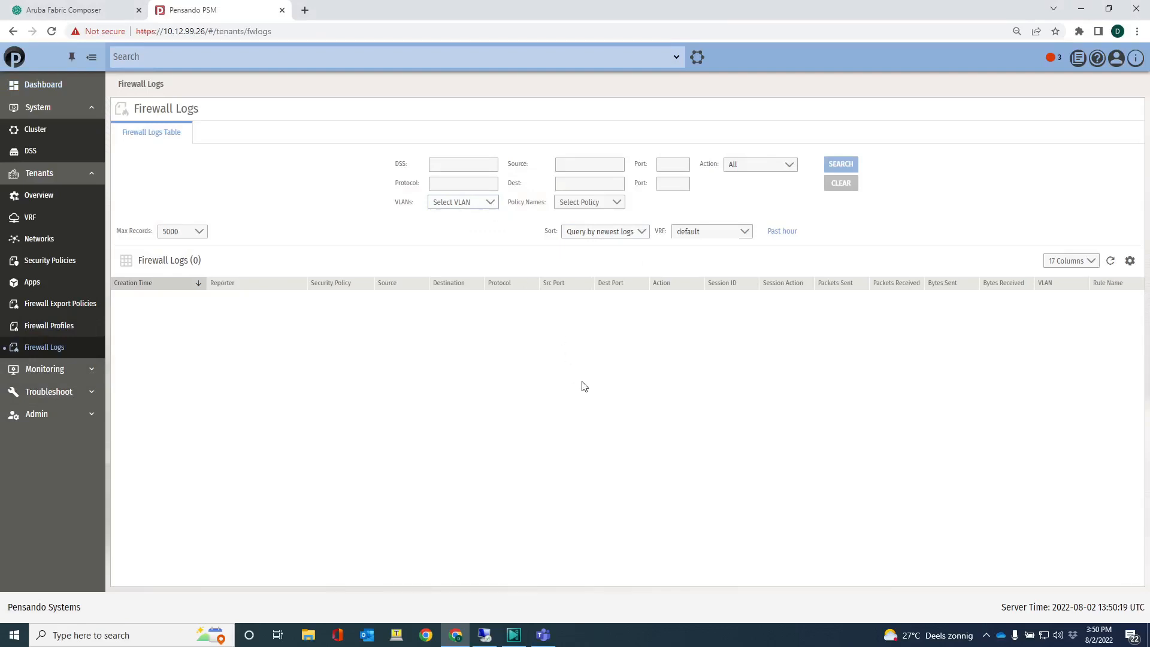
mouse_move(562, 389)
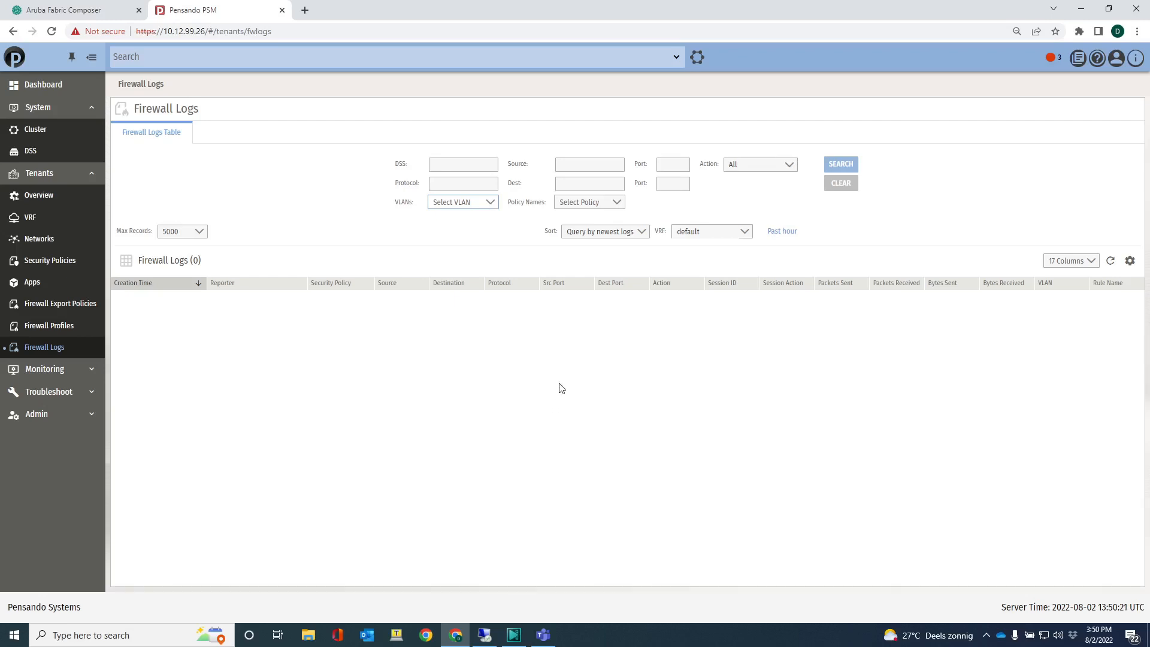
mouse_move(552, 391)
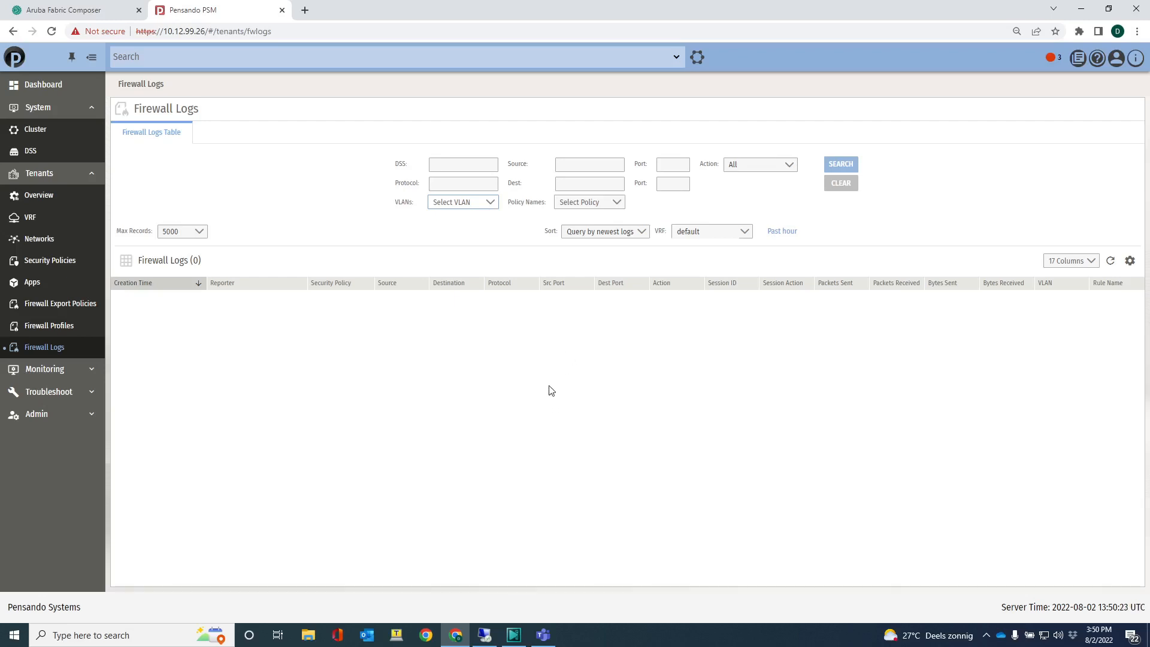
mouse_move(739, 262)
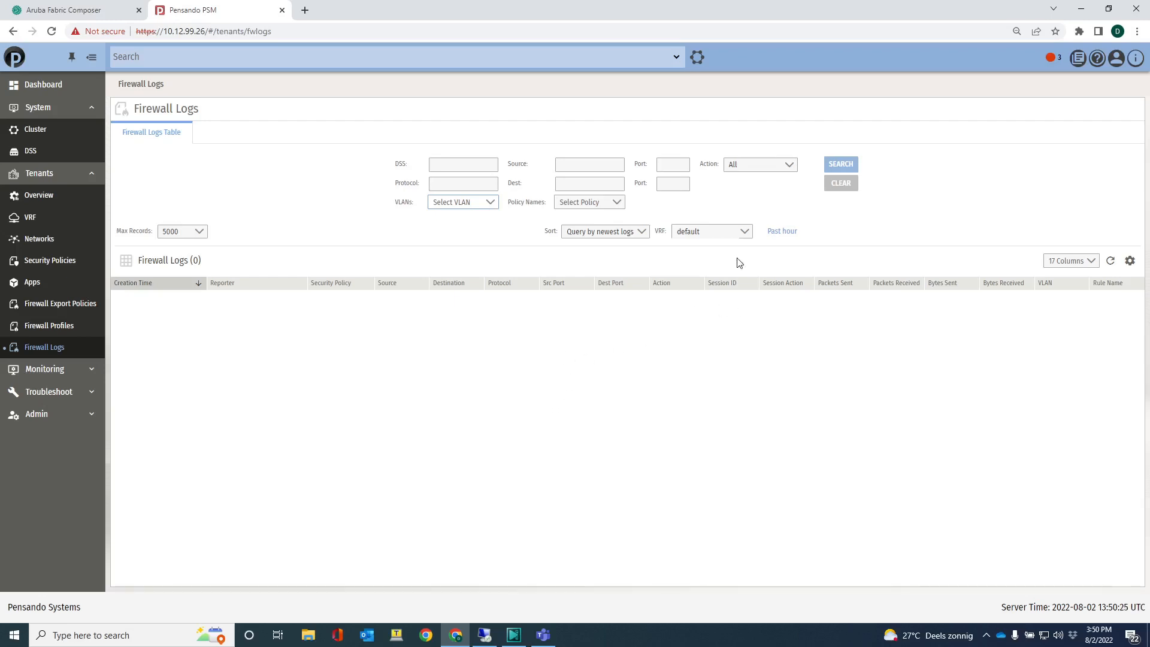
Filter the firewall logs to the GVA-VRF VRF
left_click(744, 231)
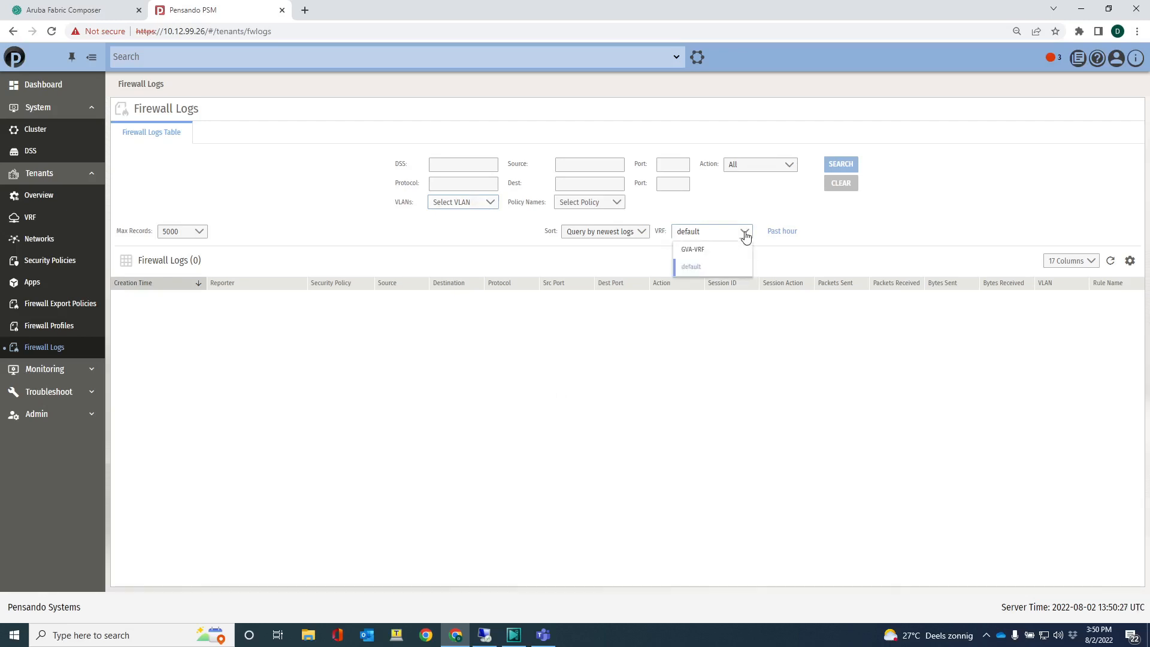
mouse_move(693, 257)
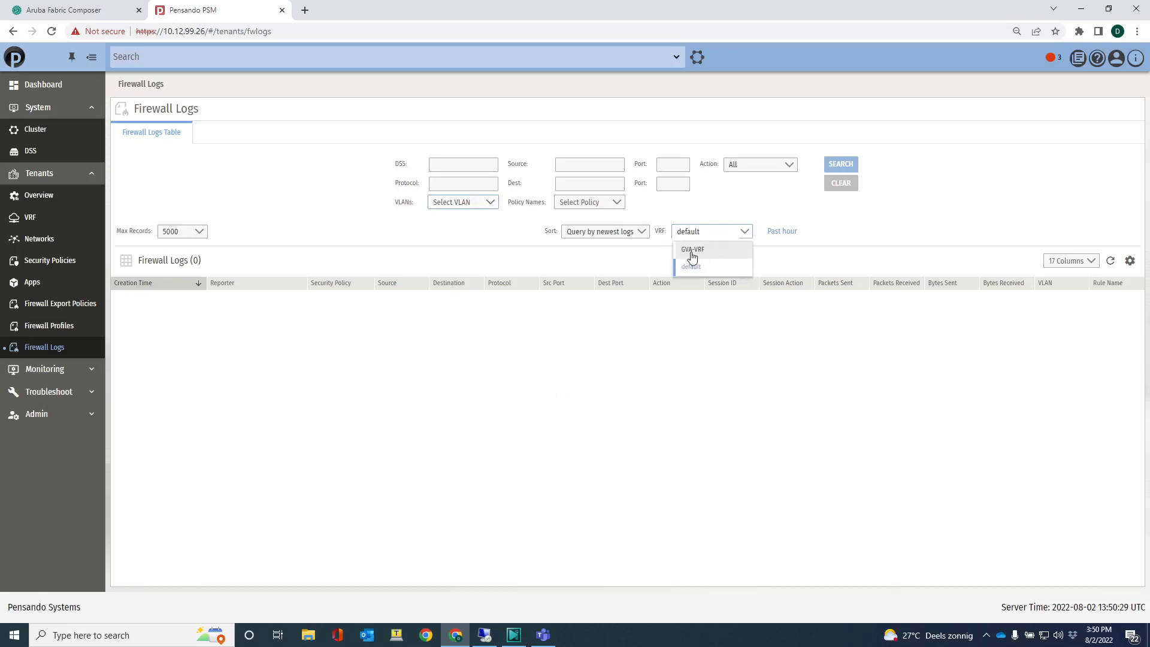
mouse_move(697, 252)
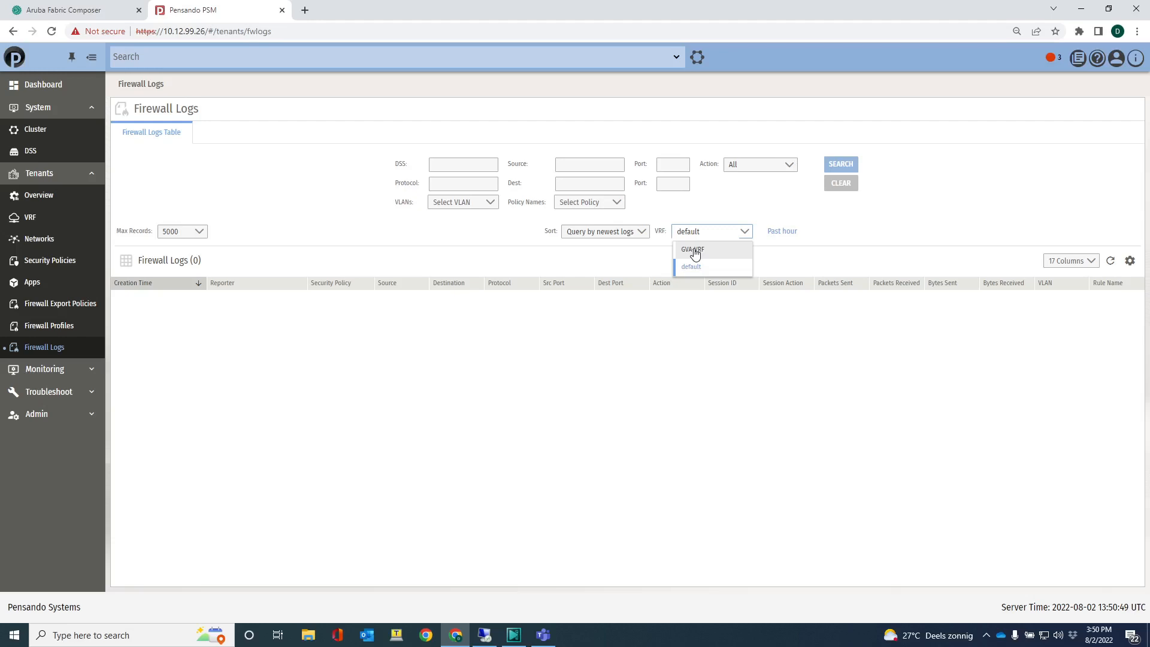
left_click(693, 250)
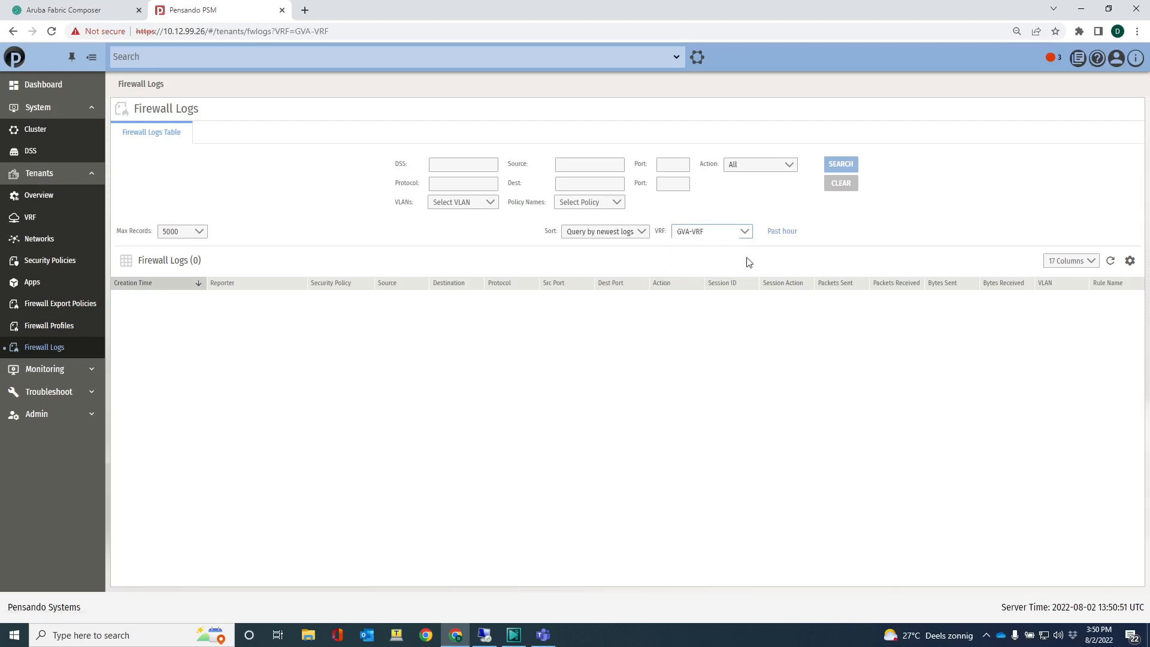
Set the firewall log time range to Past week
left_click(782, 231)
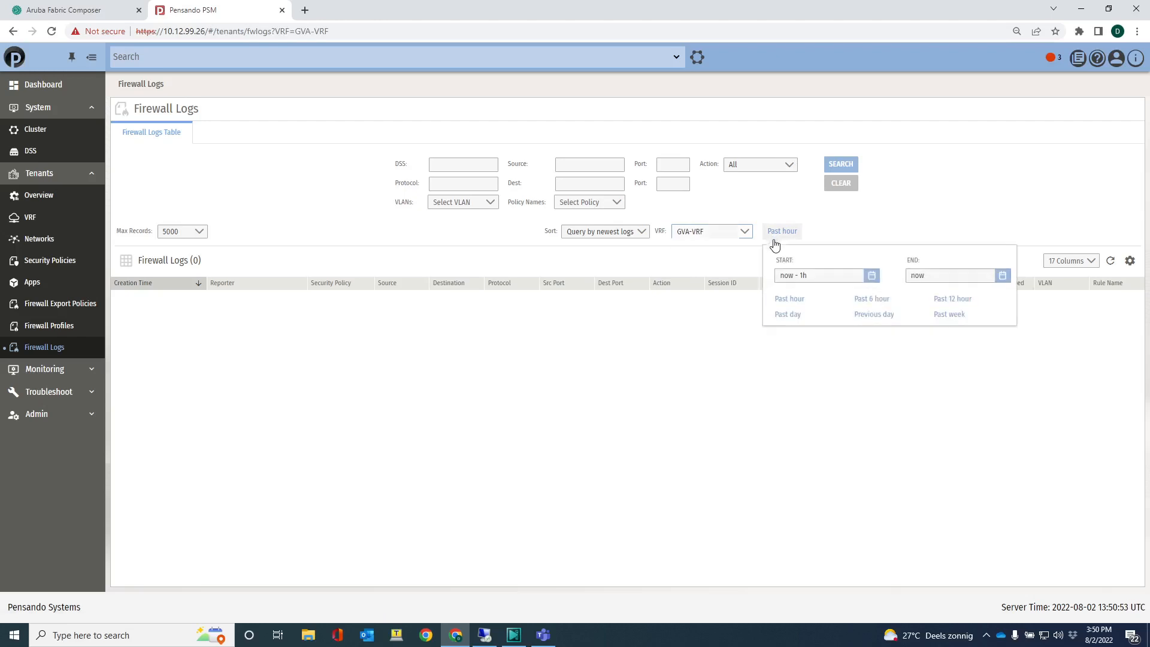
mouse_move(874, 314)
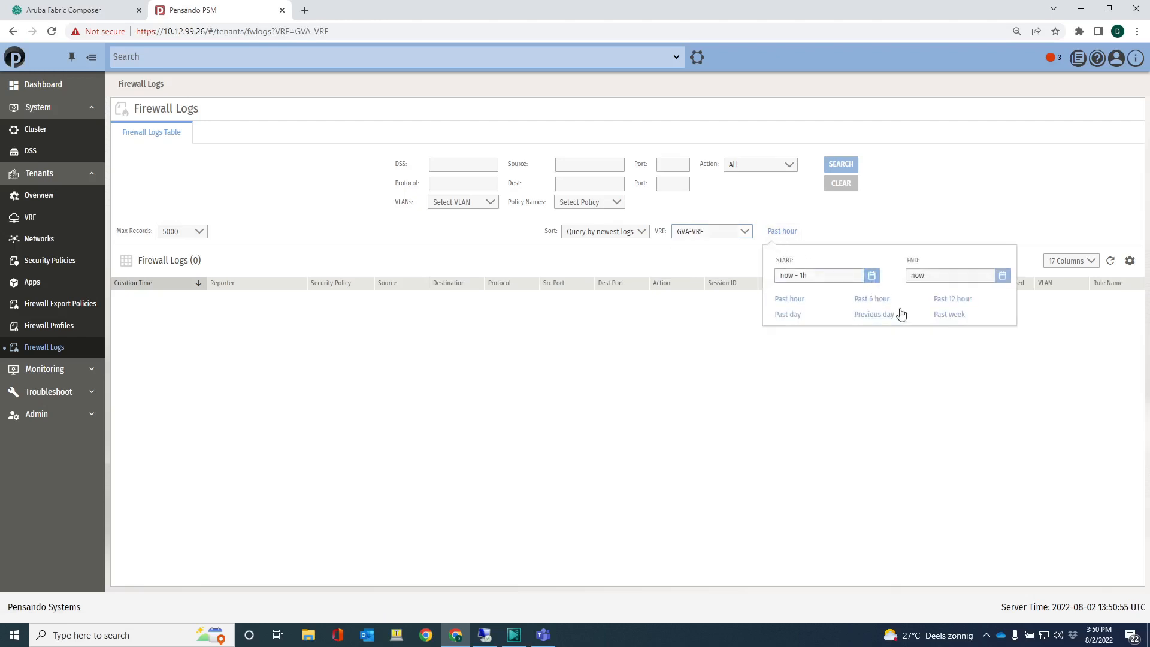
mouse_move(948, 320)
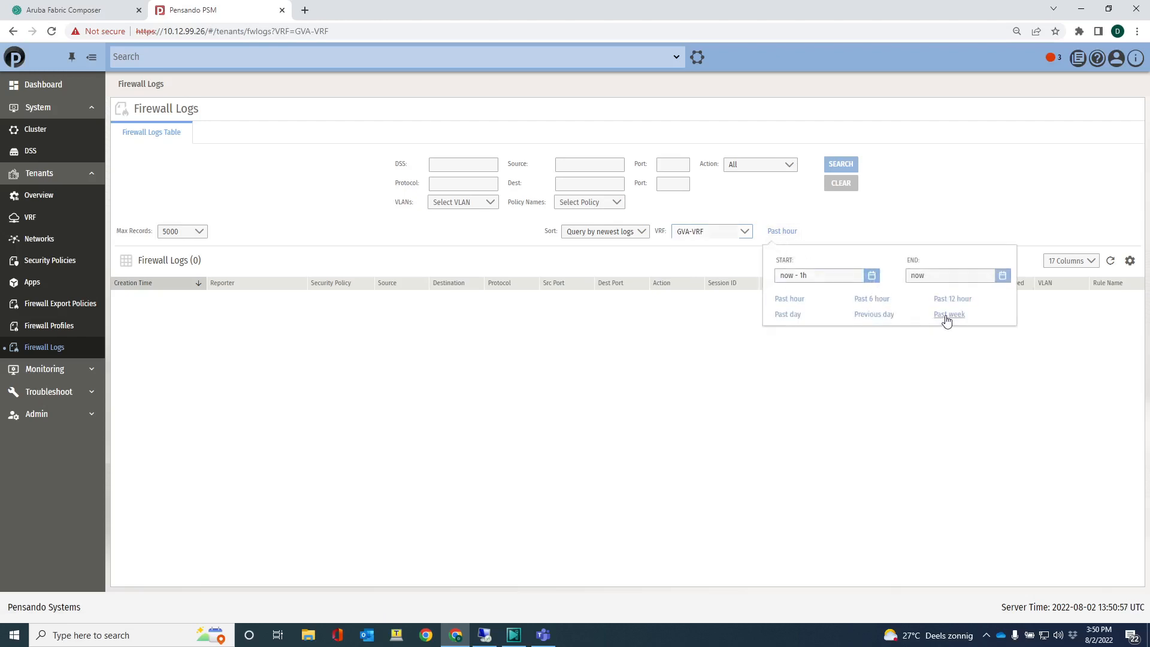
left_click(949, 314)
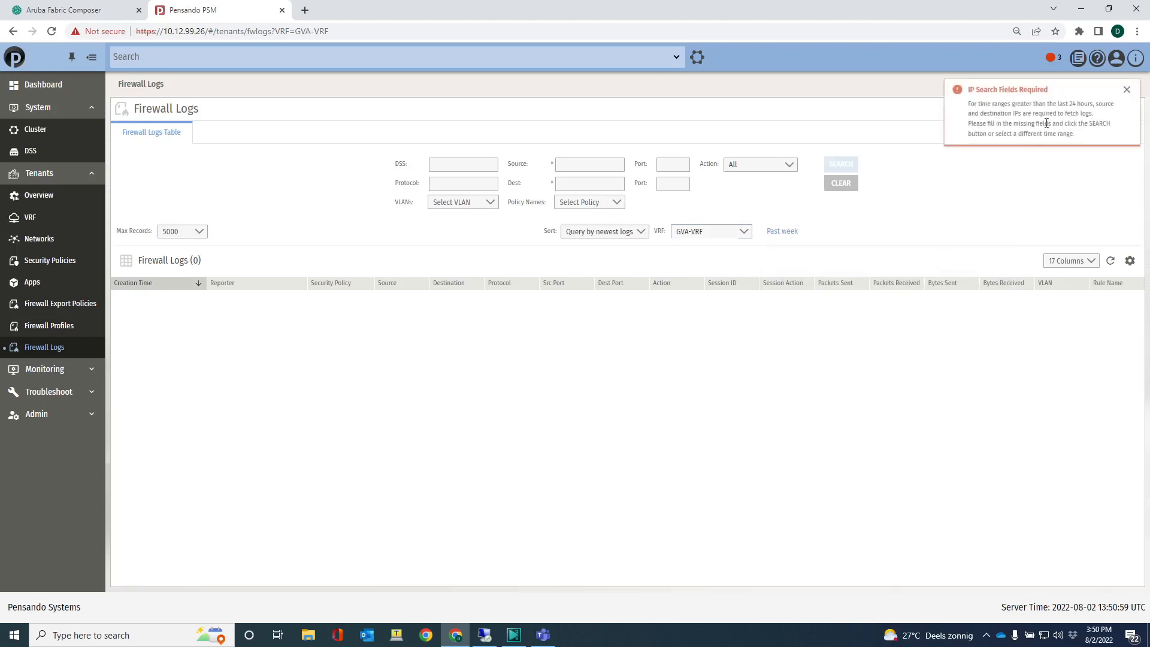
mouse_move(999, 67)
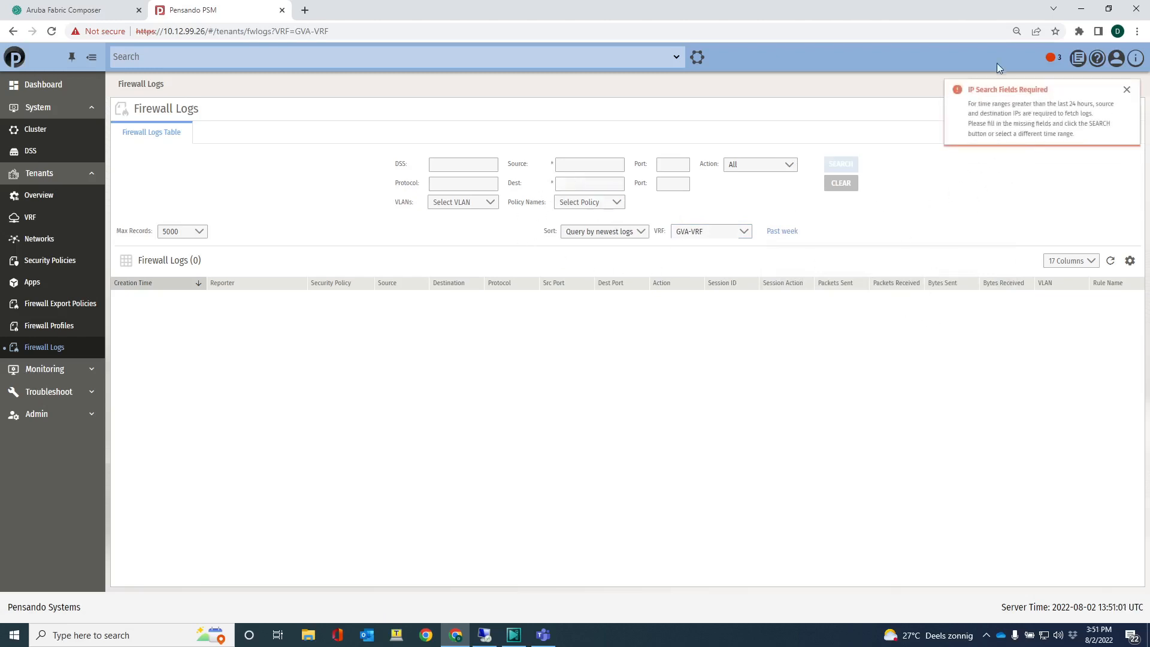
mouse_move(533, 182)
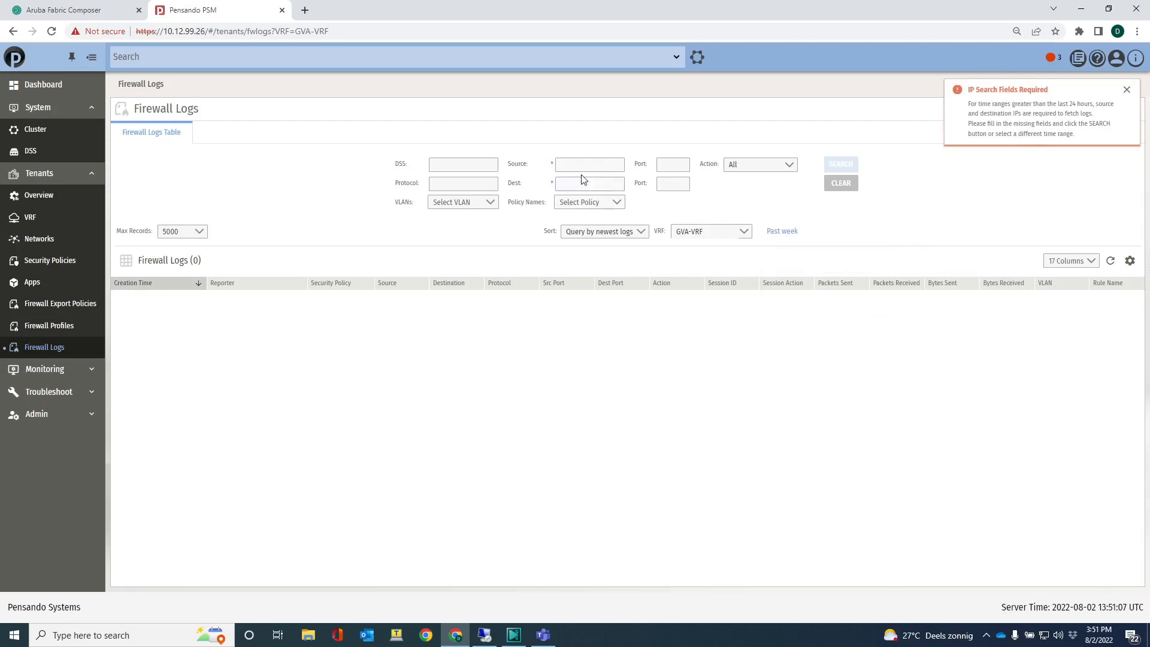
Filter logs by source 10.6.201.102 and destination 10.6.202.105, finding no entries
left_click(589, 165)
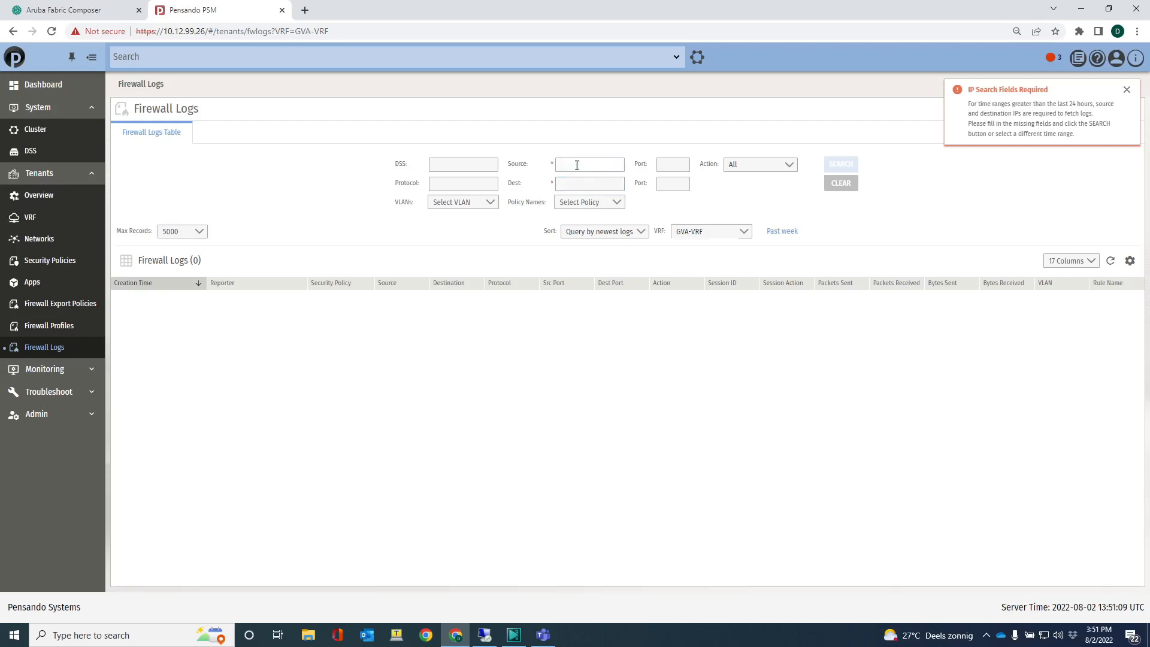
type("10.6.201.102")
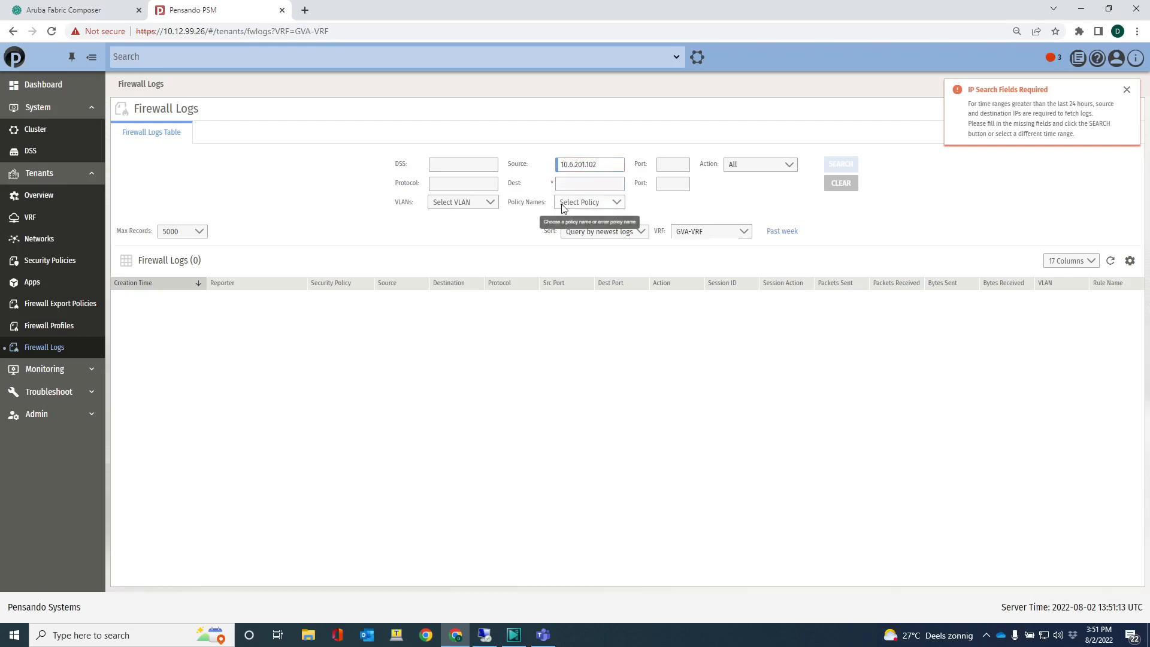
left_click(589, 183)
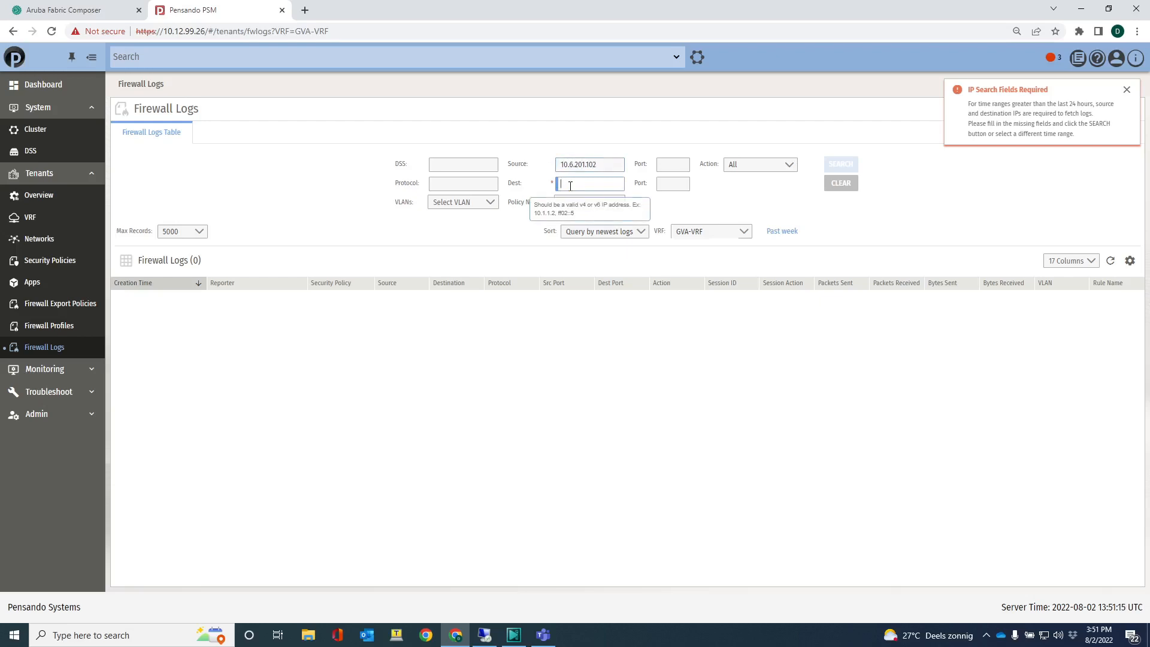
type("10.7.202.105")
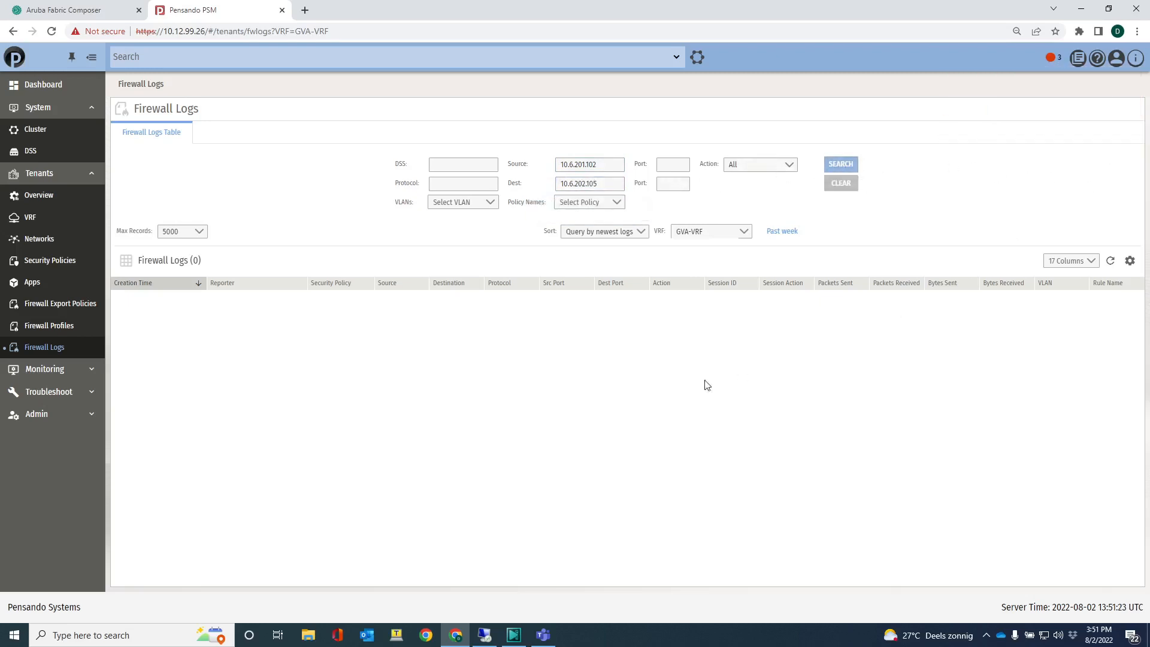
mouse_move(662, 429)
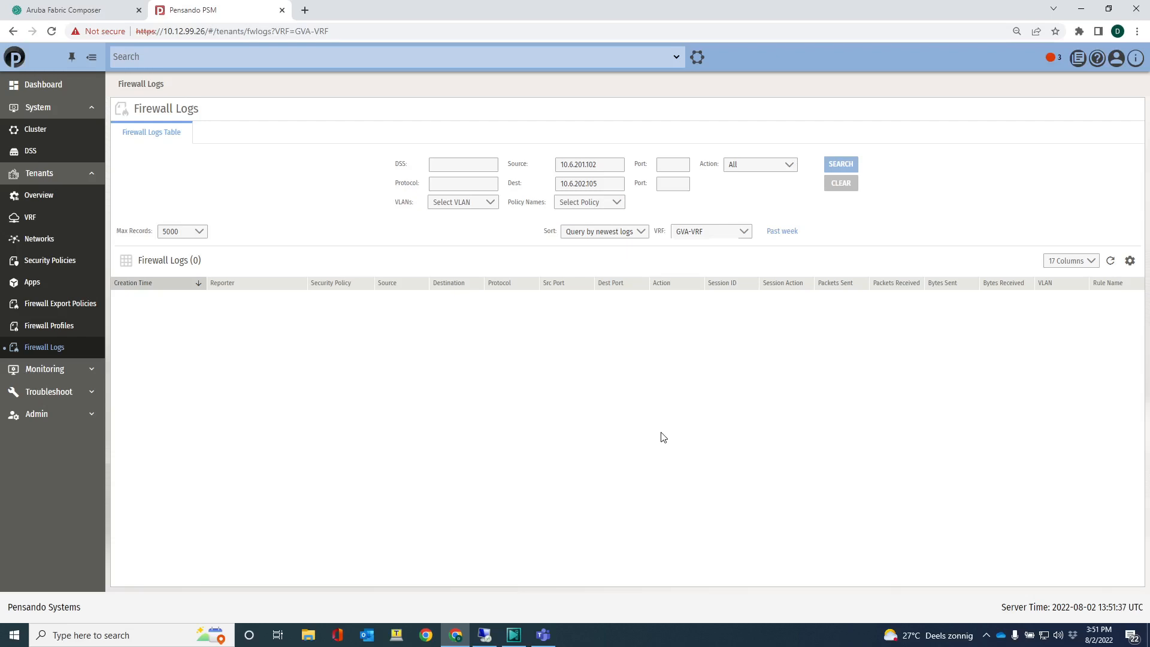
mouse_move(491, 405)
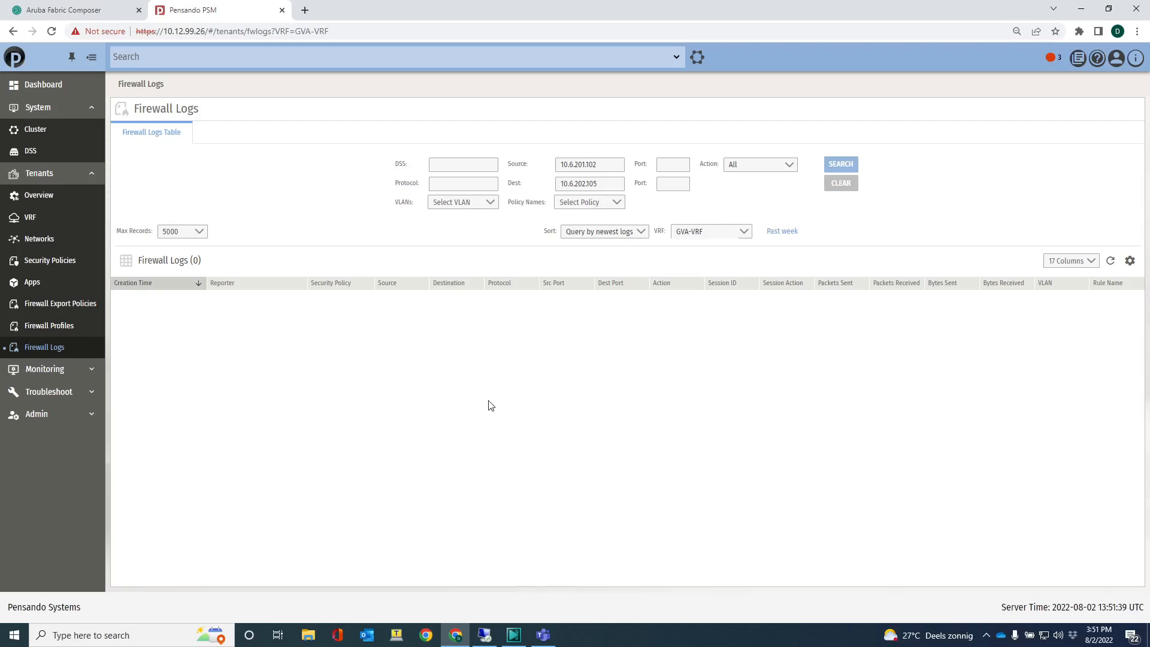
mouse_move(521, 517)
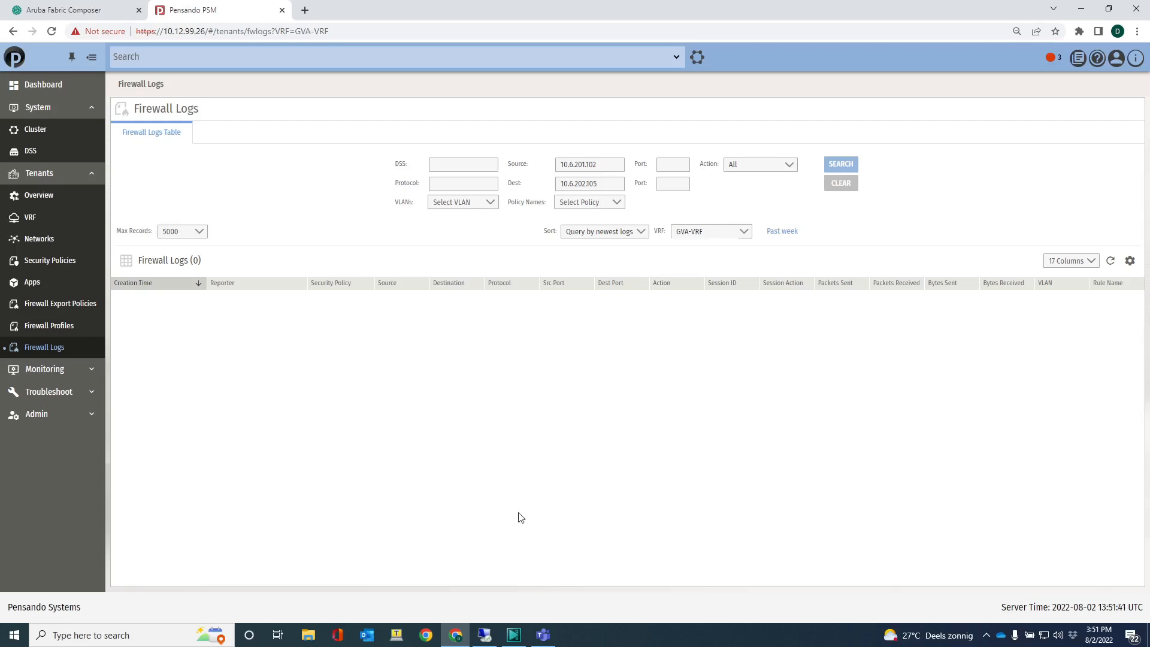
mouse_move(528, 423)
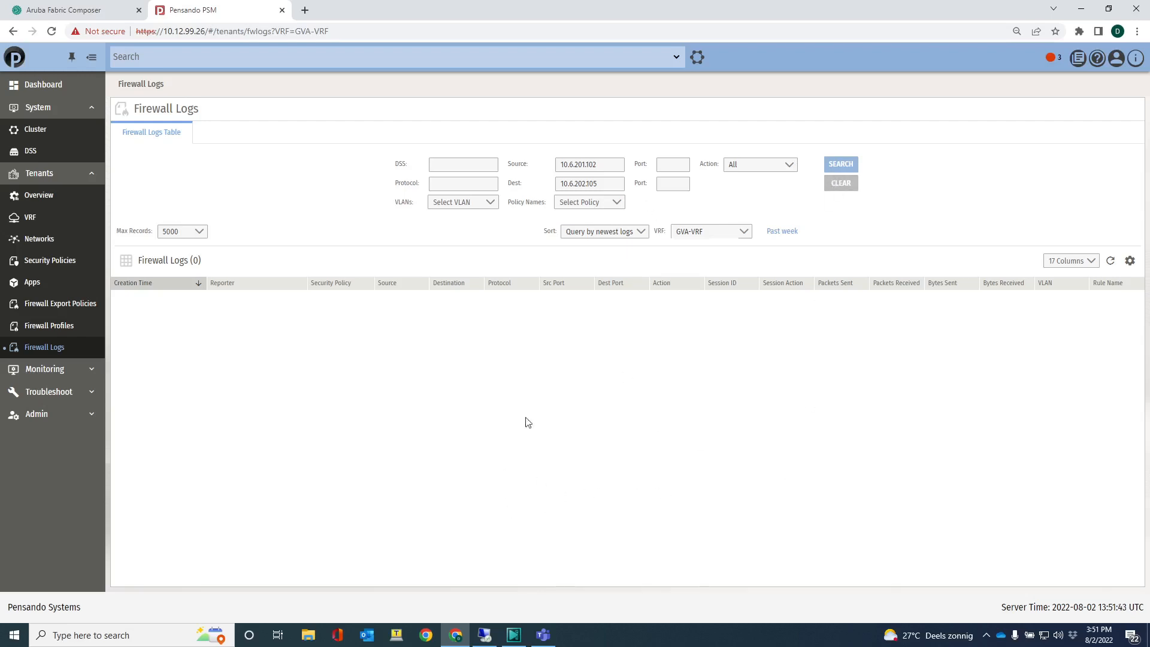
mouse_move(544, 462)
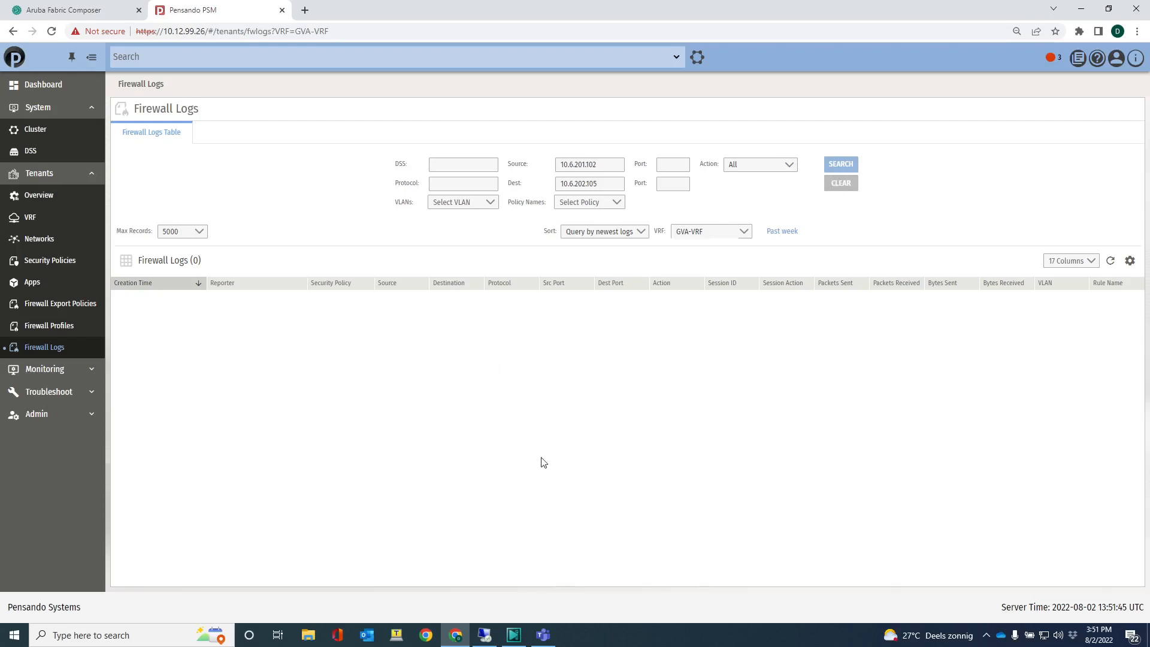
mouse_move(609, 429)
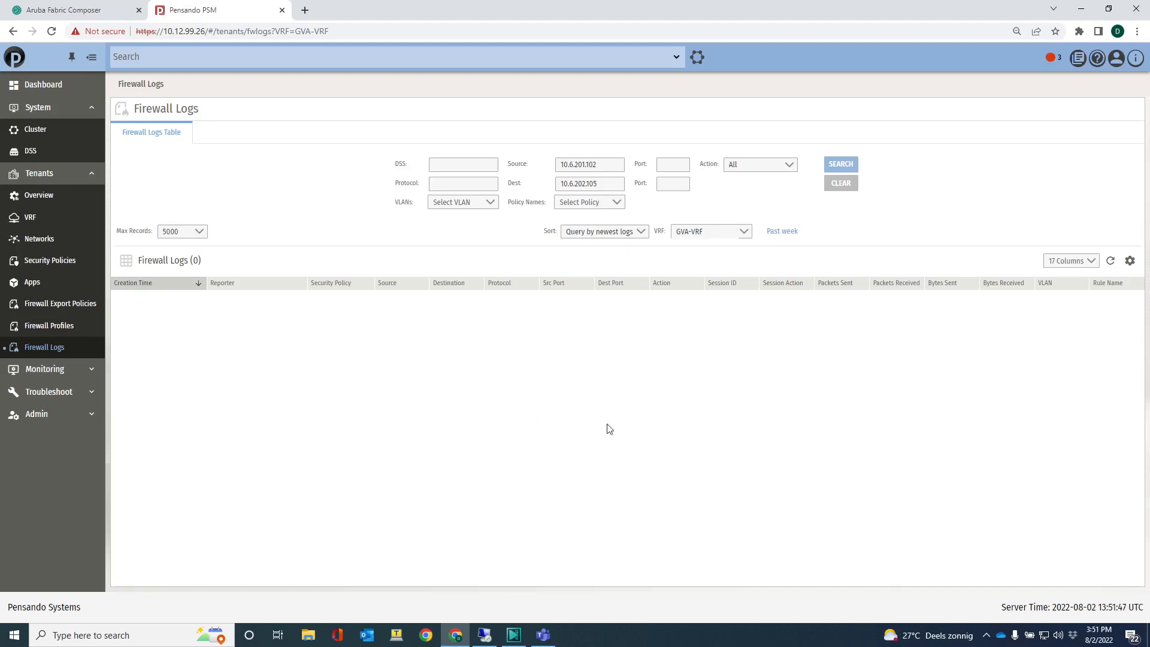
mouse_move(597, 432)
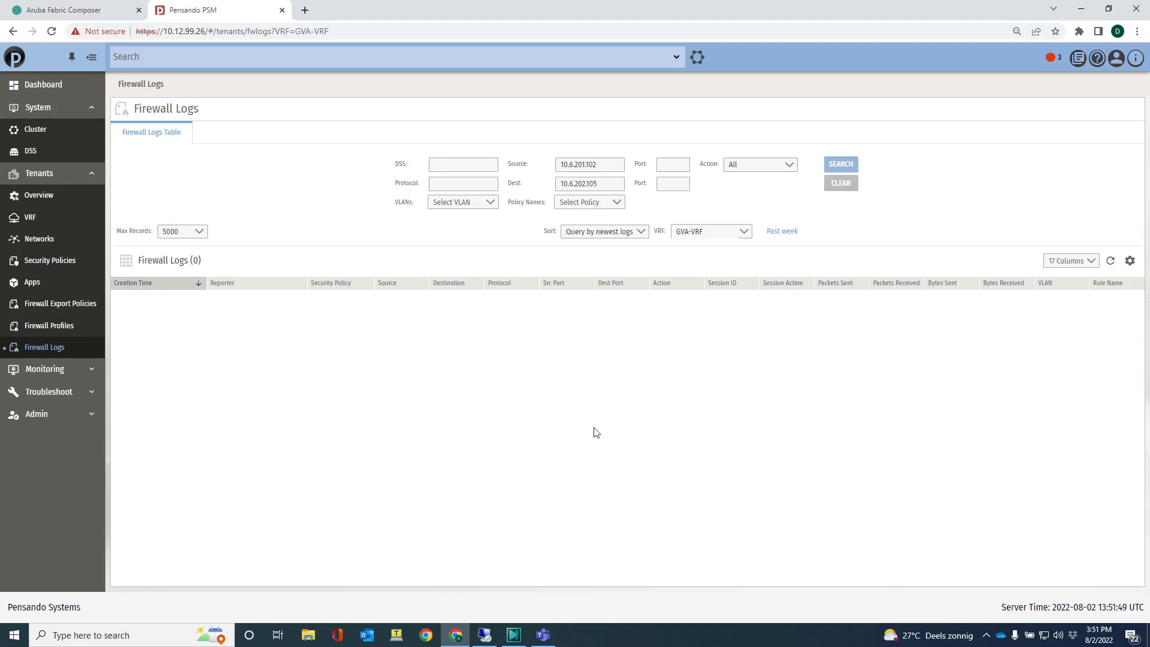
mouse_move(269, 419)
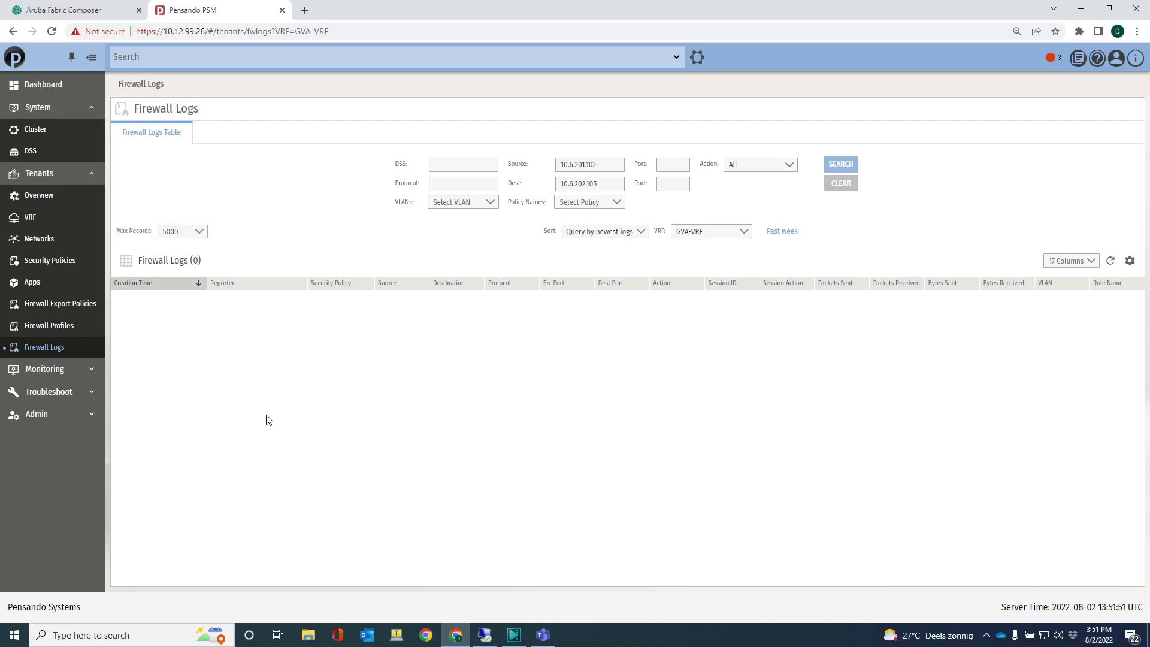
mouse_move(29, 217)
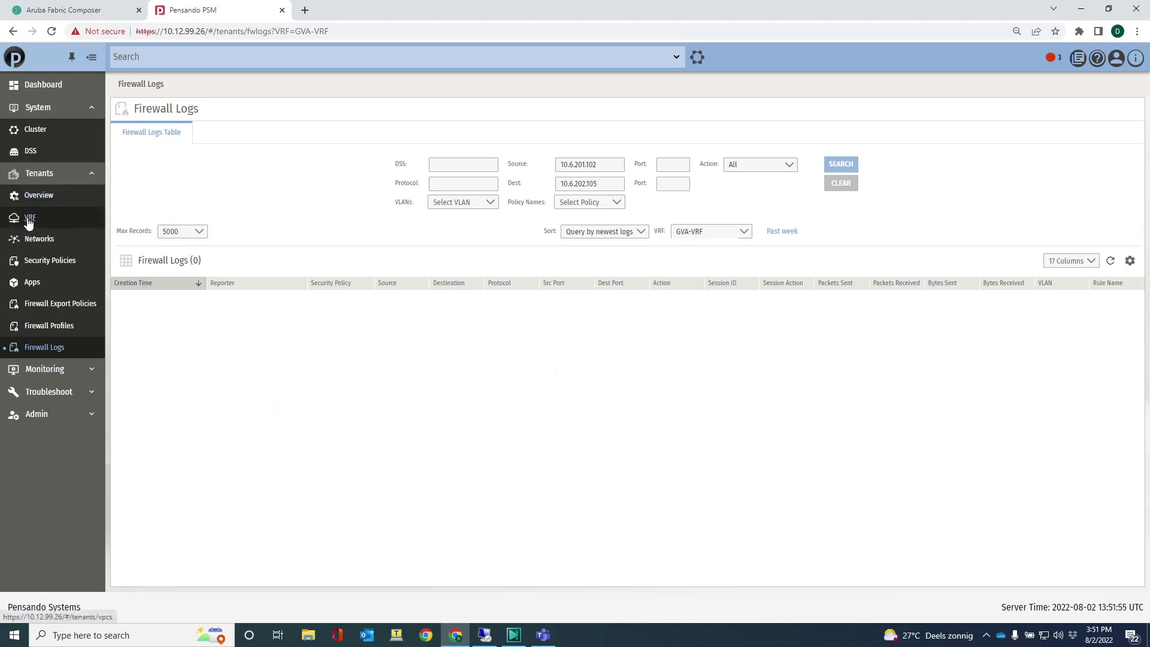
Open GVA-VRF's details from VRF Overview, showing two DSSs and zero VLANs
left_click(30, 217)
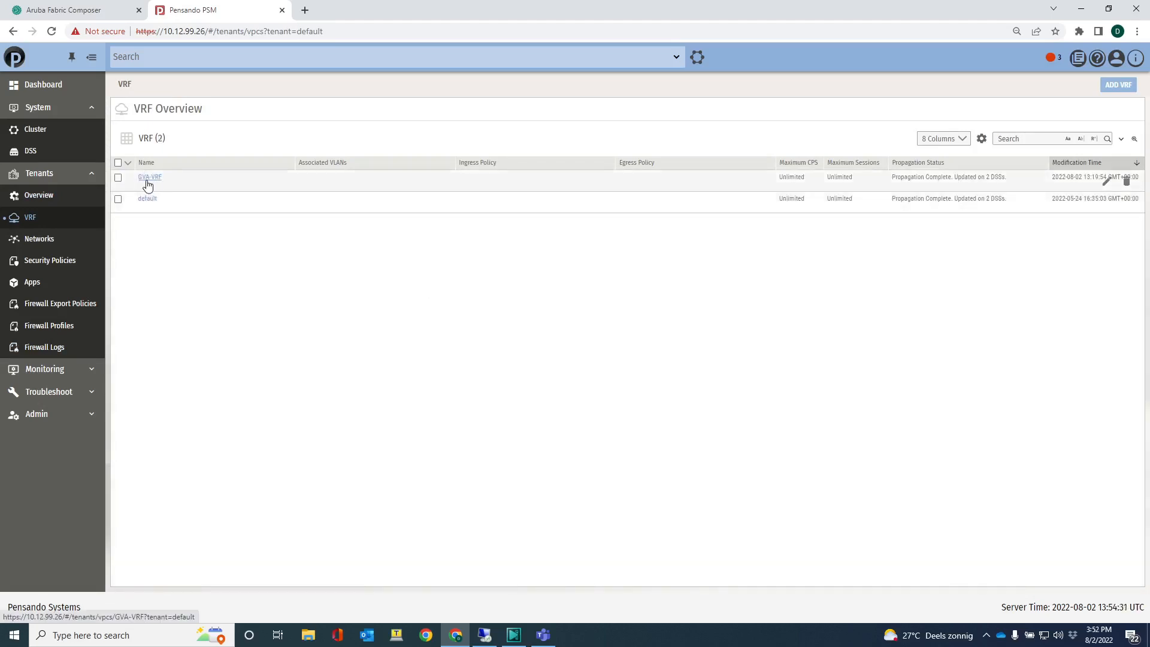
mouse_move(150, 182)
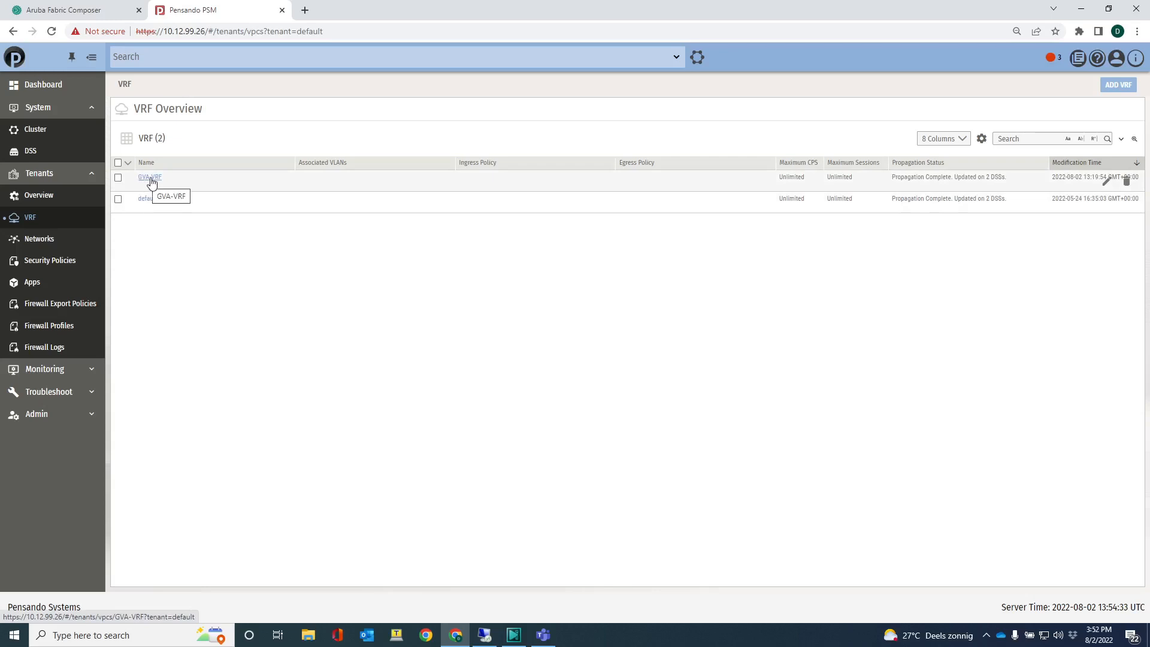
mouse_move(149, 182)
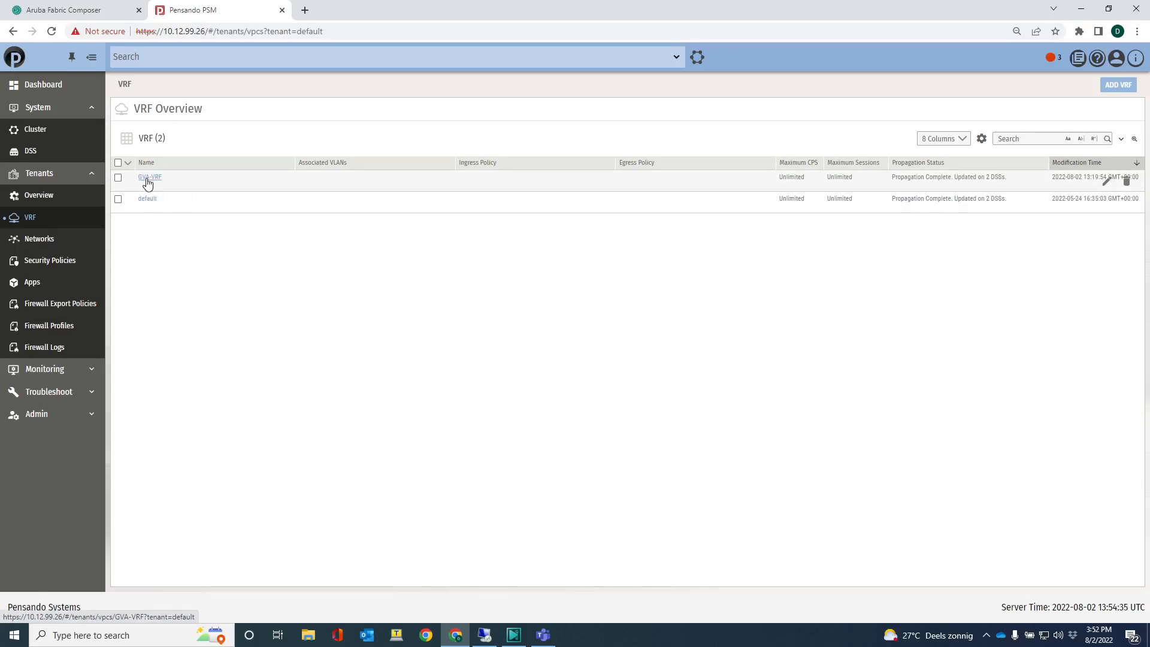
left_click(149, 177)
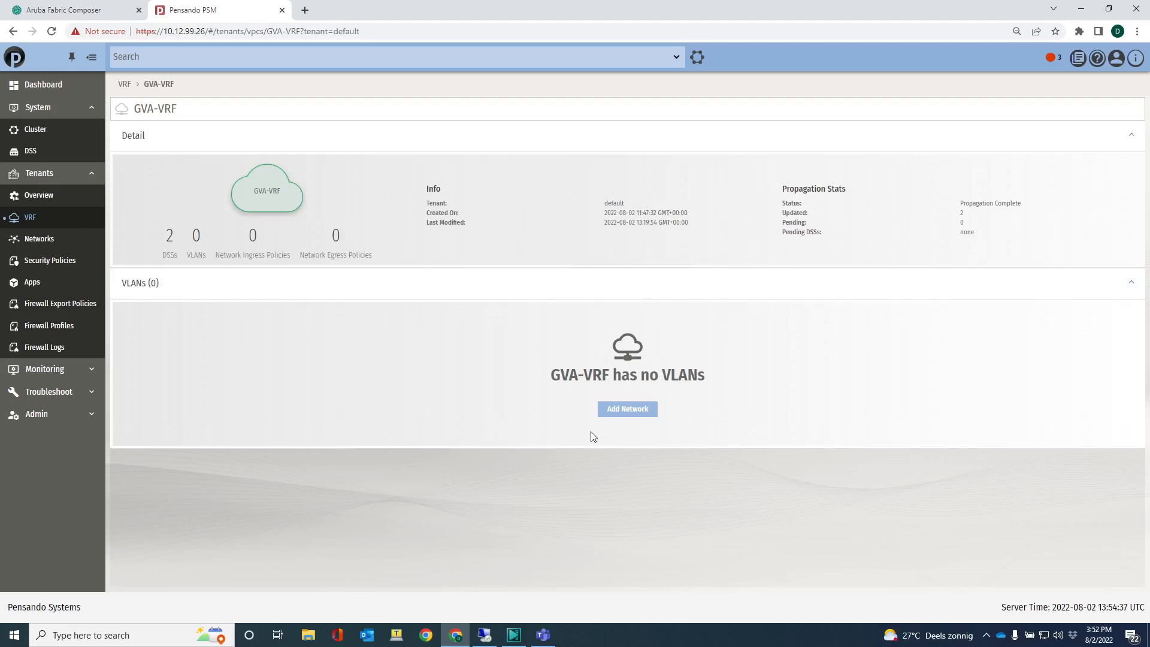
mouse_move(472, 389)
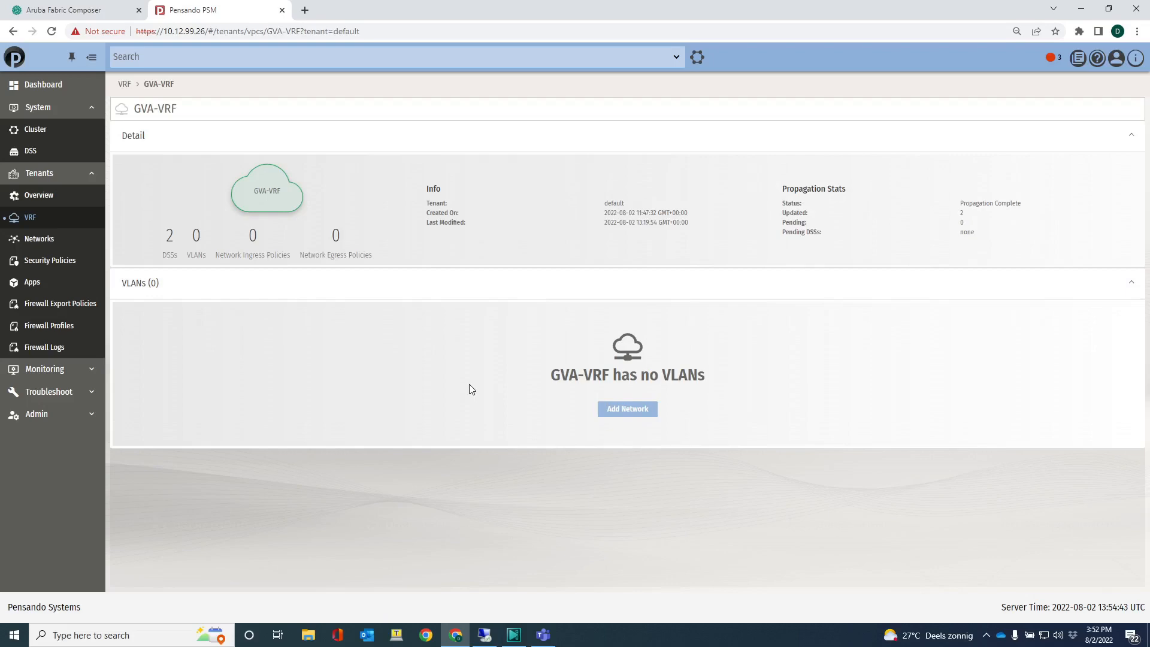
mouse_move(480, 505)
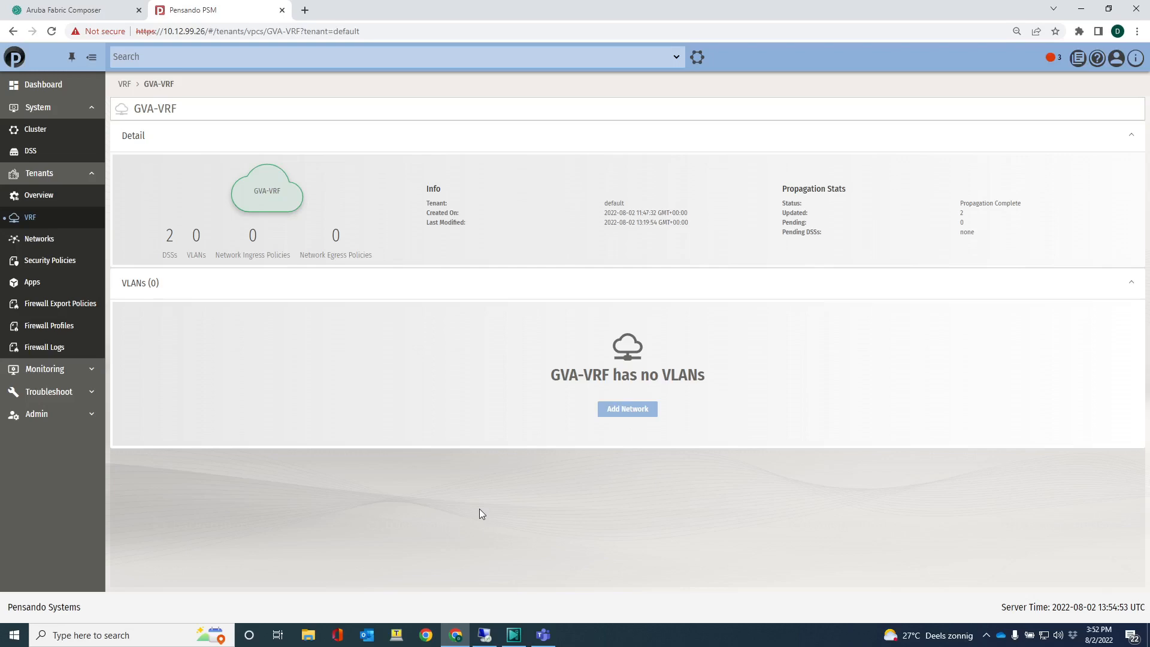
mouse_move(39, 239)
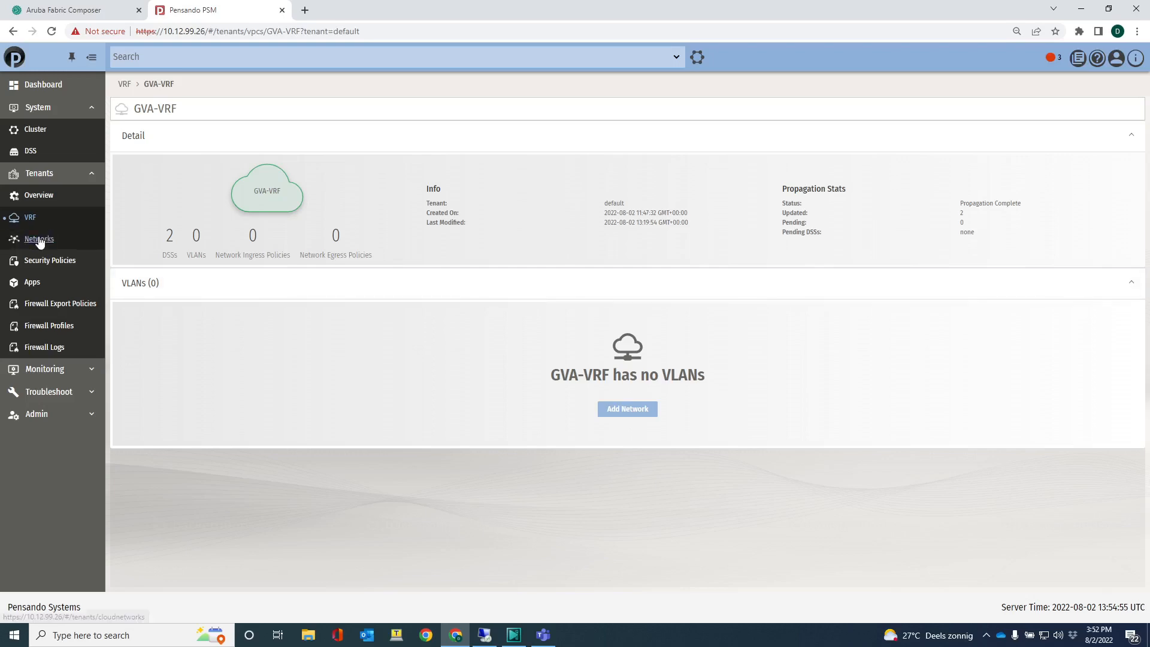
View PSM's Networks overview, which shows zero networks, then return to Aruba Fabric Composer
left_click(39, 239)
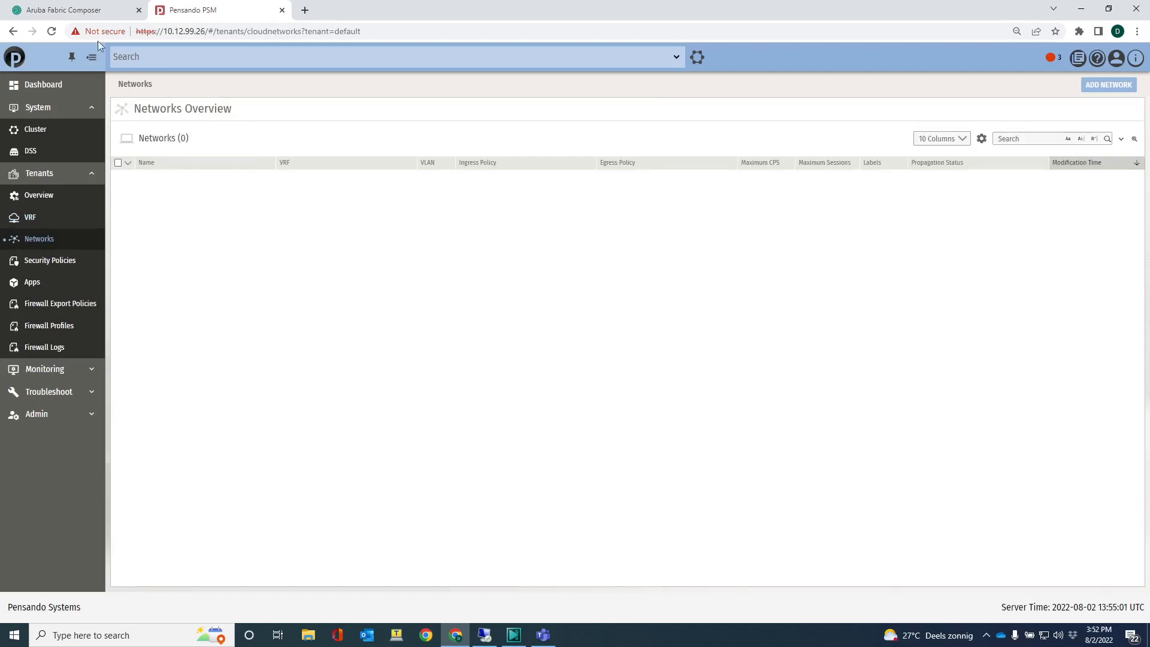
left_click(72, 10)
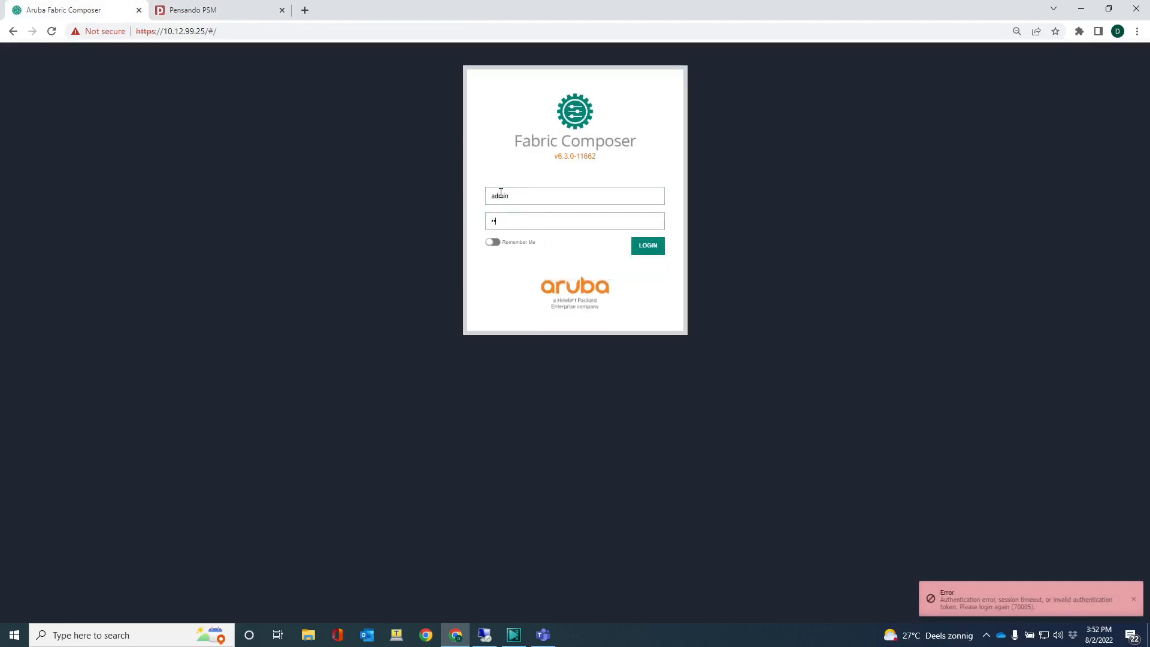
Sign back in to Aruba Fabric Composer with the password and open the Configuration menu
type("password")
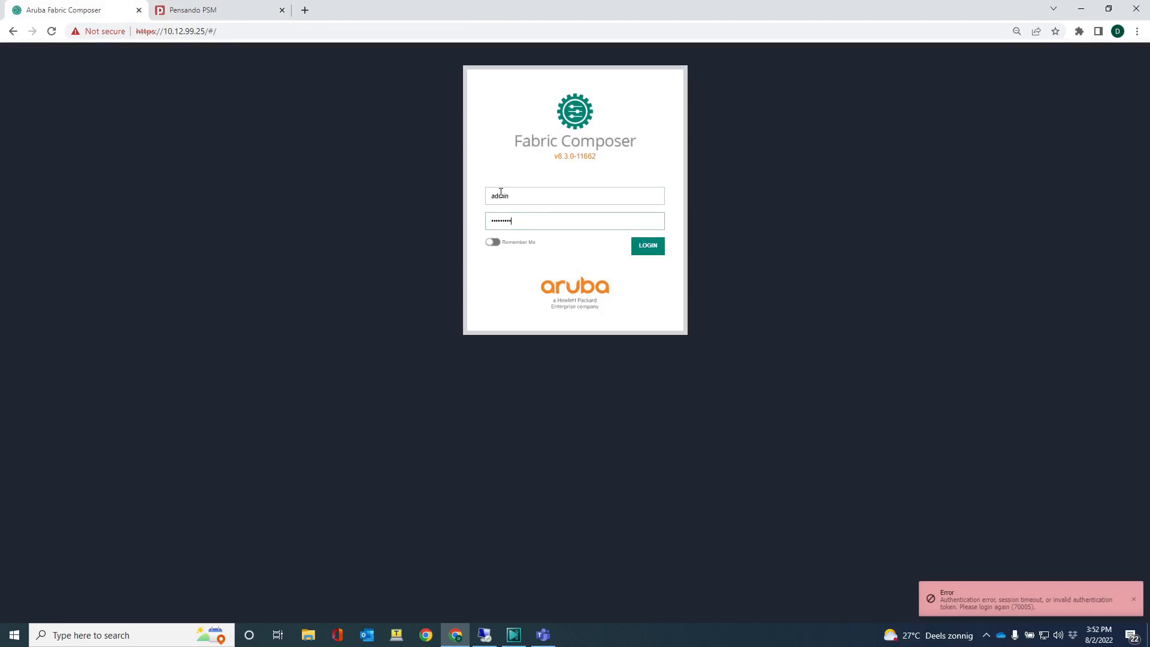
left_click(647, 246)
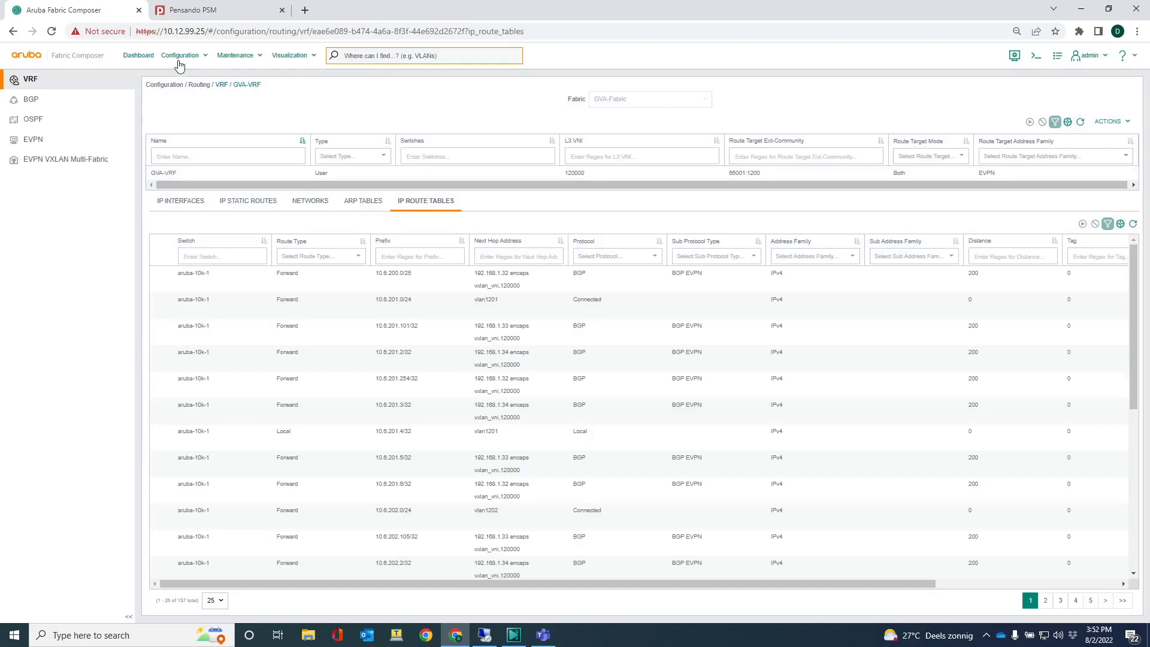
left_click(181, 55)
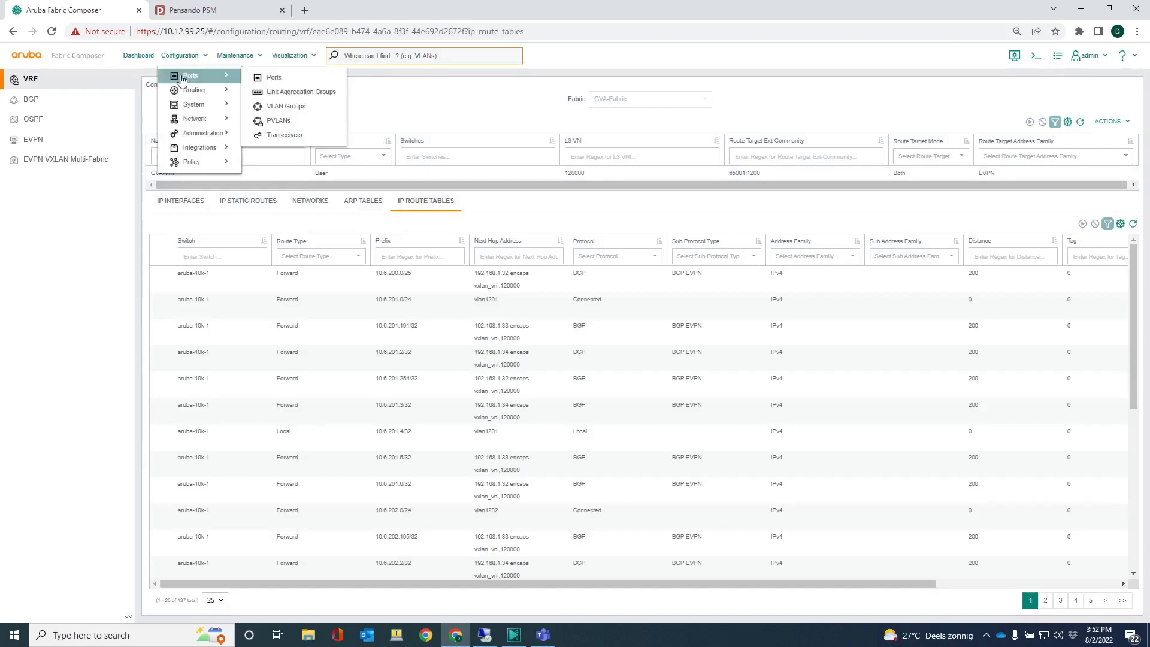
mouse_move(195, 90)
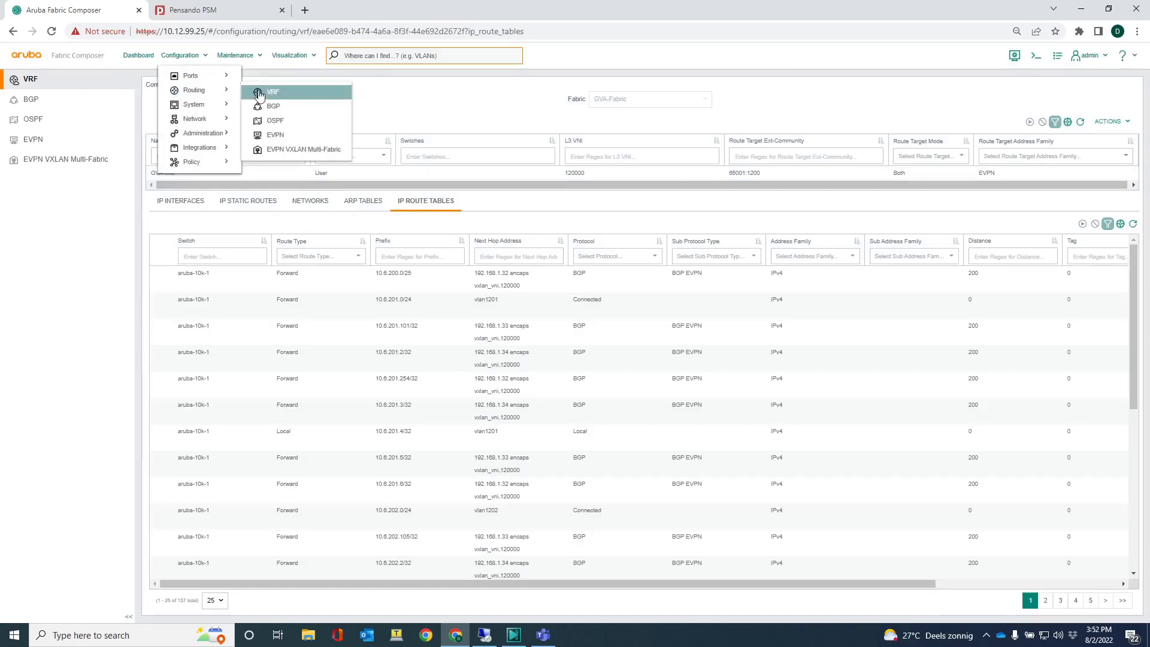
Go to VRFs, show GVA-VRF's Networks list, and start adding a new network
left_click(274, 91)
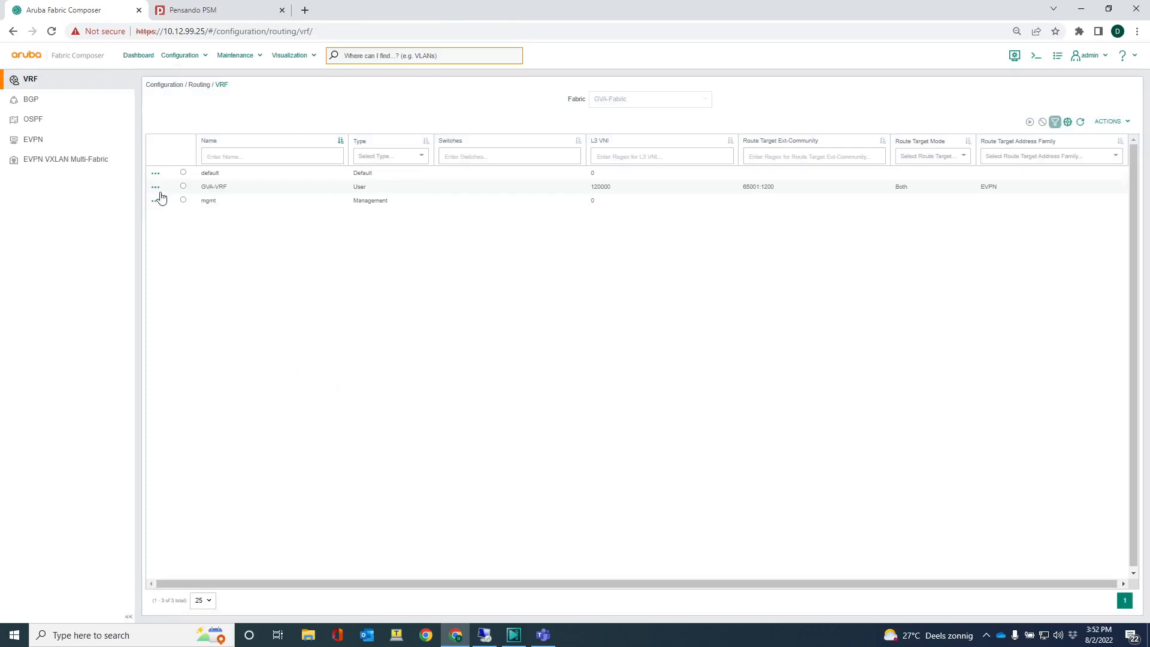
left_click(155, 186)
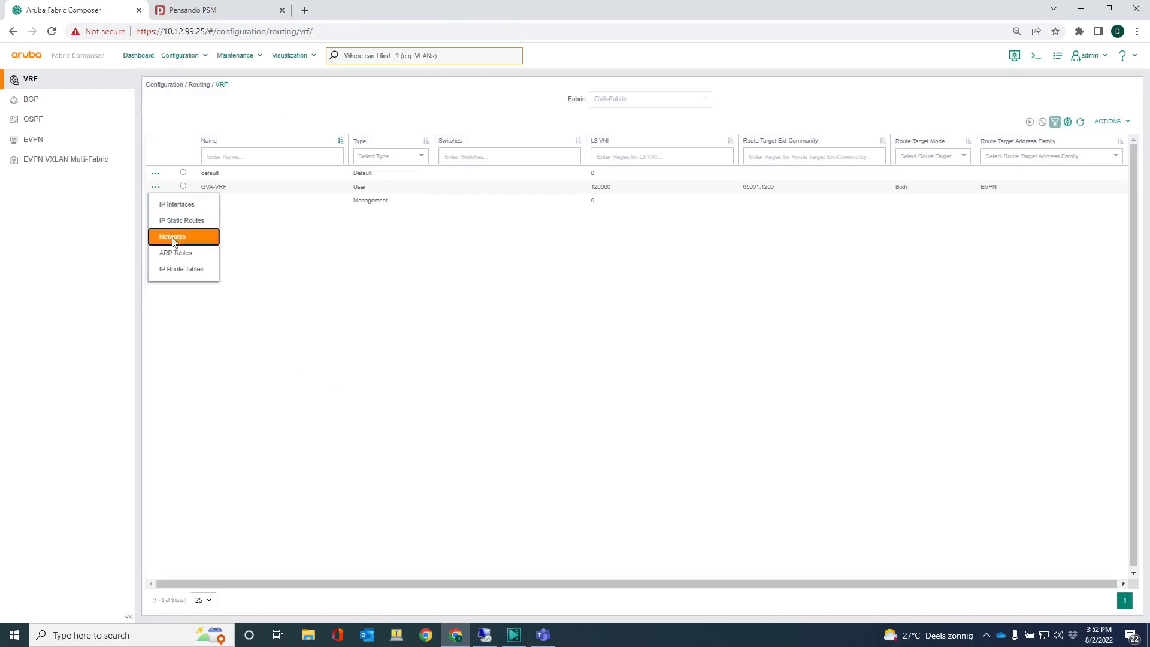
left_click(172, 237)
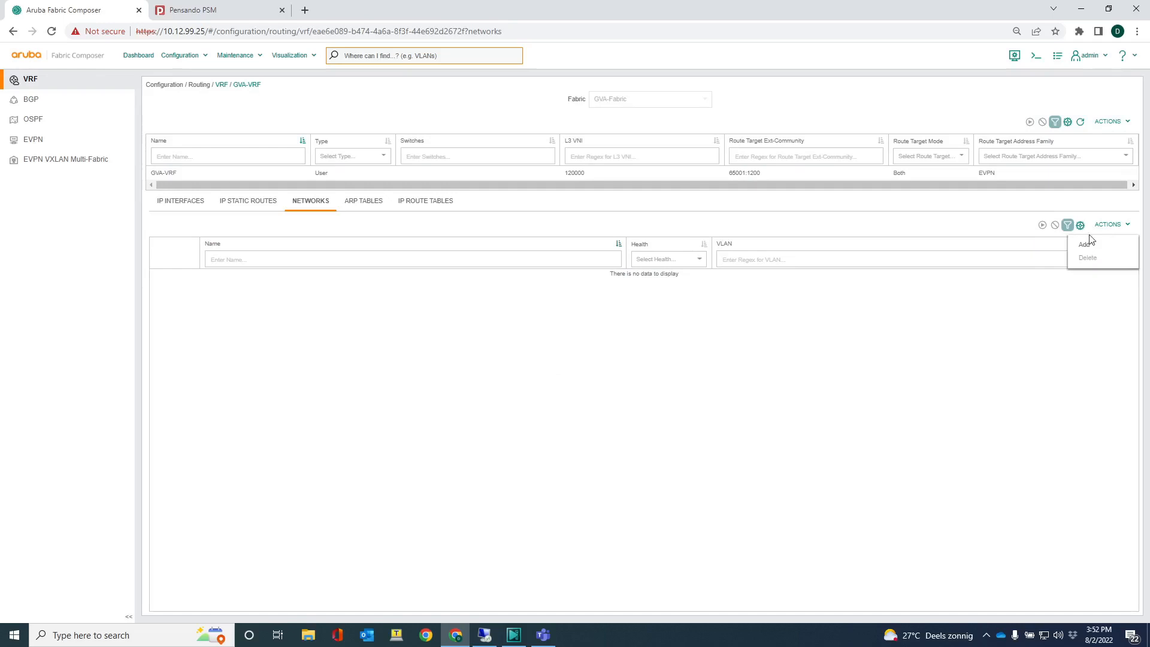
left_click(1085, 244)
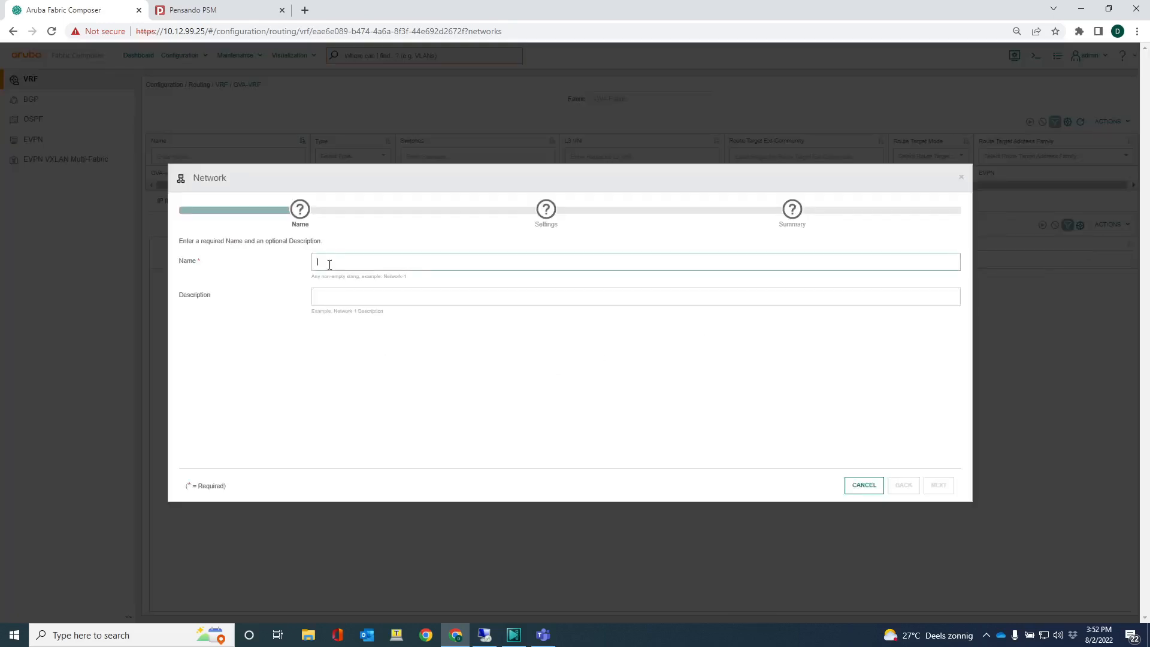
Enter a network name and VLAN 1201, then try to create the network
type("Network 12")
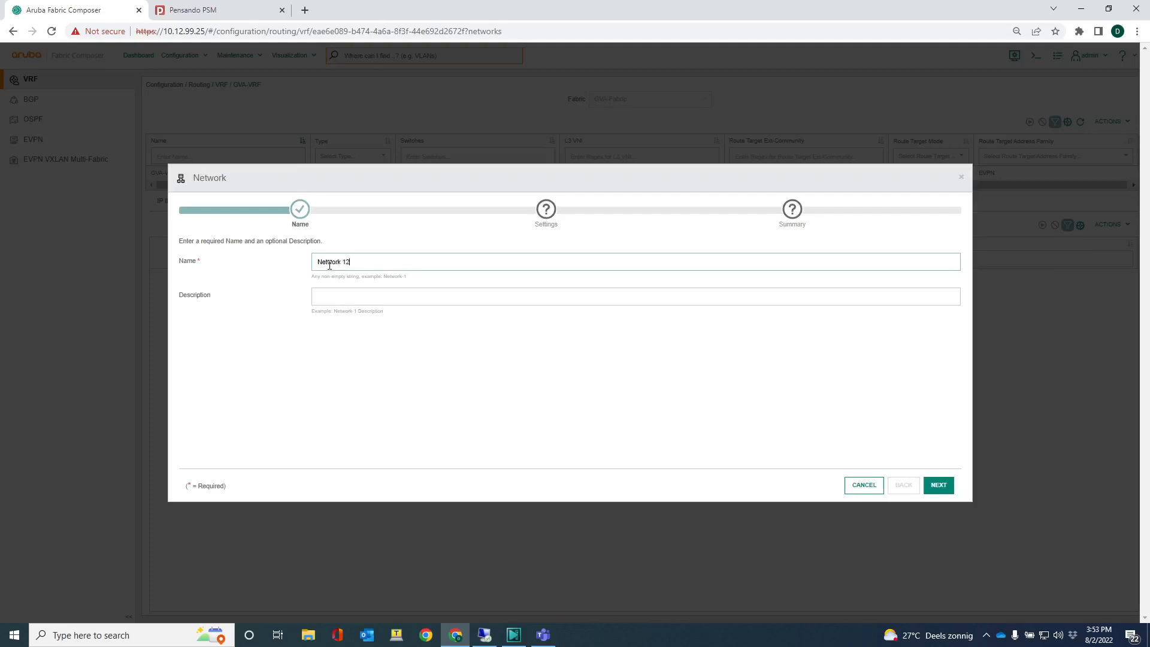
left_click(938, 486)
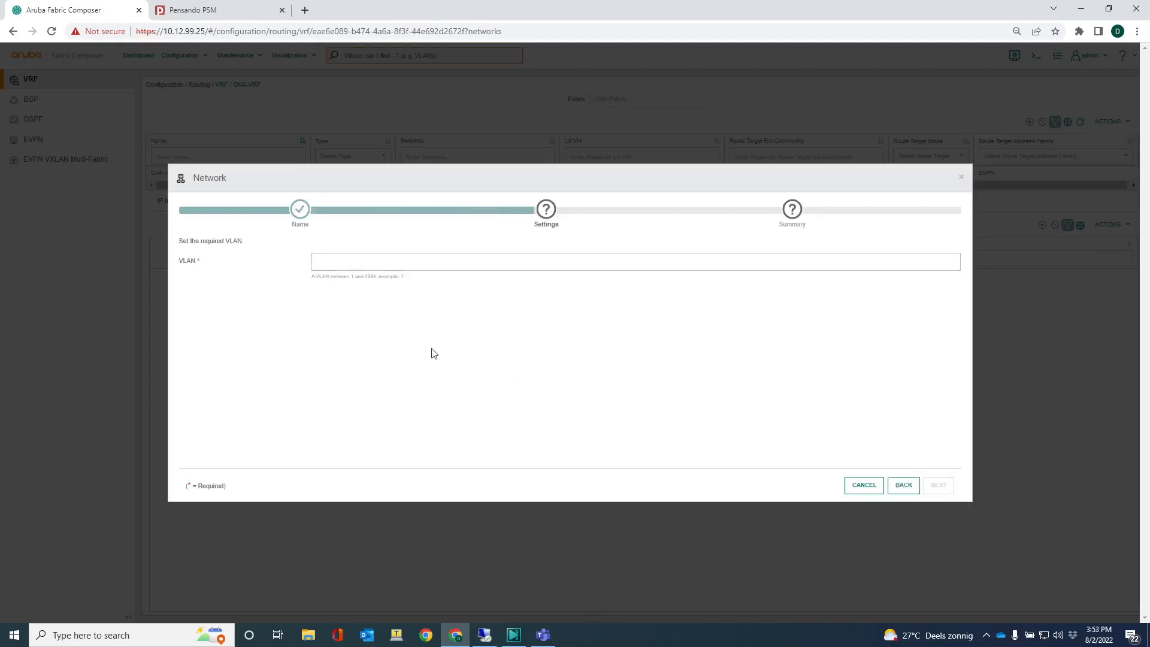
type("1201")
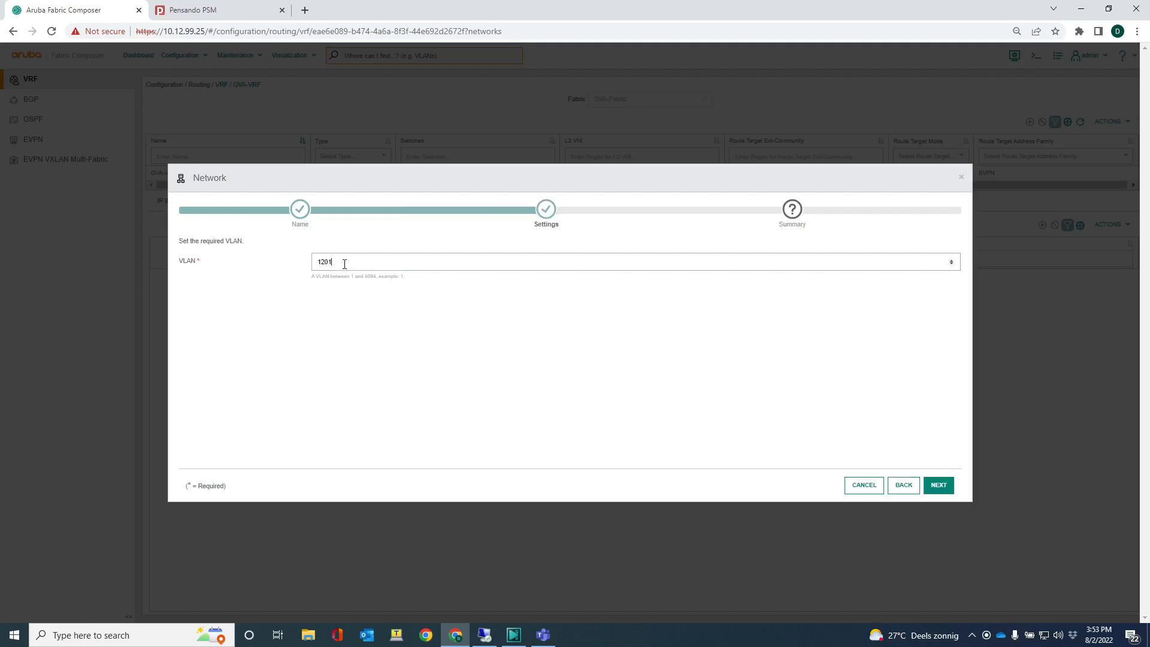
left_click(938, 485)
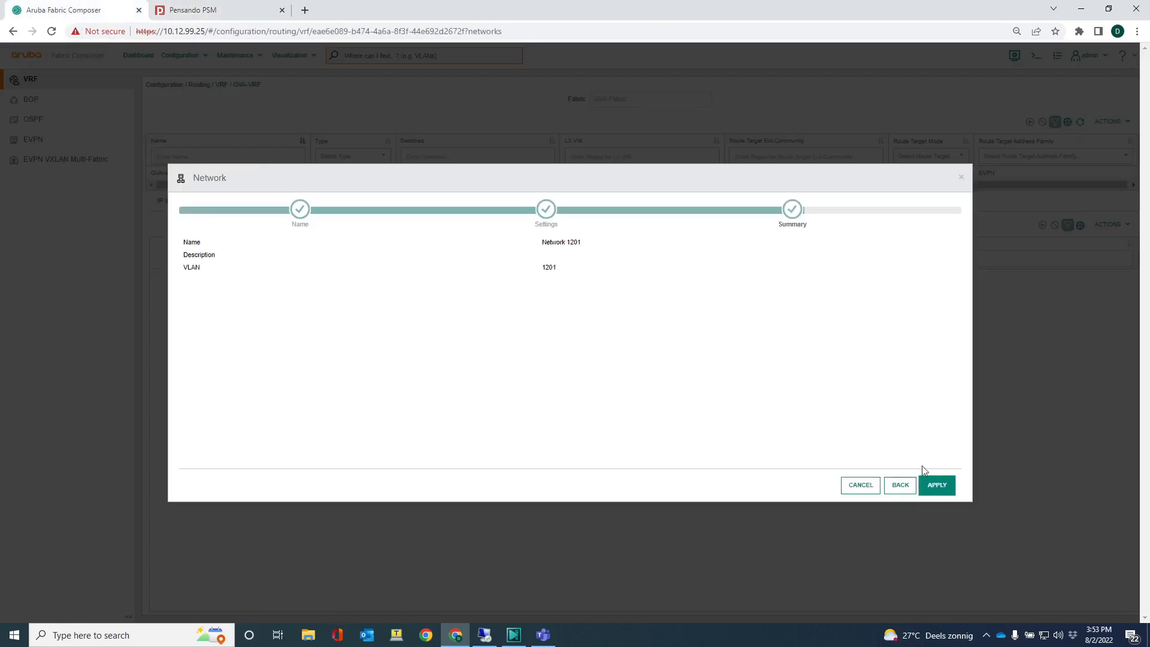
left_click(937, 486)
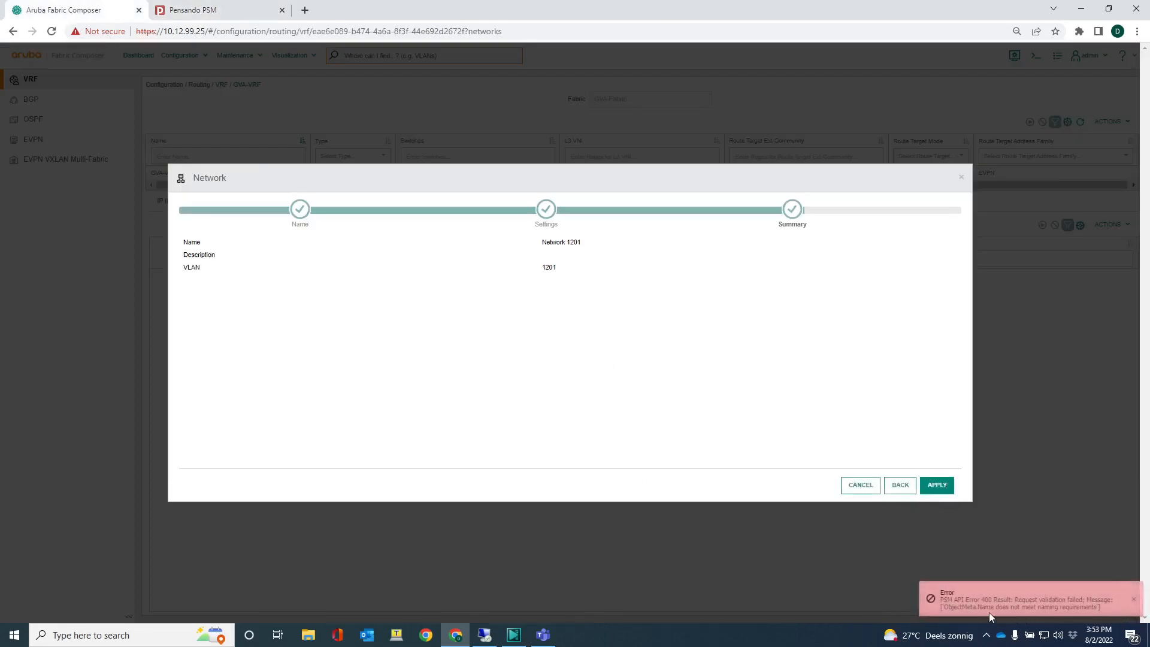
mouse_move(586, 324)
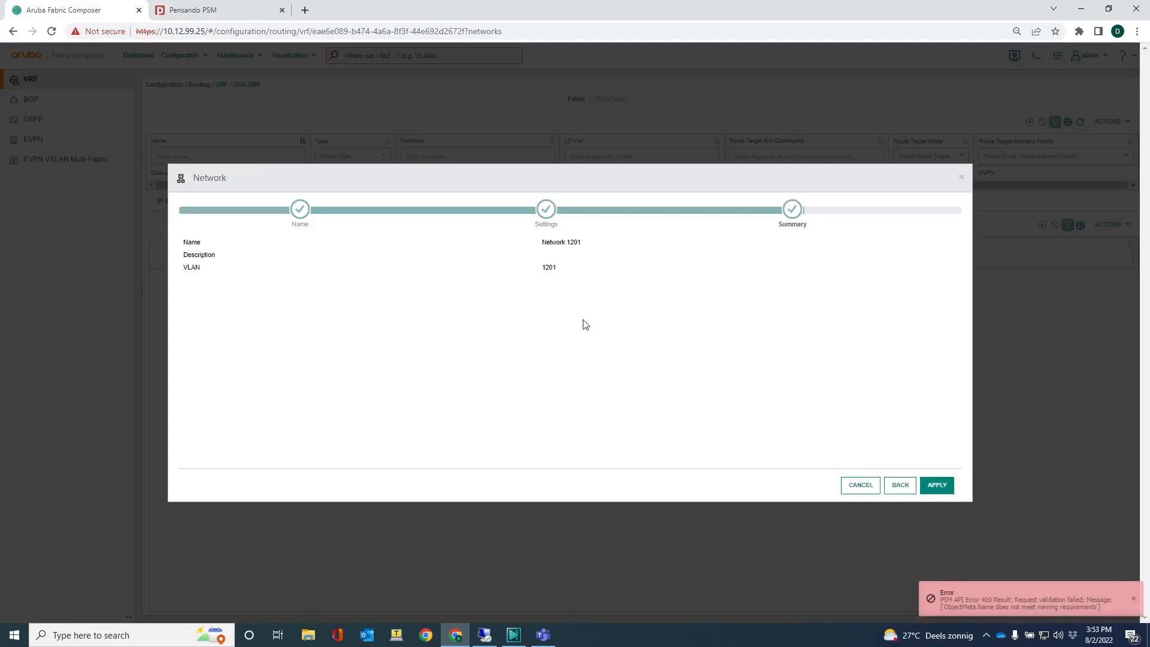
After the naming error, remove the space from the name and create Network1201
left_click(901, 485)
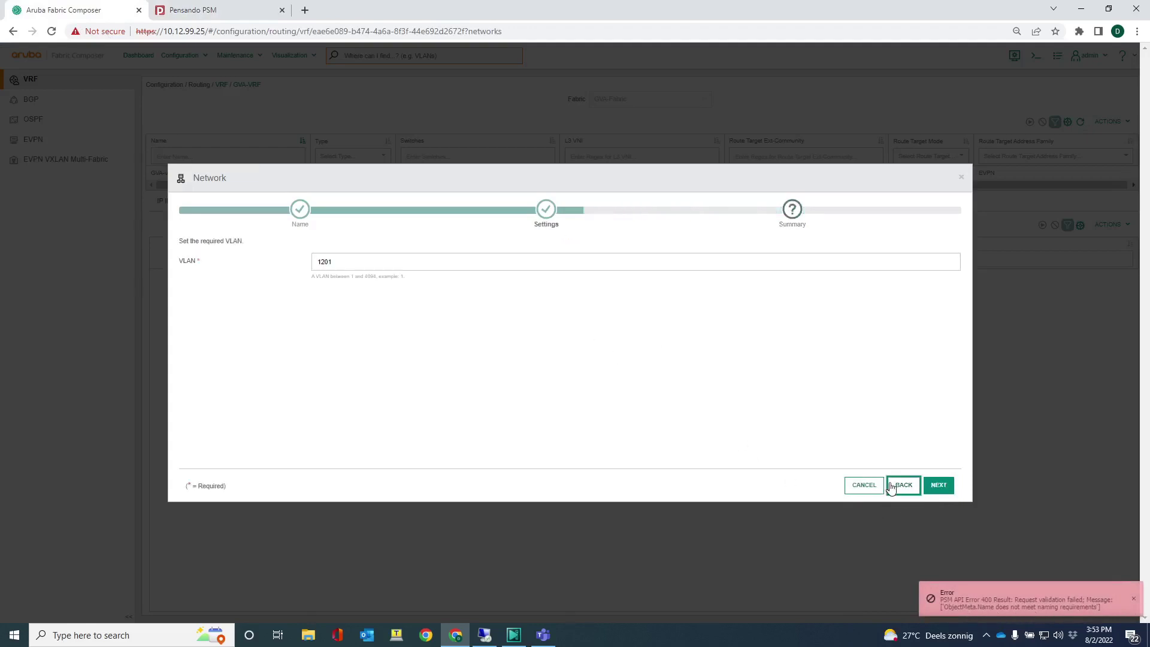
left_click(903, 486)
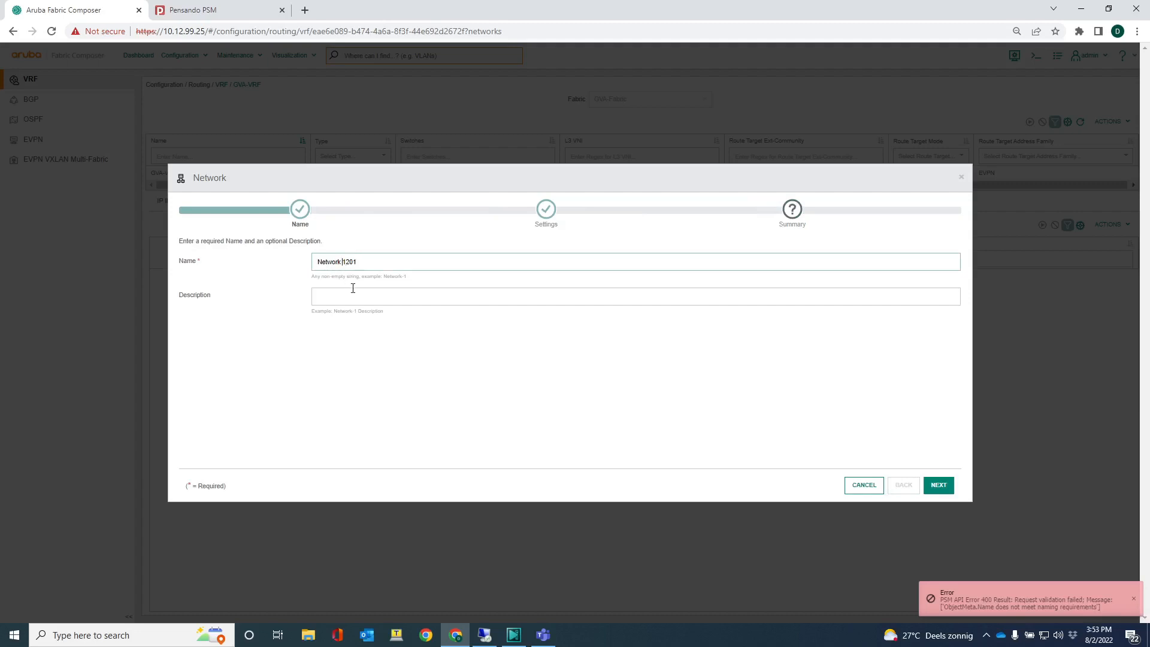
left_click(939, 485)
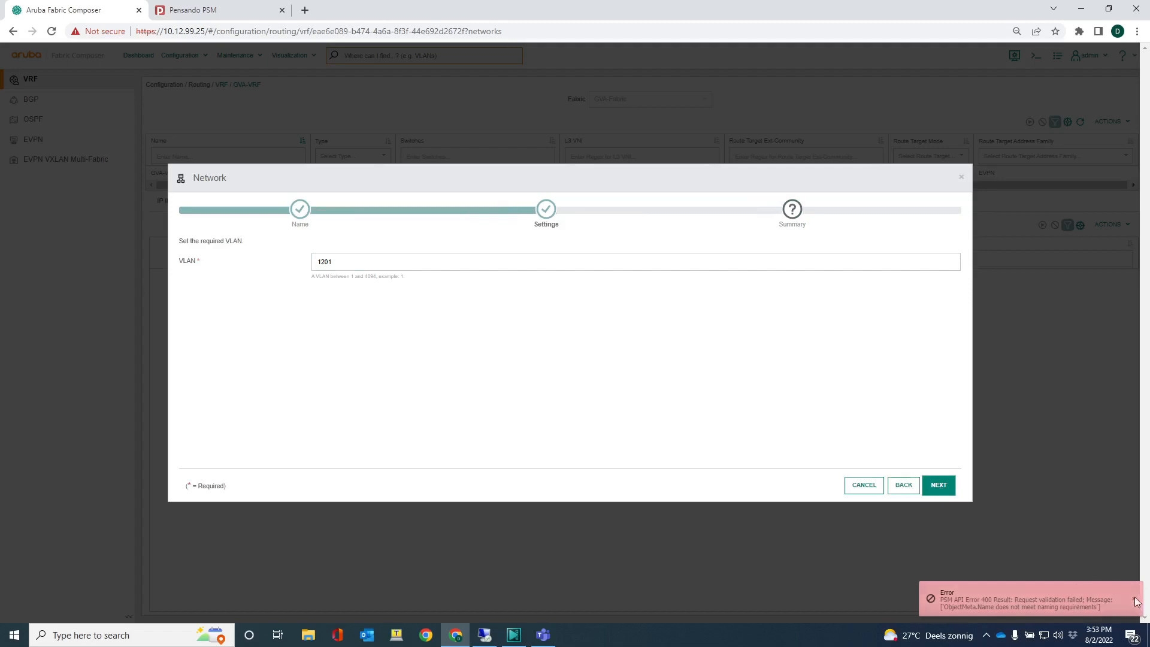
left_click(939, 485)
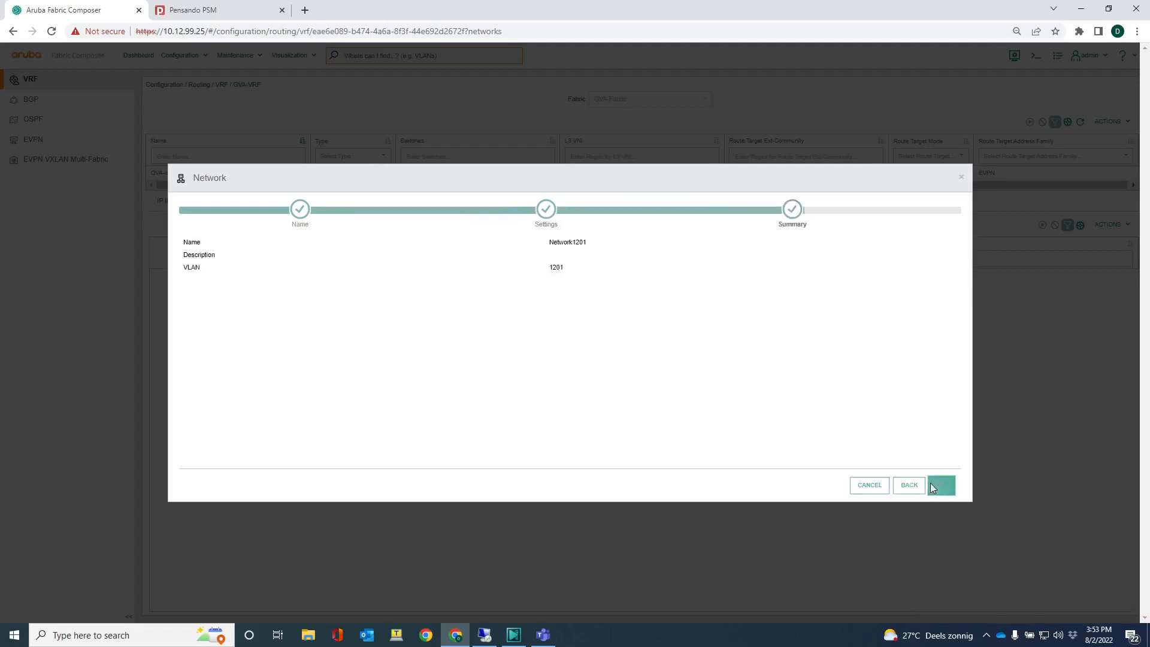
left_click(941, 485)
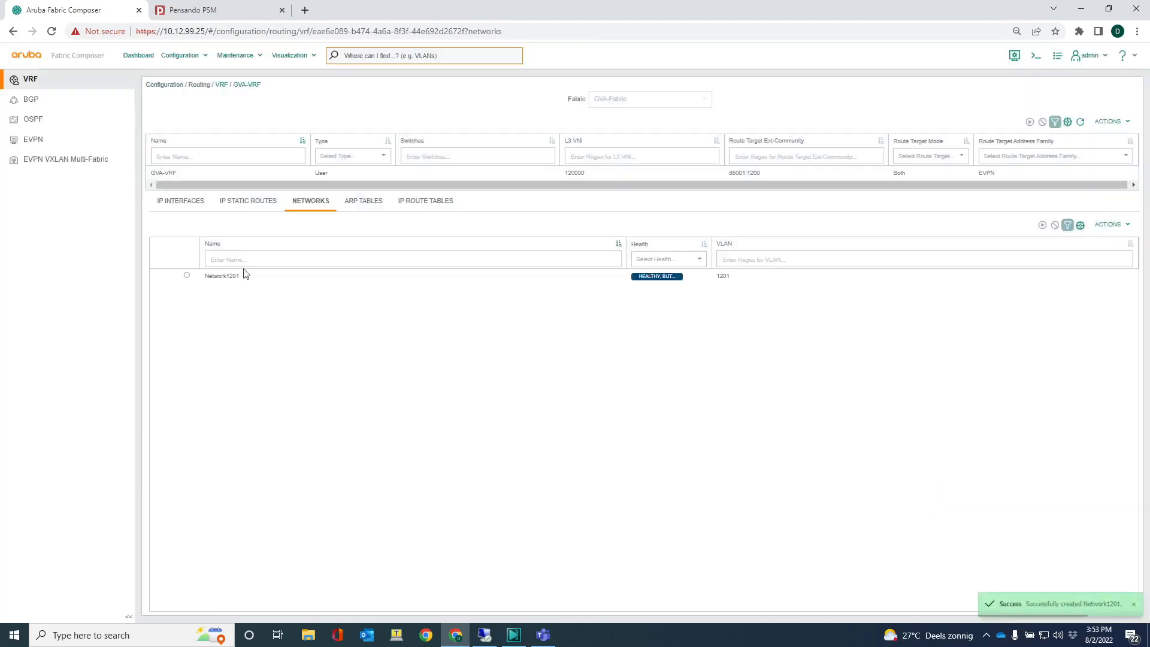
mouse_move(239, 126)
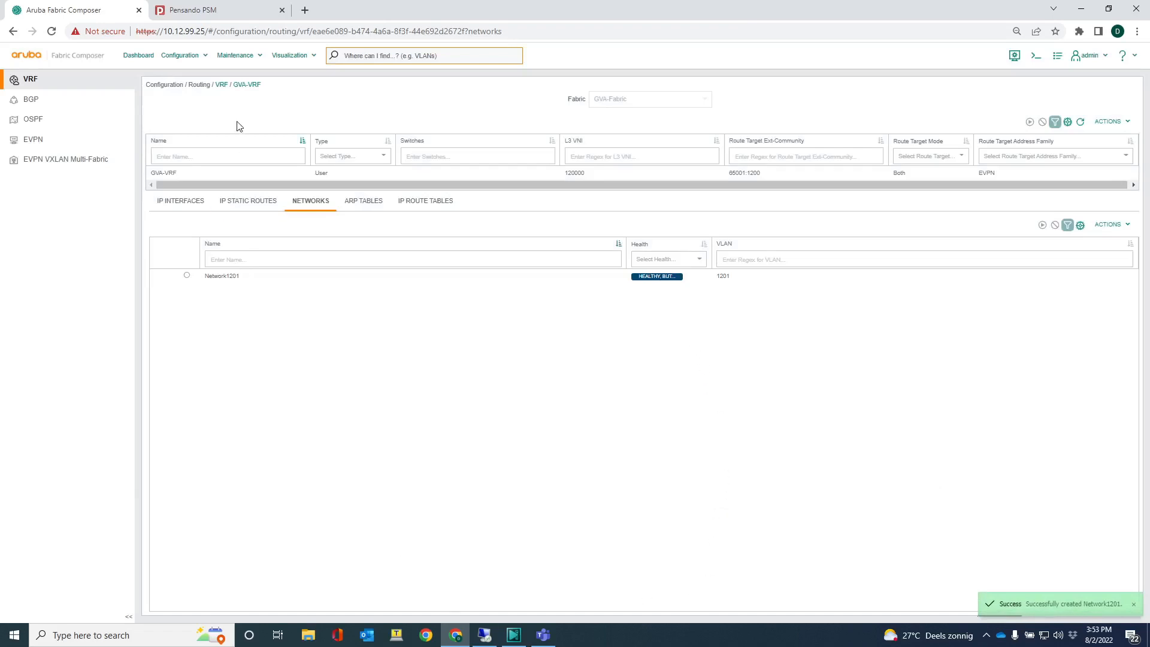
Switch to PSM to confirm Network1201 on VLAN 1201 is listed
left_click(191, 11)
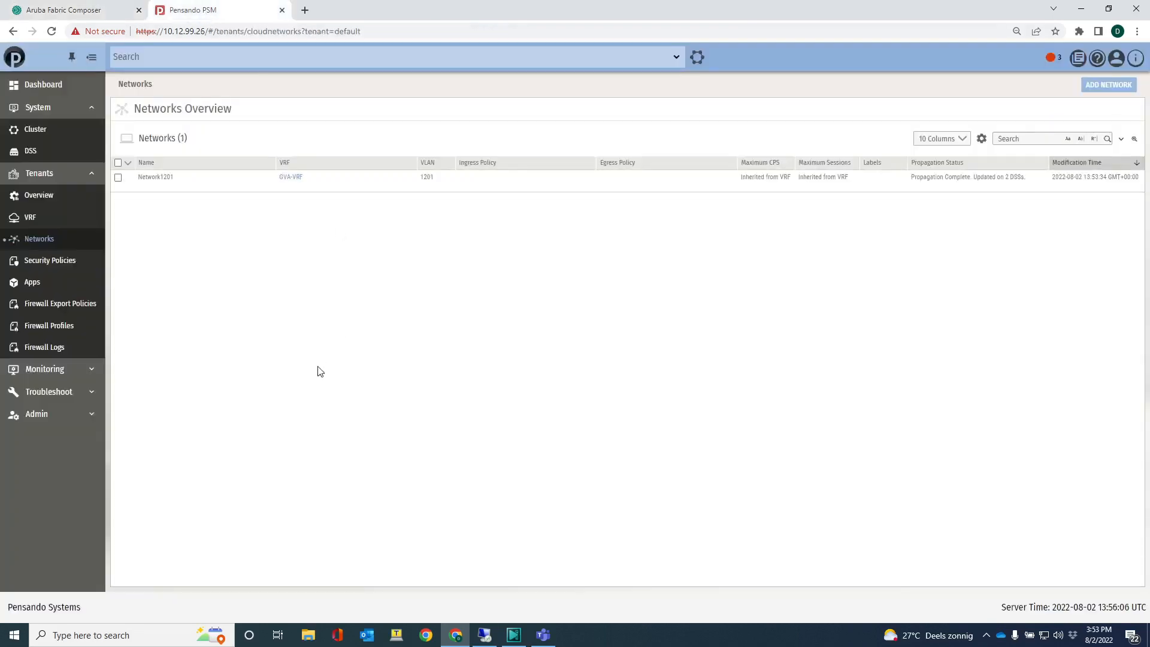
mouse_move(163, 189)
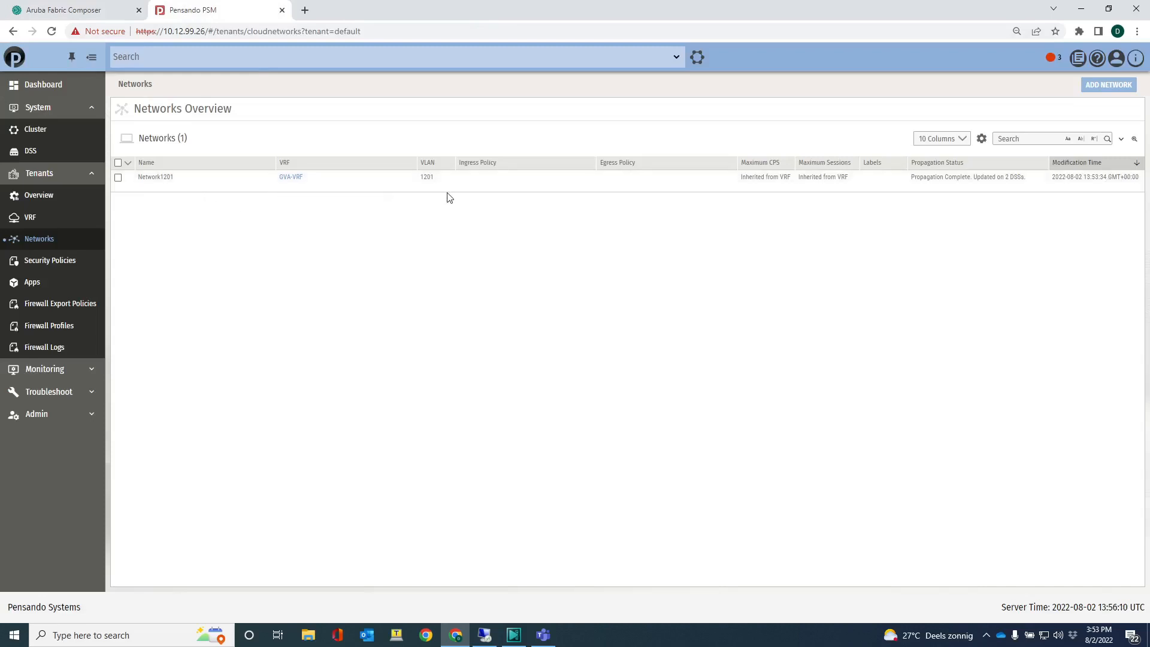
mouse_move(643, 413)
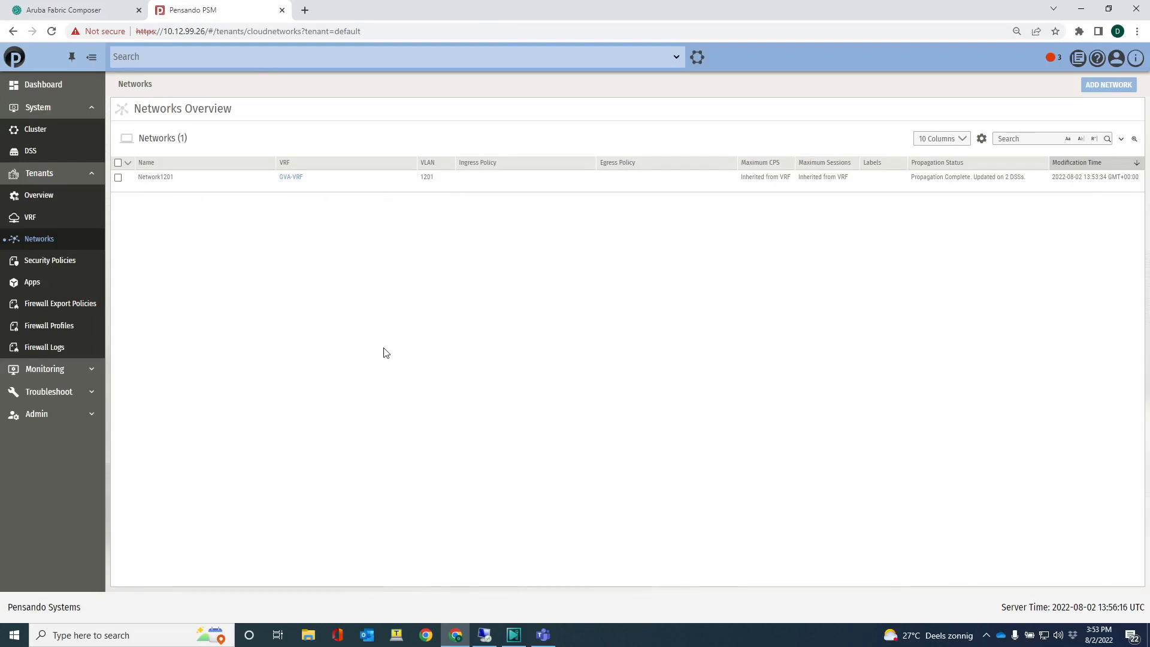
mouse_move(185, 251)
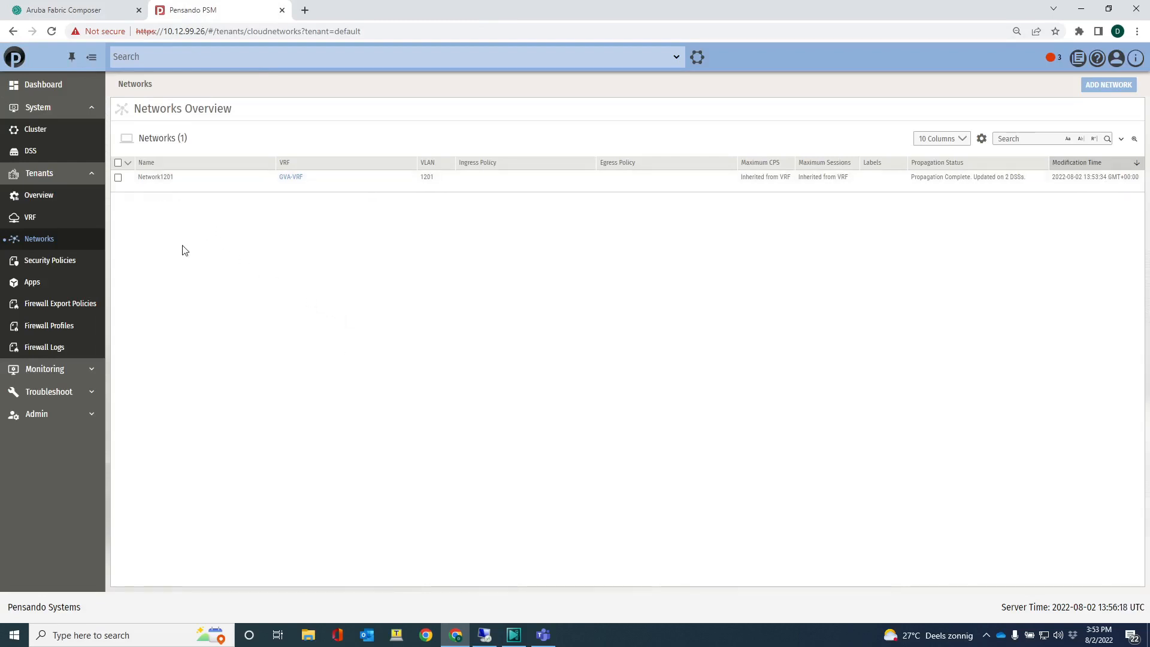
mouse_move(197, 260)
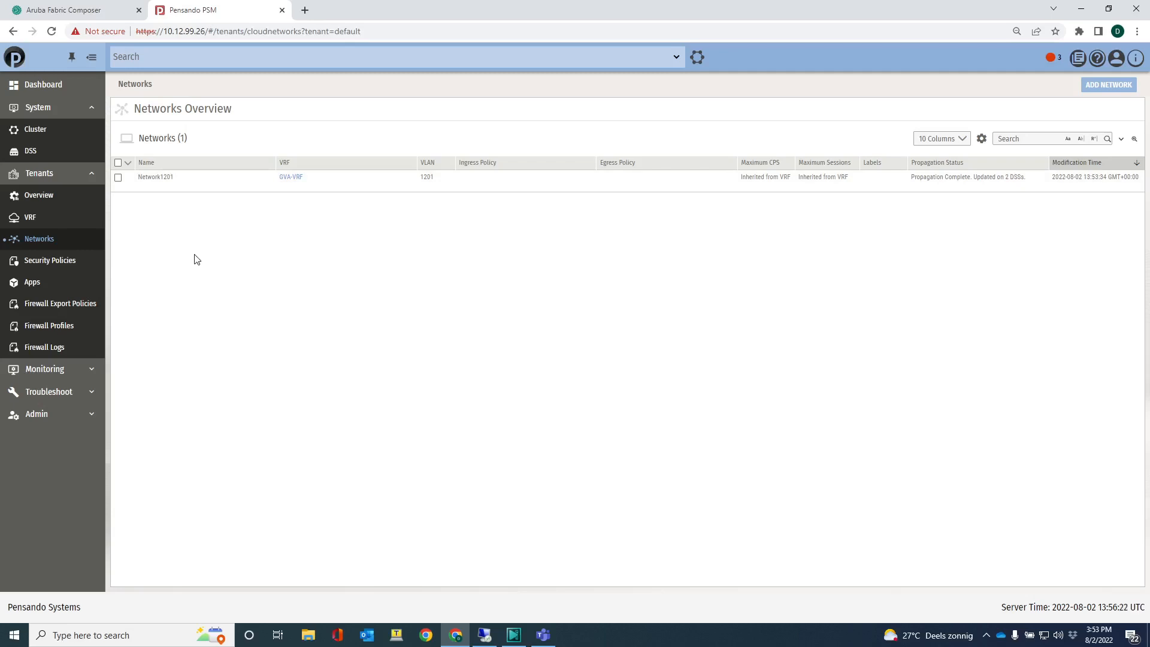
mouse_move(247, 313)
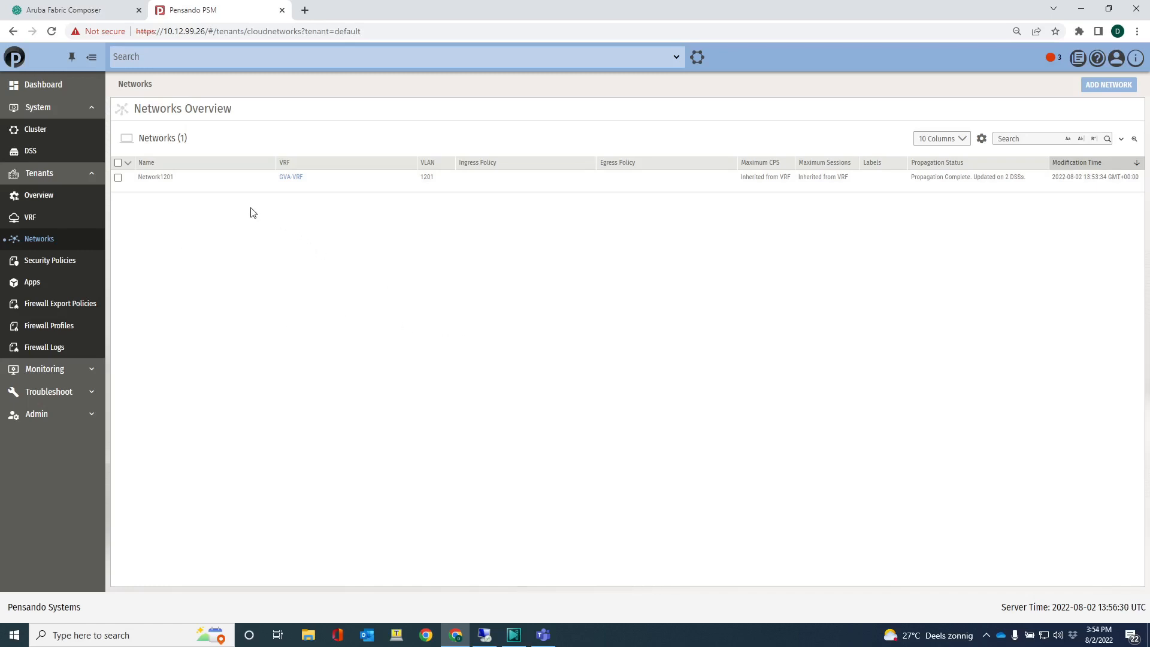
mouse_move(328, 252)
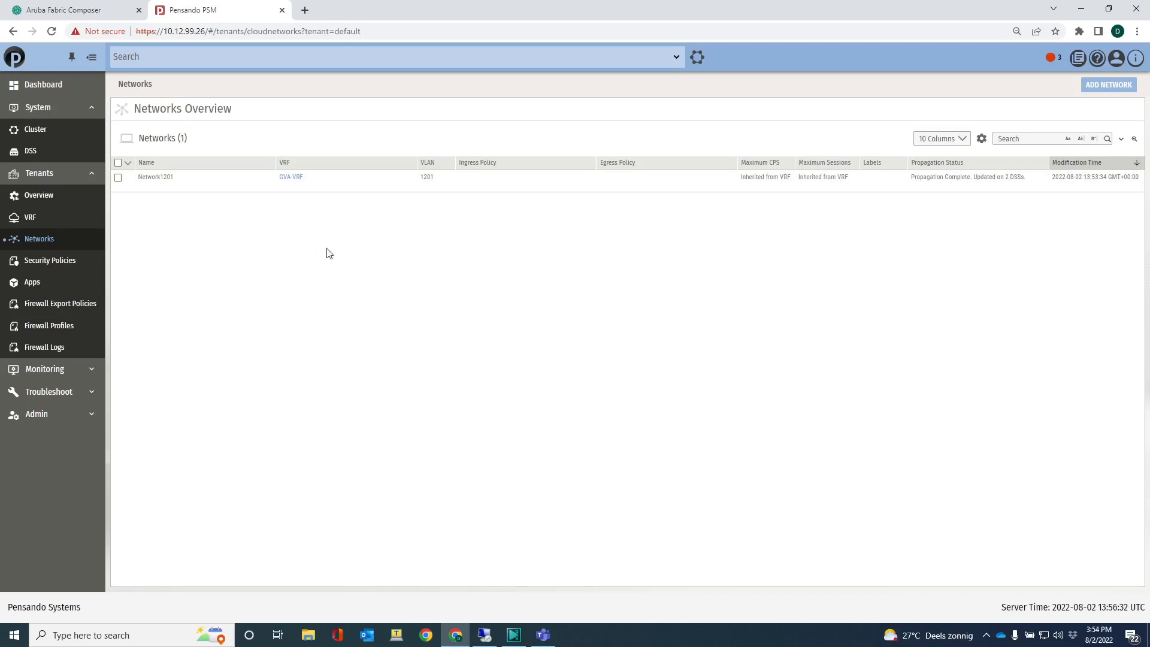
mouse_move(176, 196)
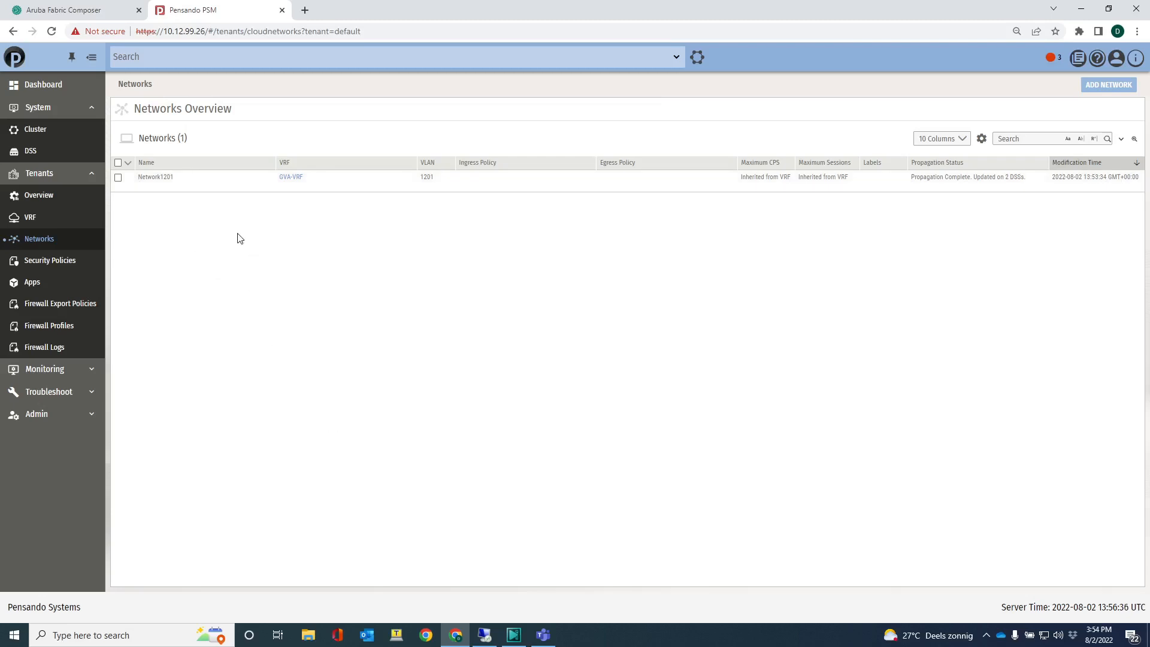
mouse_move(350, 435)
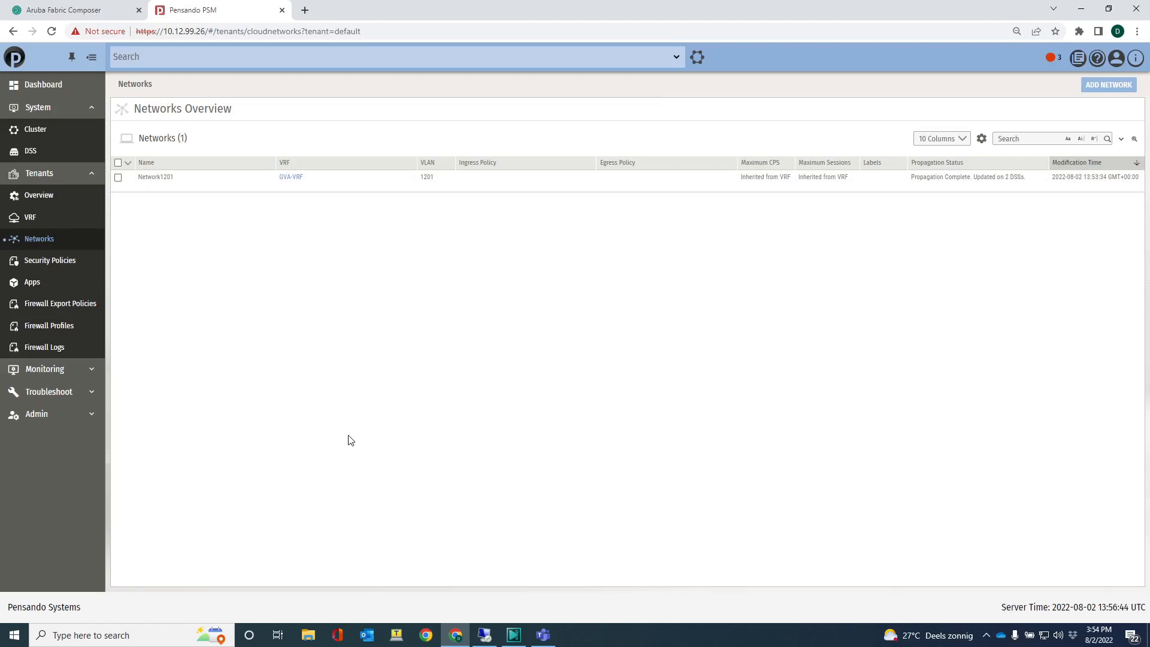
mouse_move(259, 312)
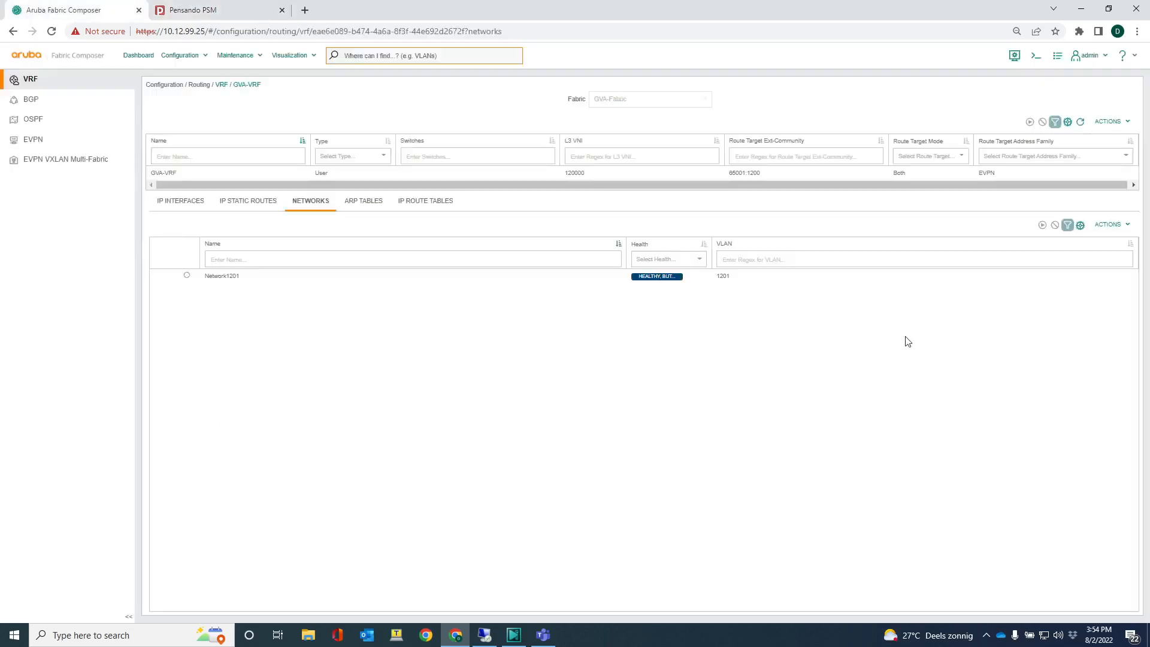
Add Network1202 with VLAN 1202 to GVA-VRF, then switch to the PSM tab
left_click(1111, 224)
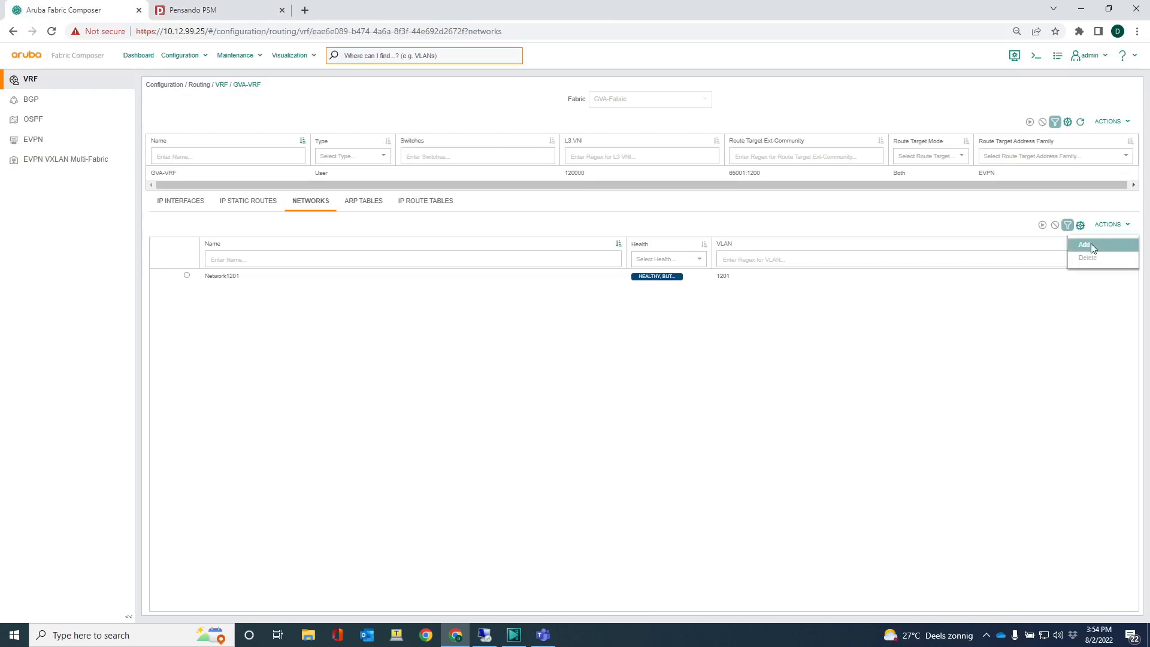
left_click(1082, 244)
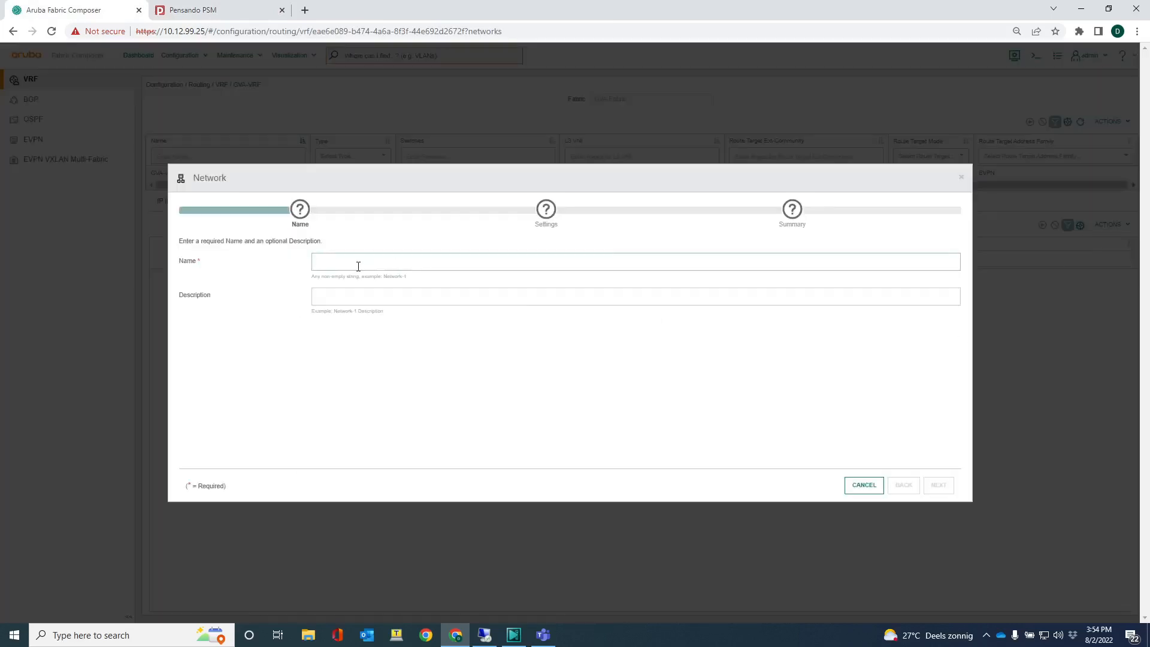
type("Network13")
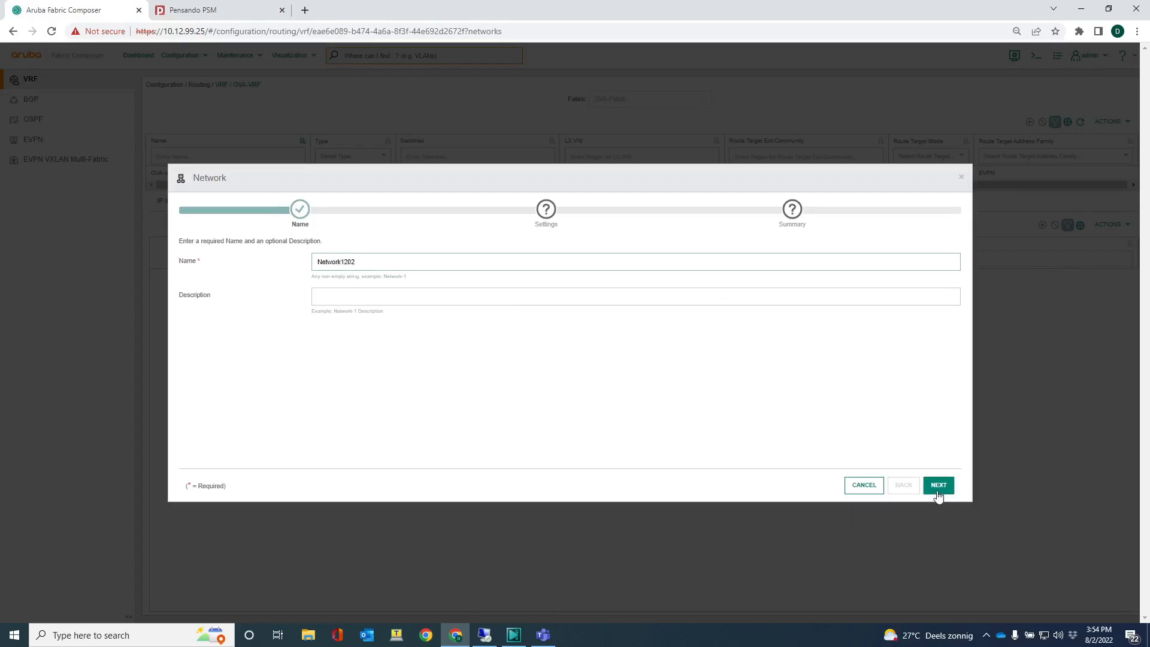
left_click(939, 485)
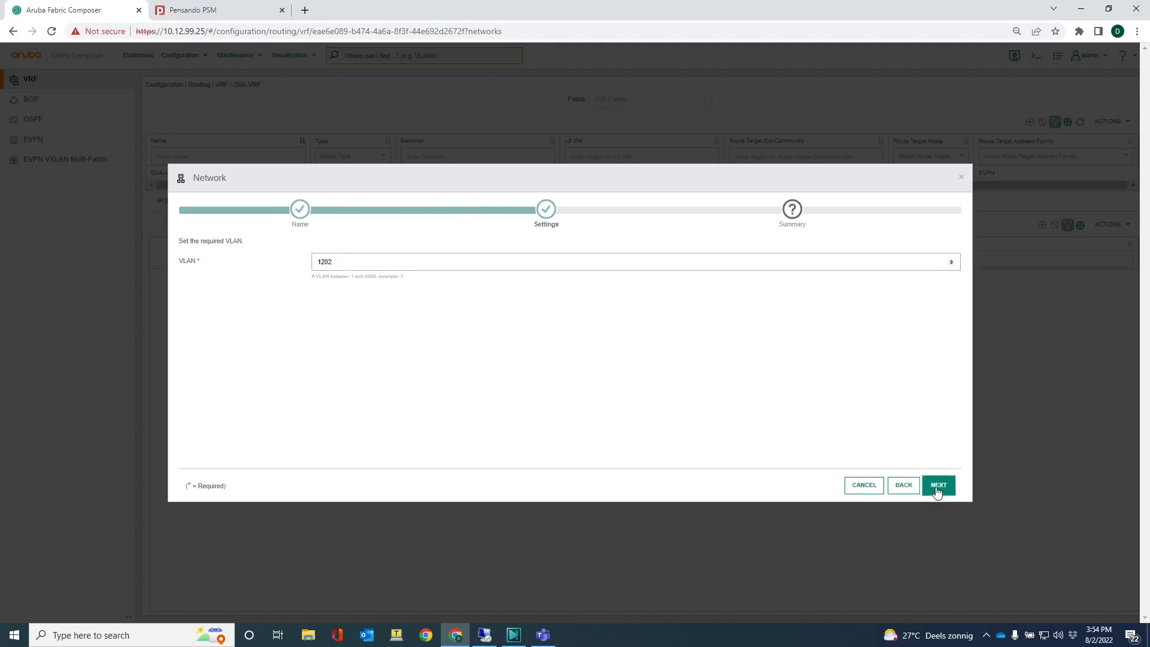
left_click(938, 485)
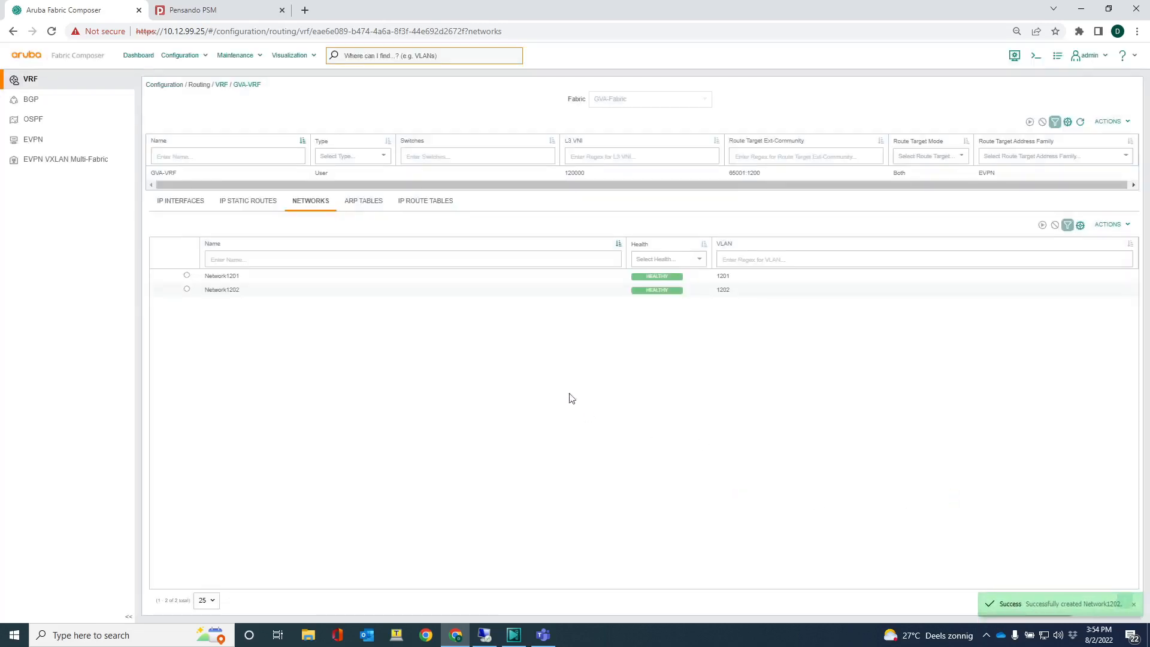
left_click(206, 10)
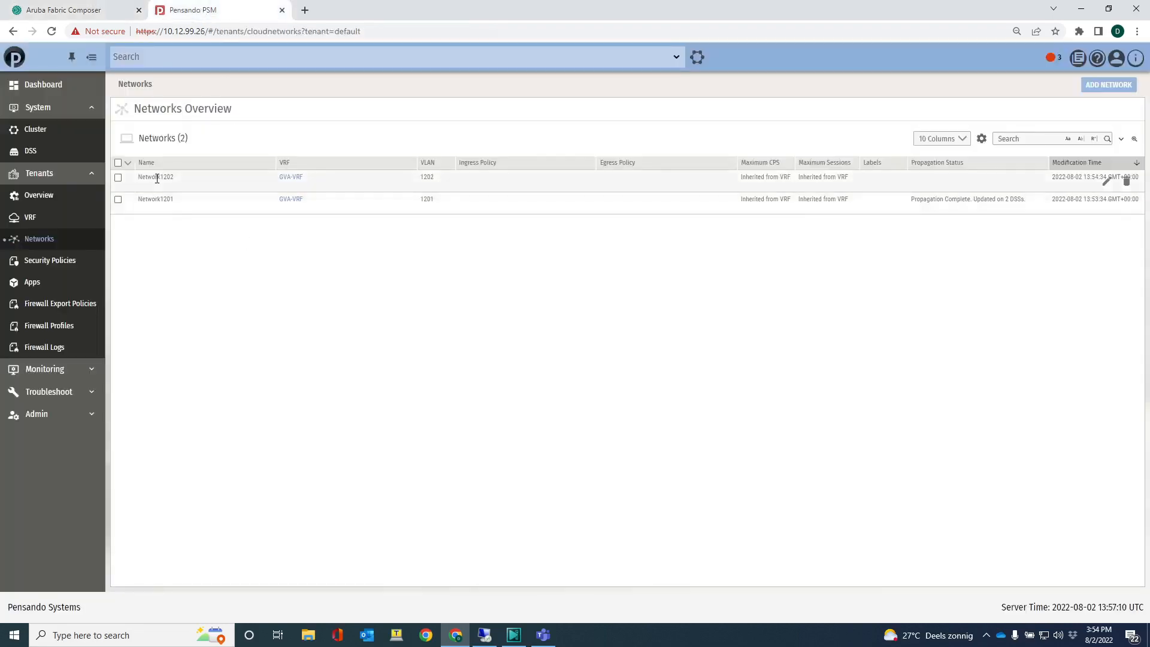
mouse_move(272, 174)
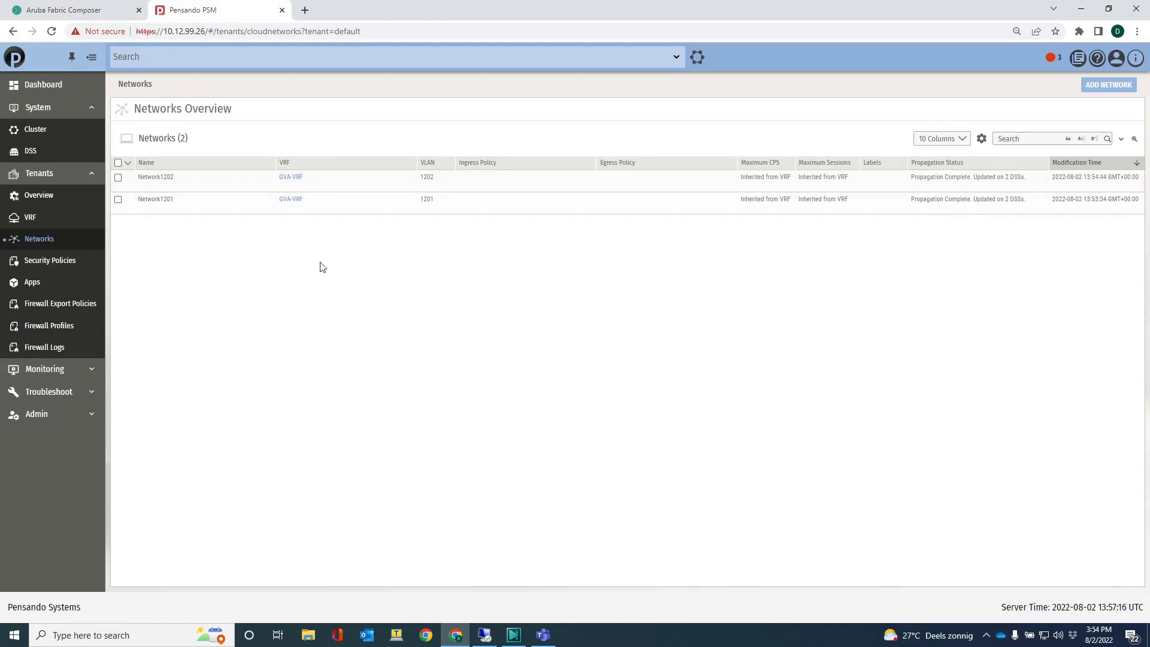
mouse_move(412, 437)
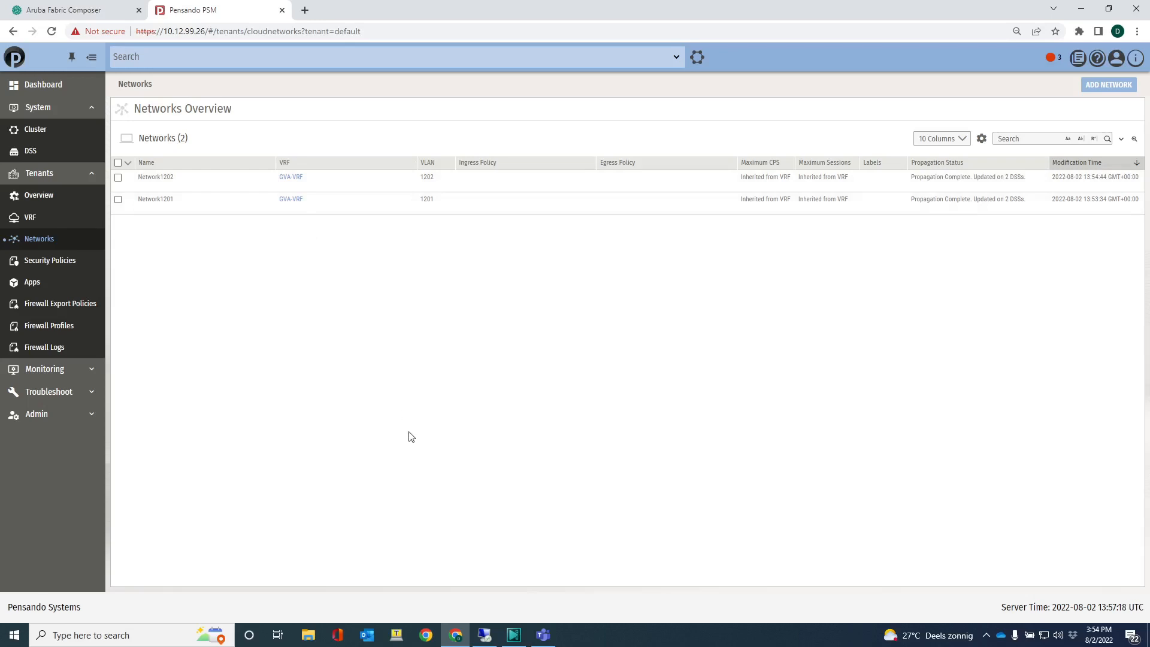
mouse_move(319, 380)
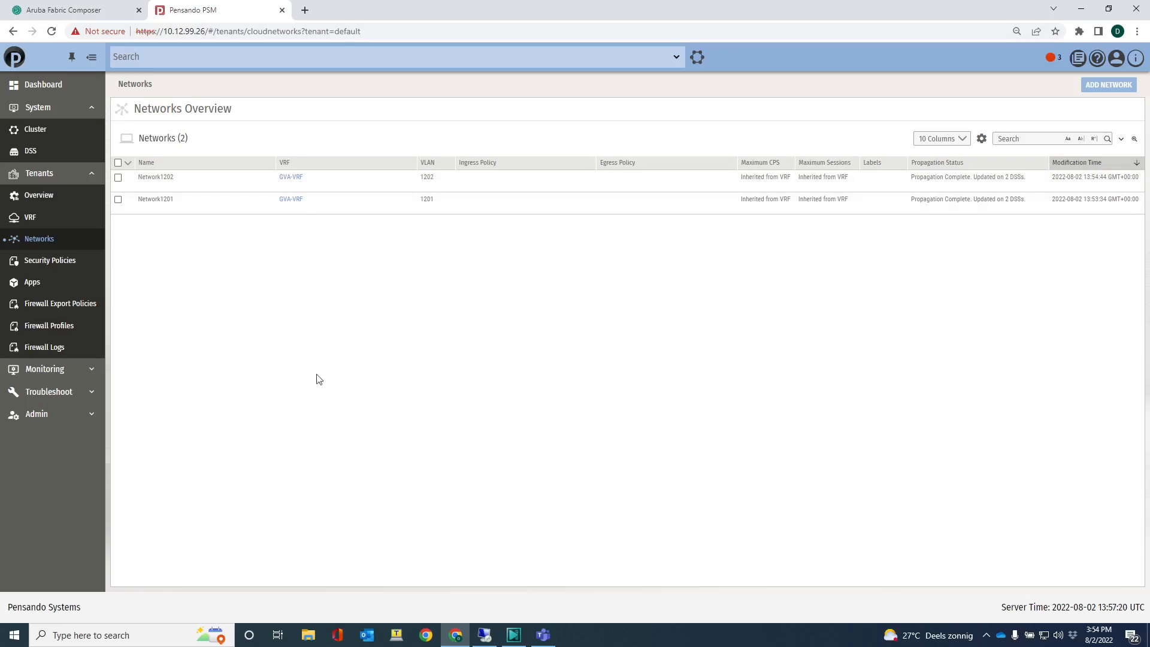
mouse_move(329, 421)
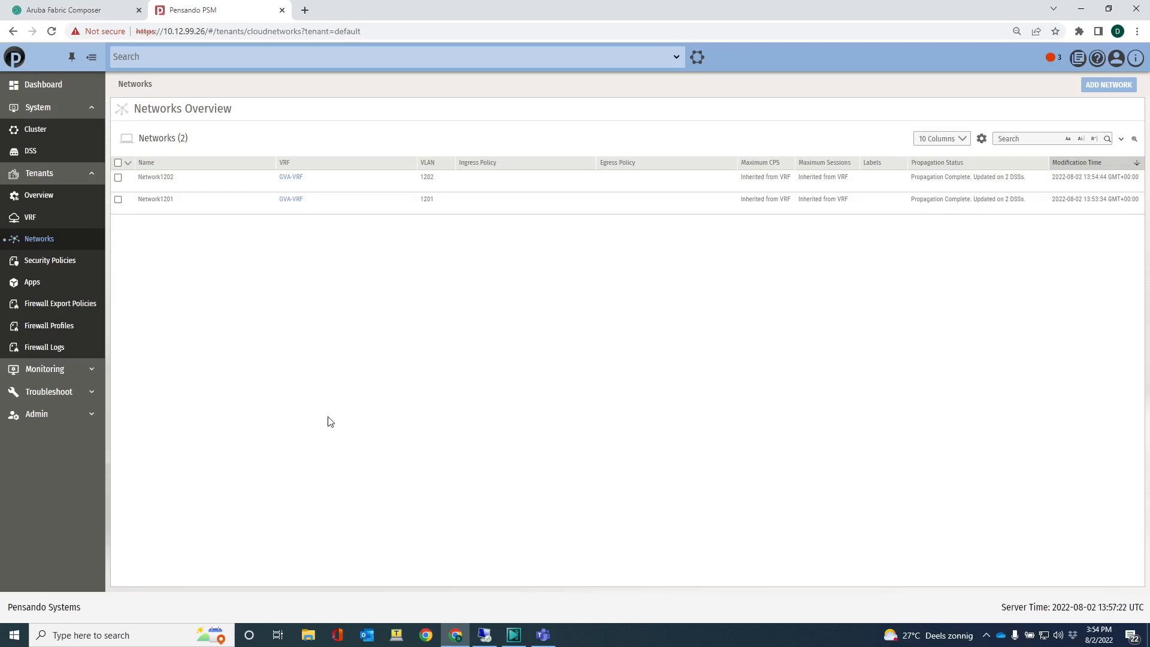
mouse_move(522, 426)
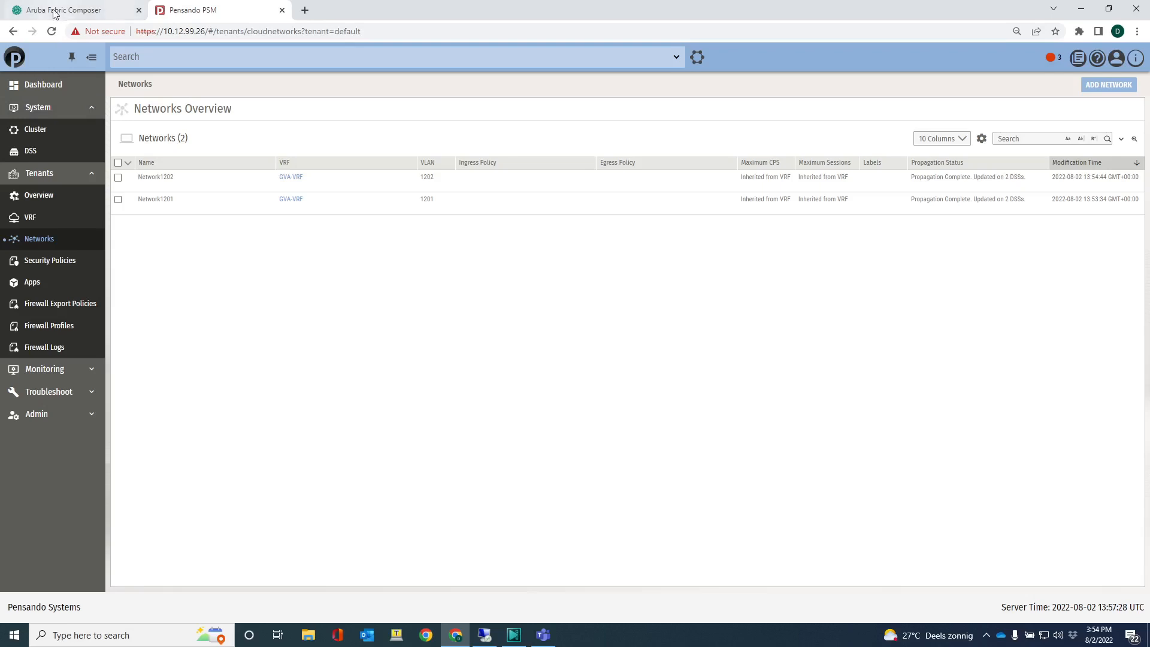
mouse_move(54, 10)
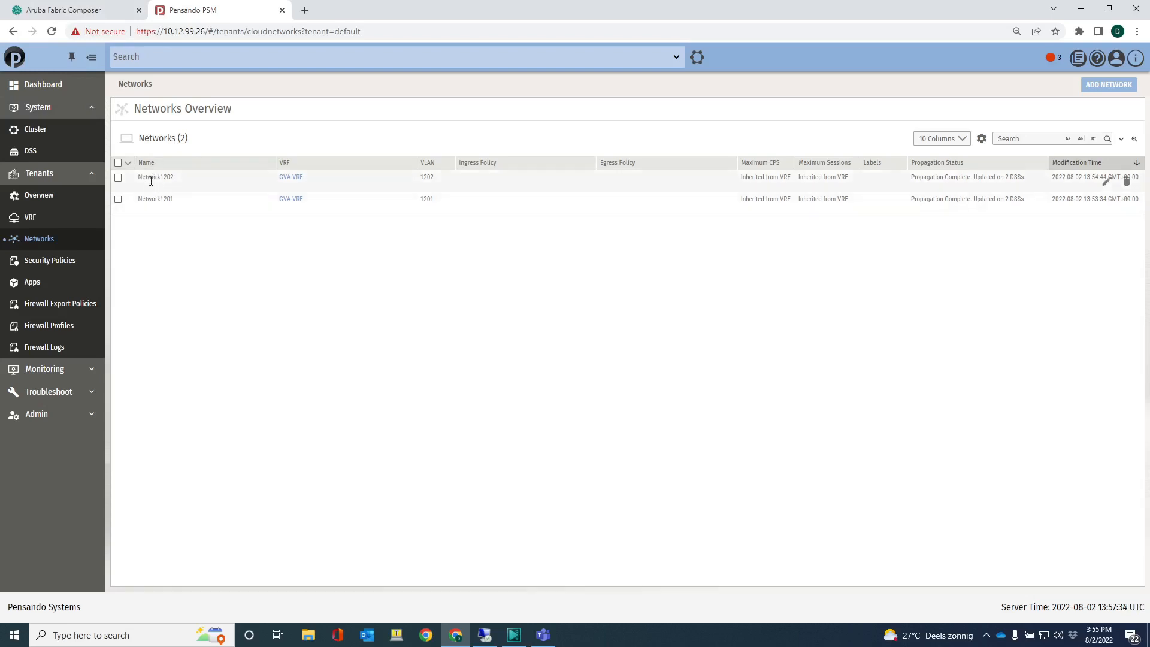
mouse_move(169, 241)
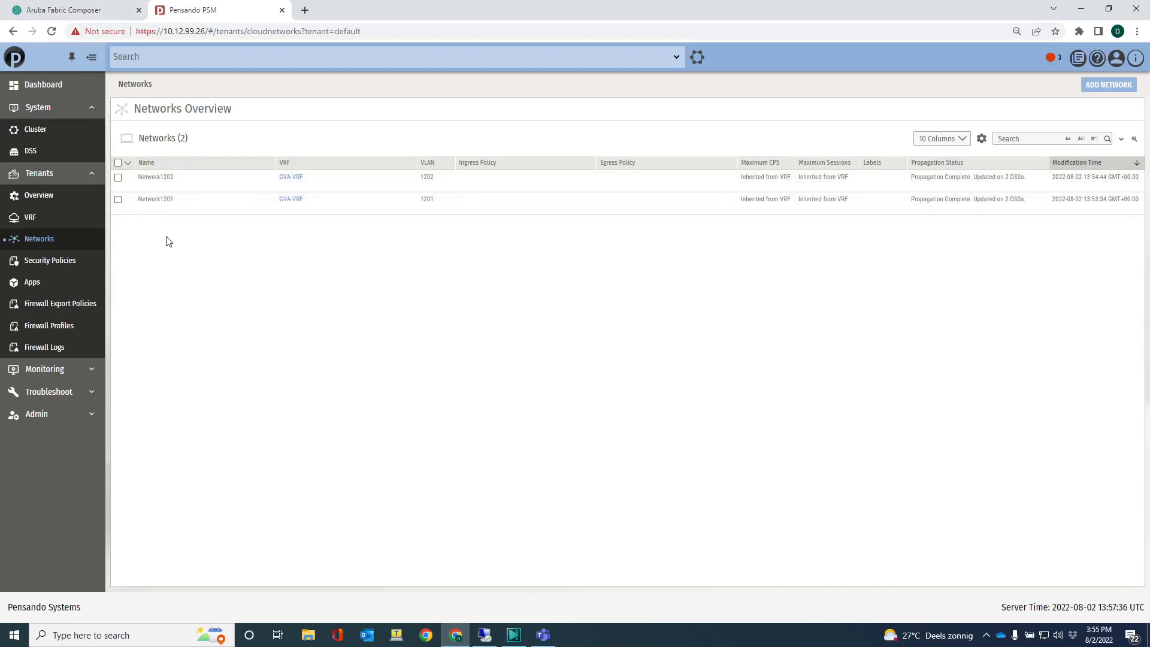
mouse_move(174, 253)
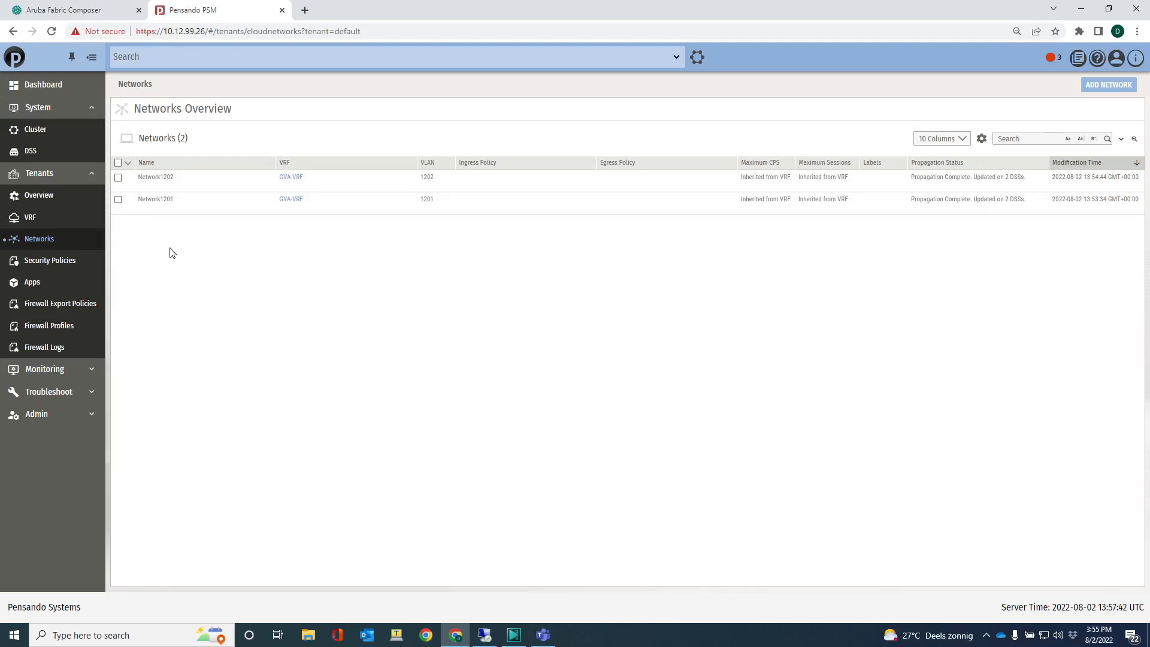
mouse_move(485, 185)
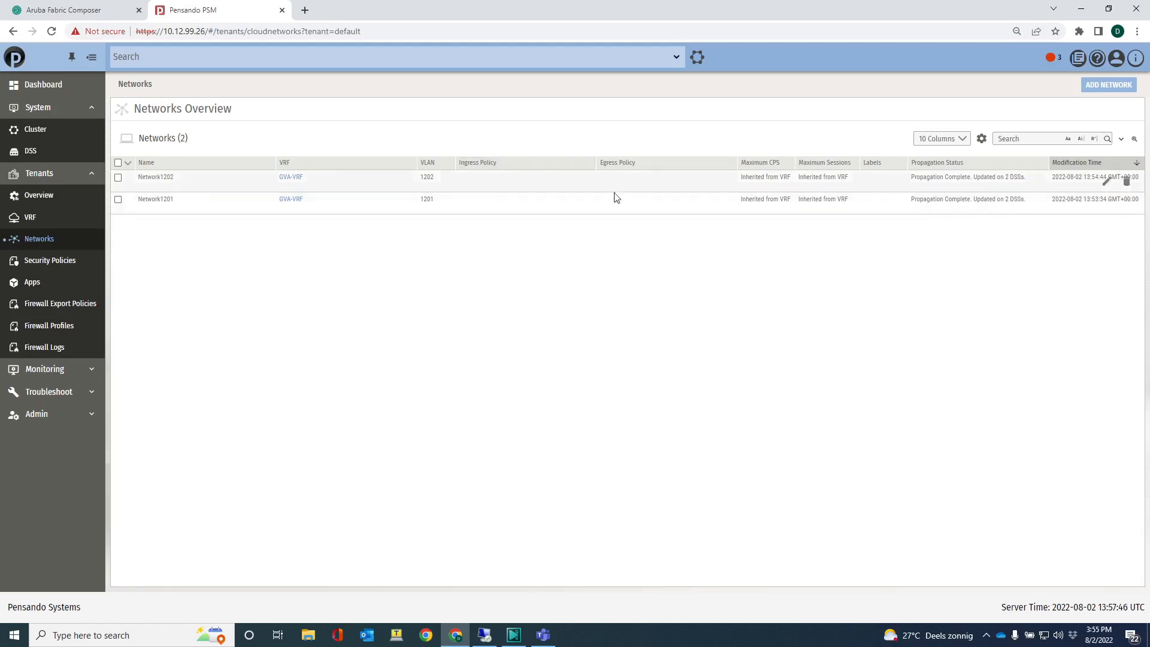
mouse_move(572, 389)
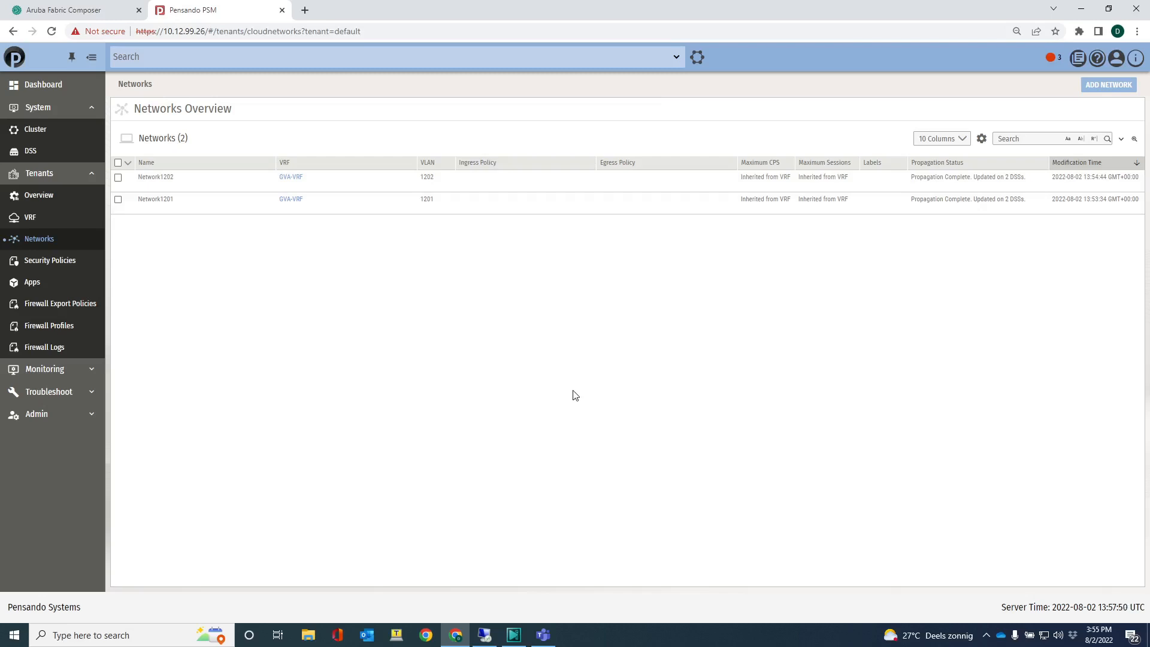
mouse_move(571, 402)
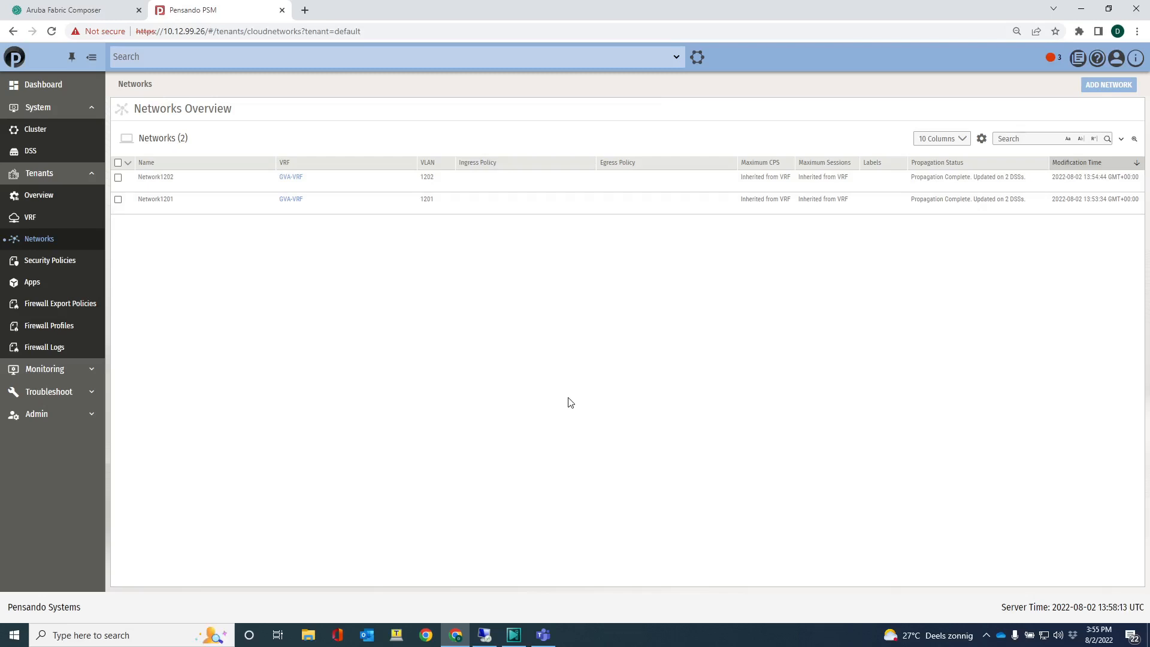
mouse_move(41, 282)
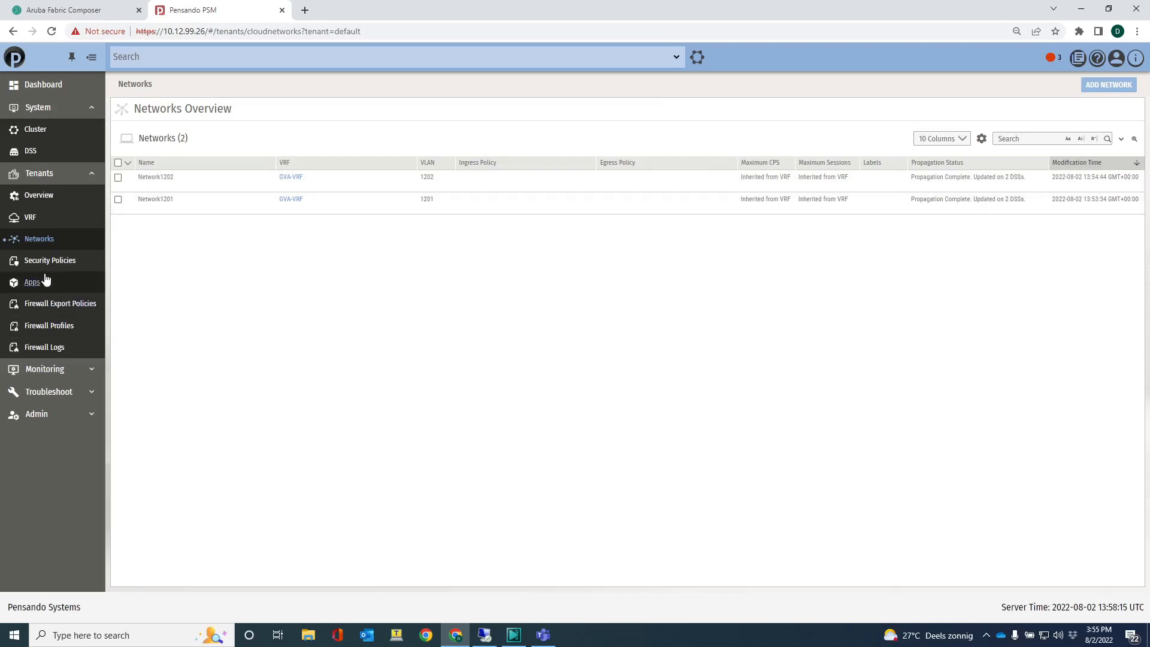
Open Tenants > Security Policies in PSM, showing zero policies
left_click(50, 260)
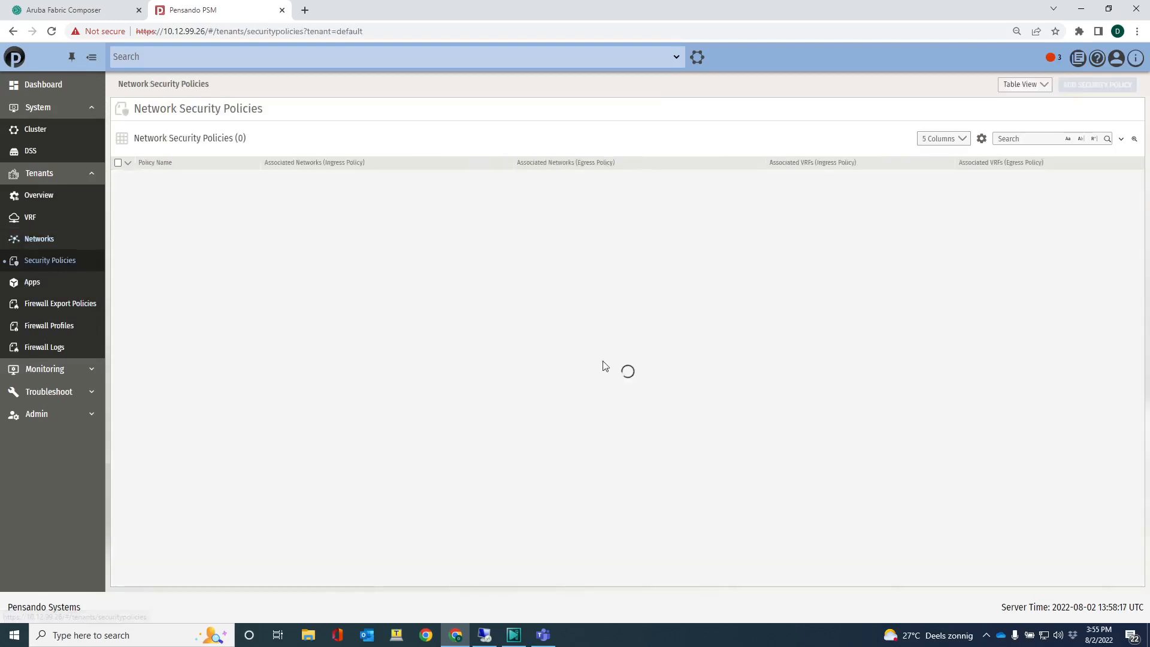
mouse_move(239, 220)
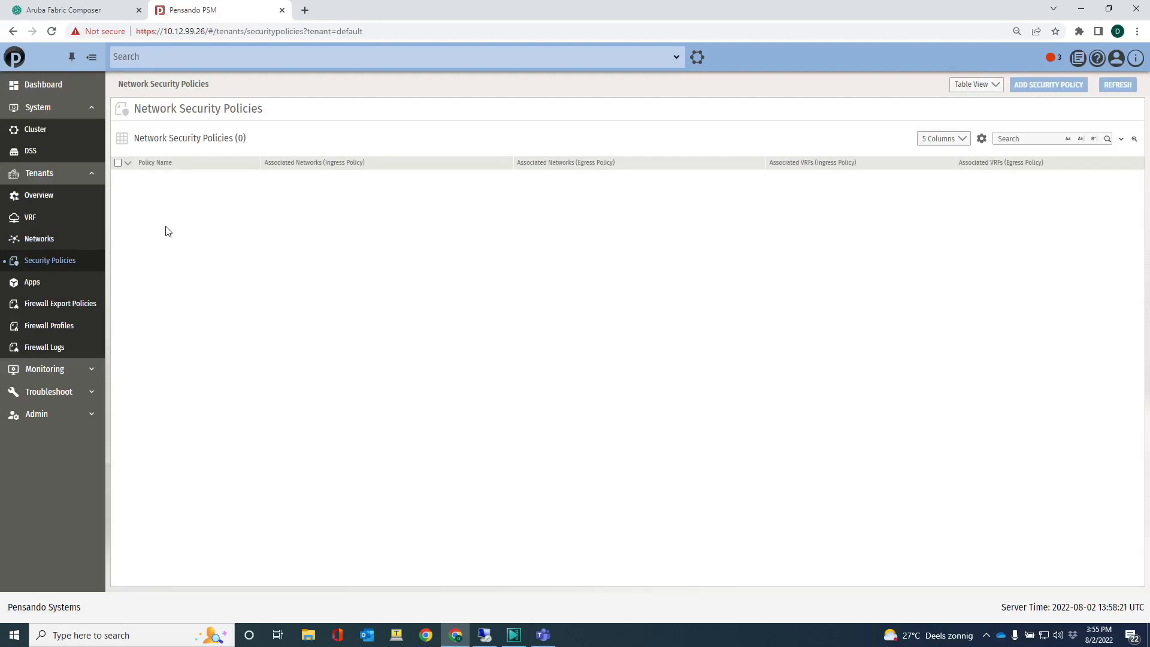
mouse_move(258, 299)
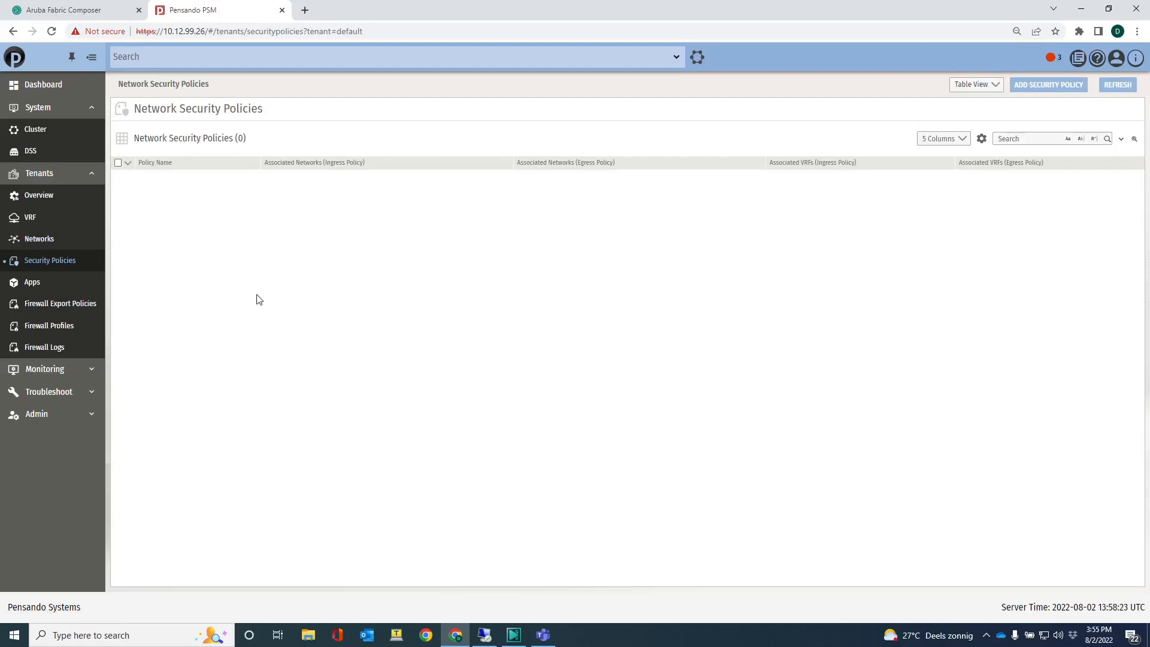